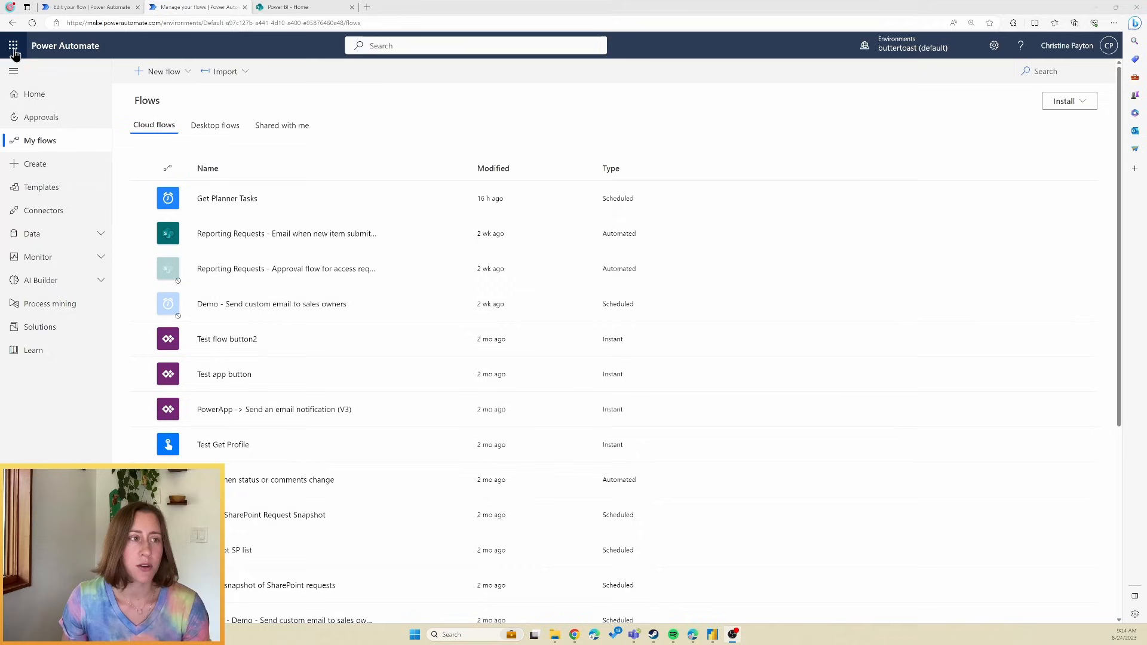
pyautogui.moveTo(401, 117)
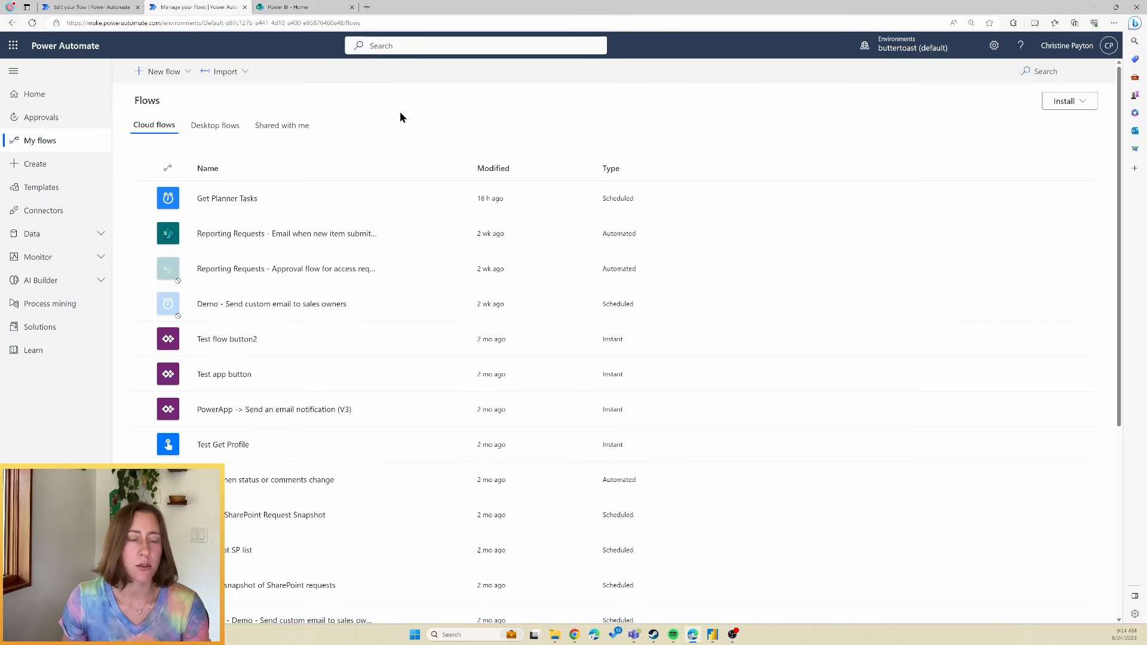
pyautogui.moveTo(163, 71)
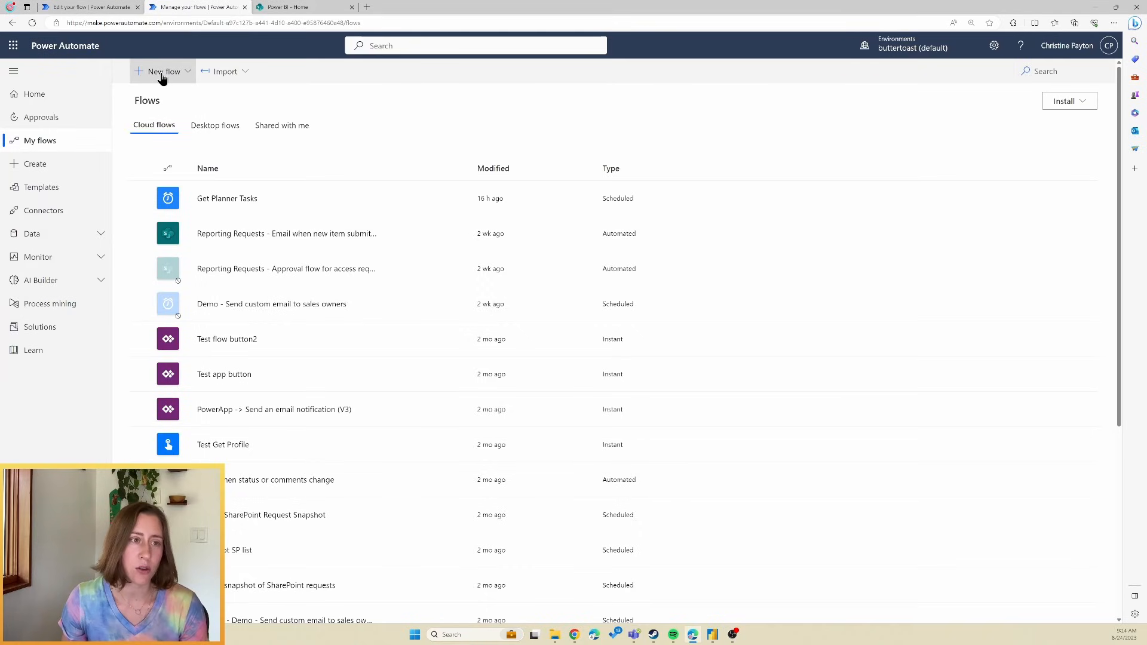
# Show the New flow options from the My flows list
pyautogui.click(162, 71)
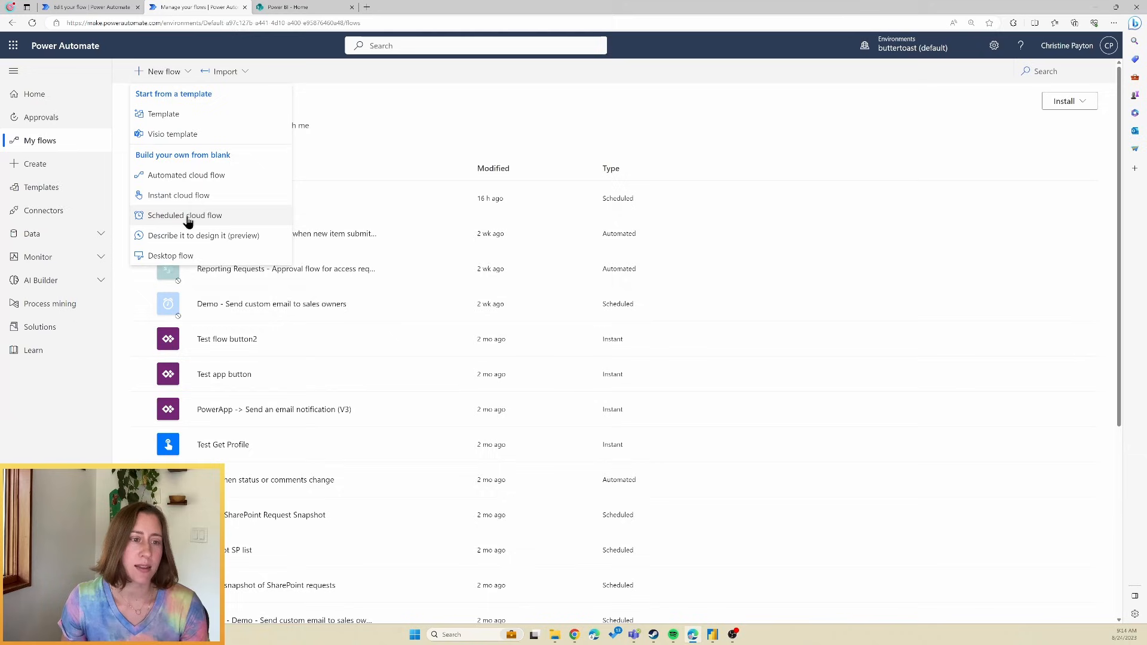
pyautogui.moveTo(232, 219)
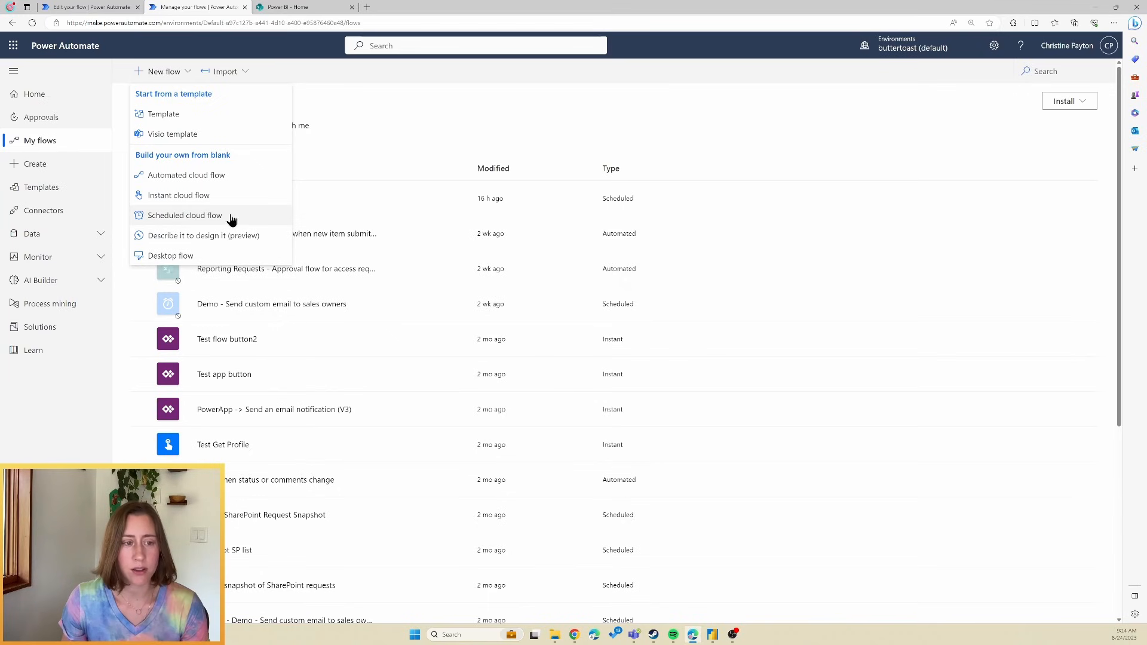
# Create a scheduled cloud flow 'Get Planner Data YouTube Demo' repeating every 1 day
pyautogui.click(184, 215)
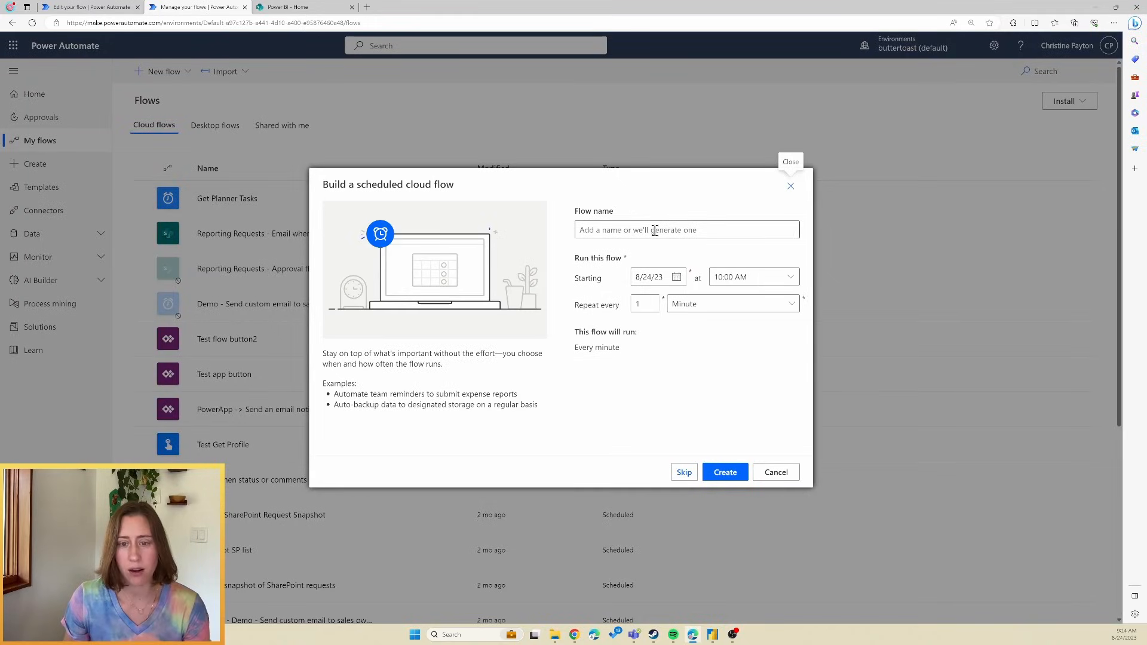
pyautogui.click(732, 303)
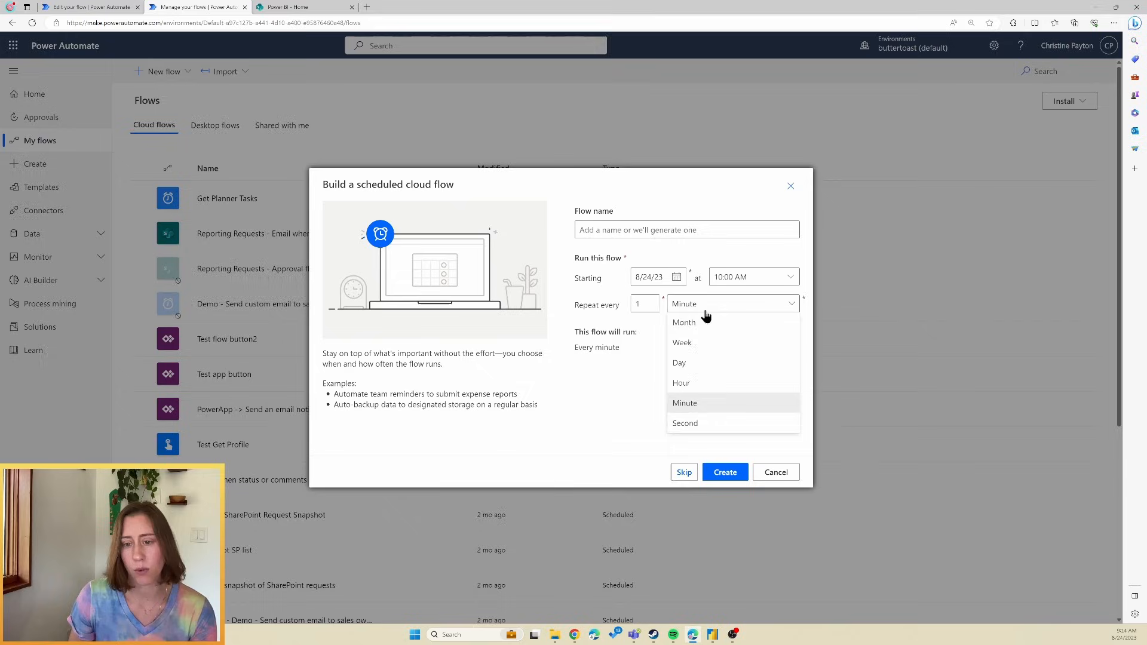
pyautogui.click(678, 363)
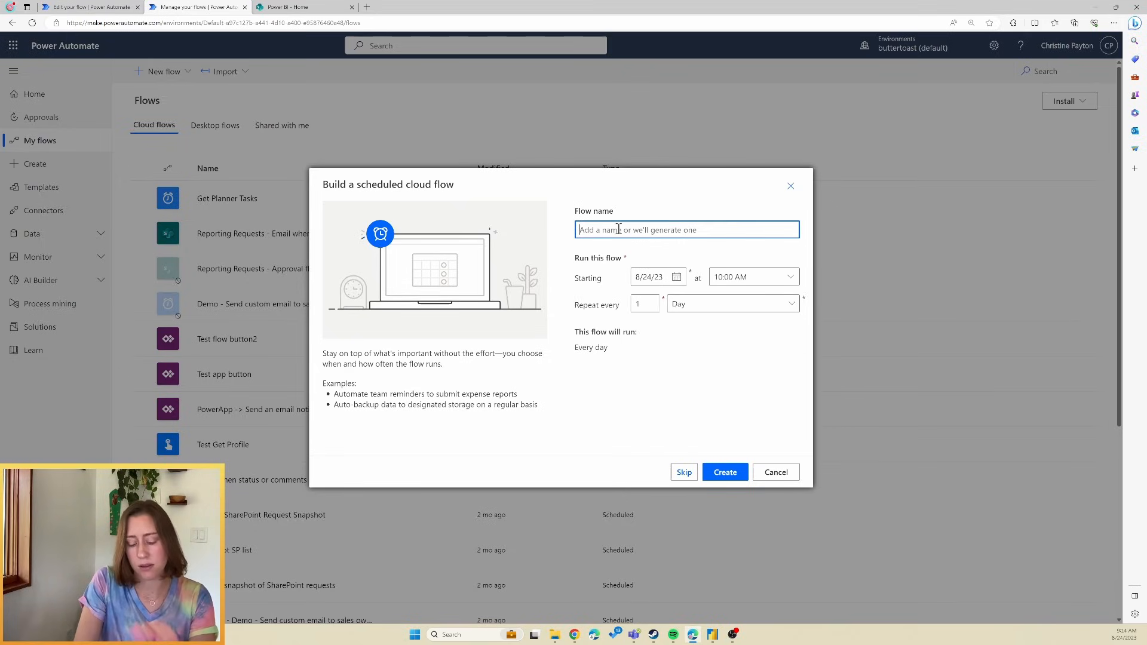
pyautogui.write('Get Planner Data YouTube Demo')
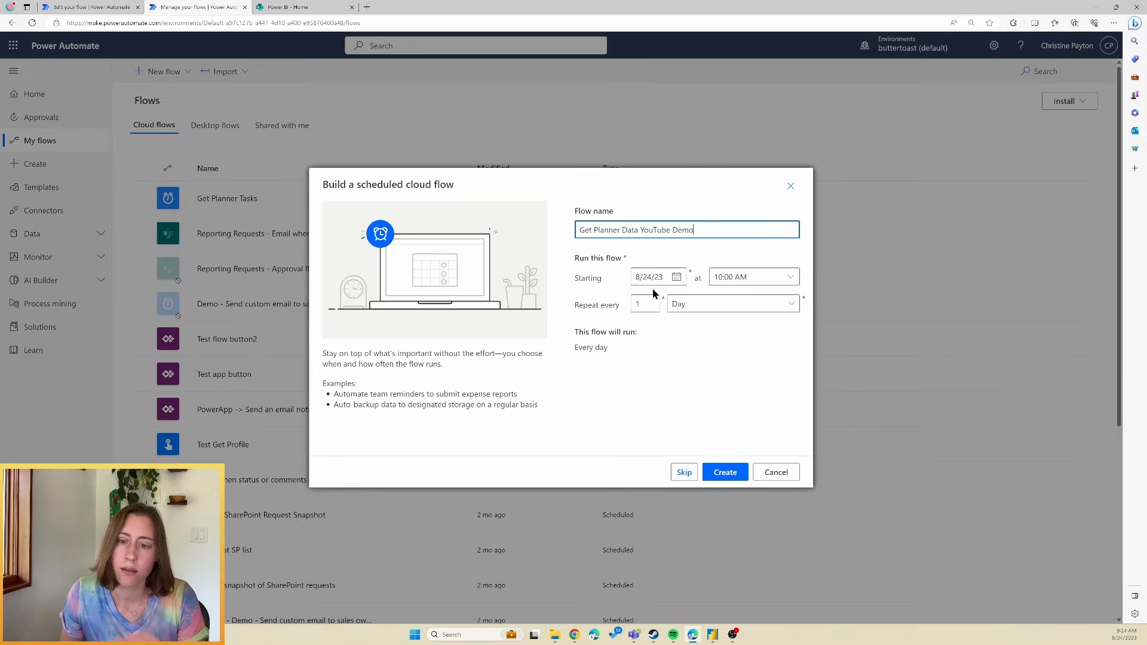
pyautogui.click(723, 472)
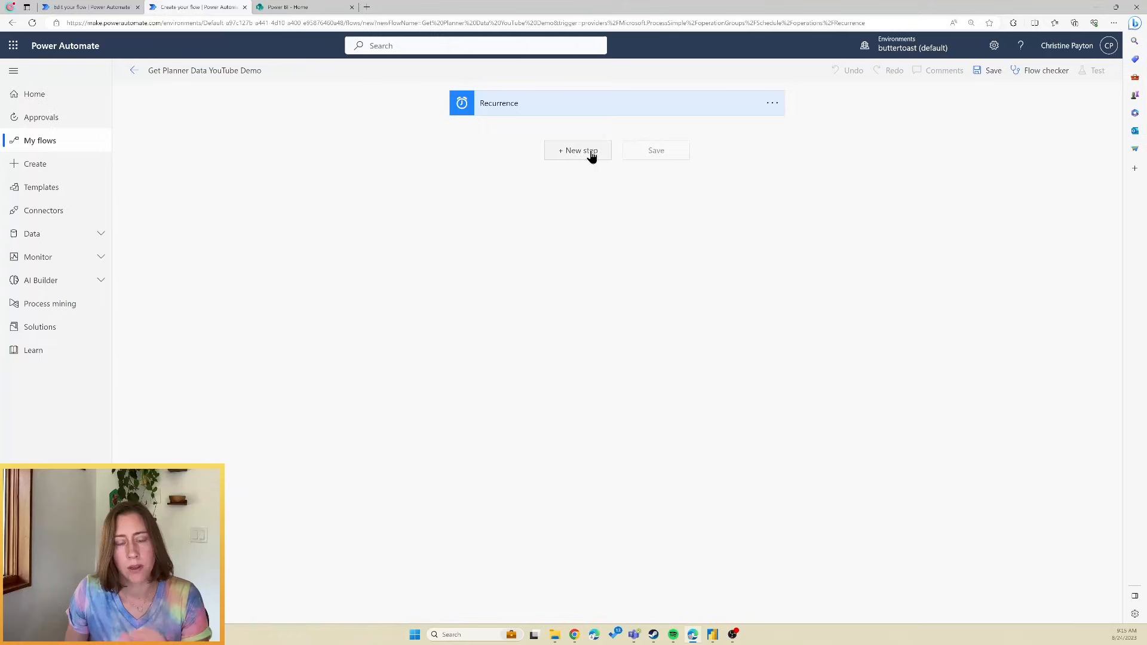
# Add a Planner List tasks step and choose the plan's Group Id
pyautogui.click(577, 150)
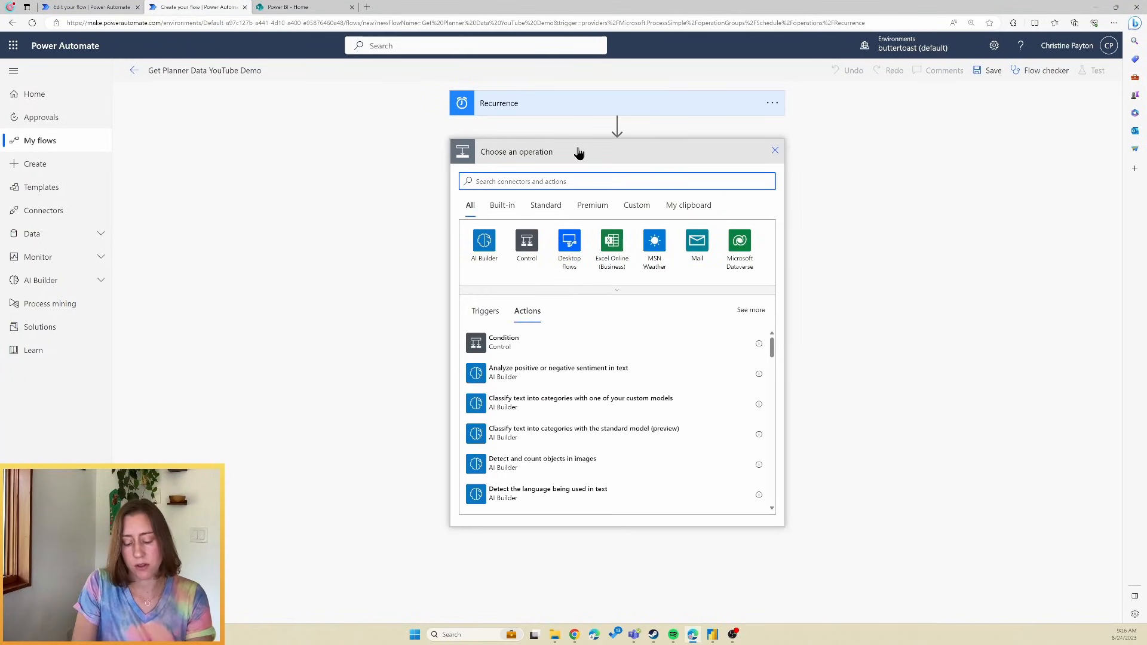
pyautogui.write('list tasks')
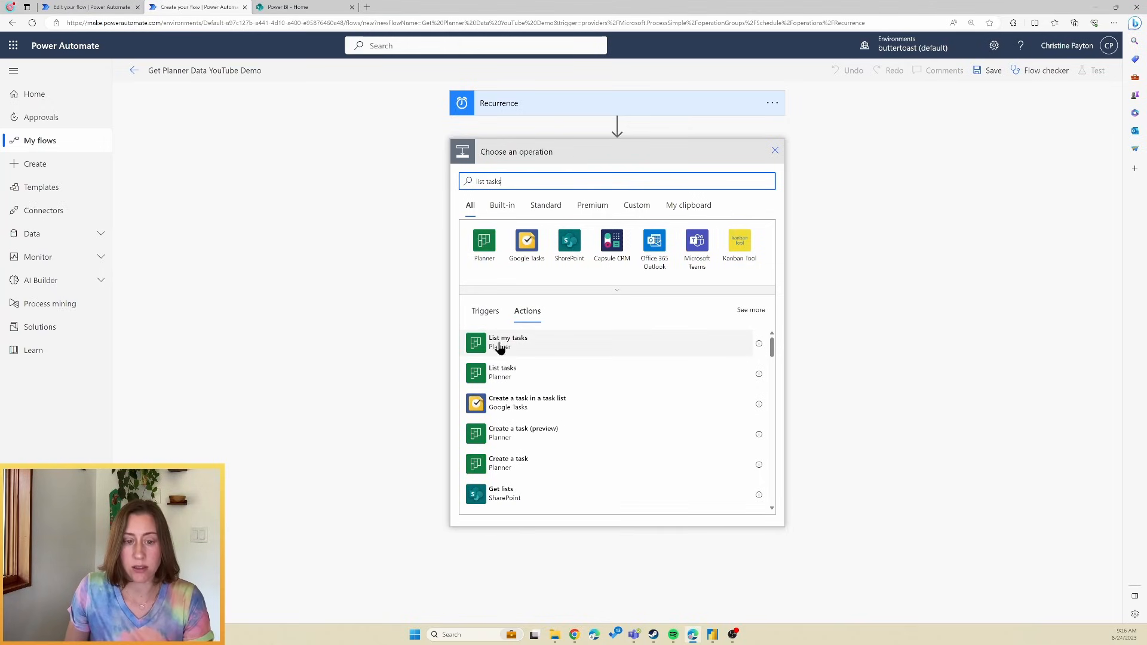
pyautogui.moveTo(500, 375)
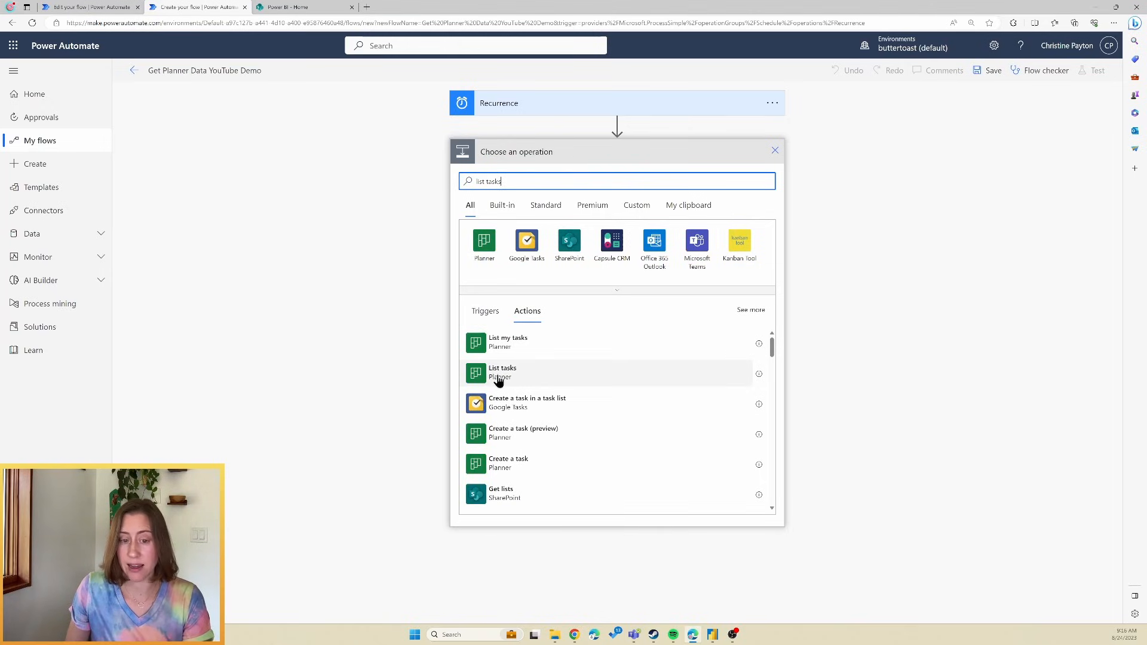
pyautogui.moveTo(538, 375)
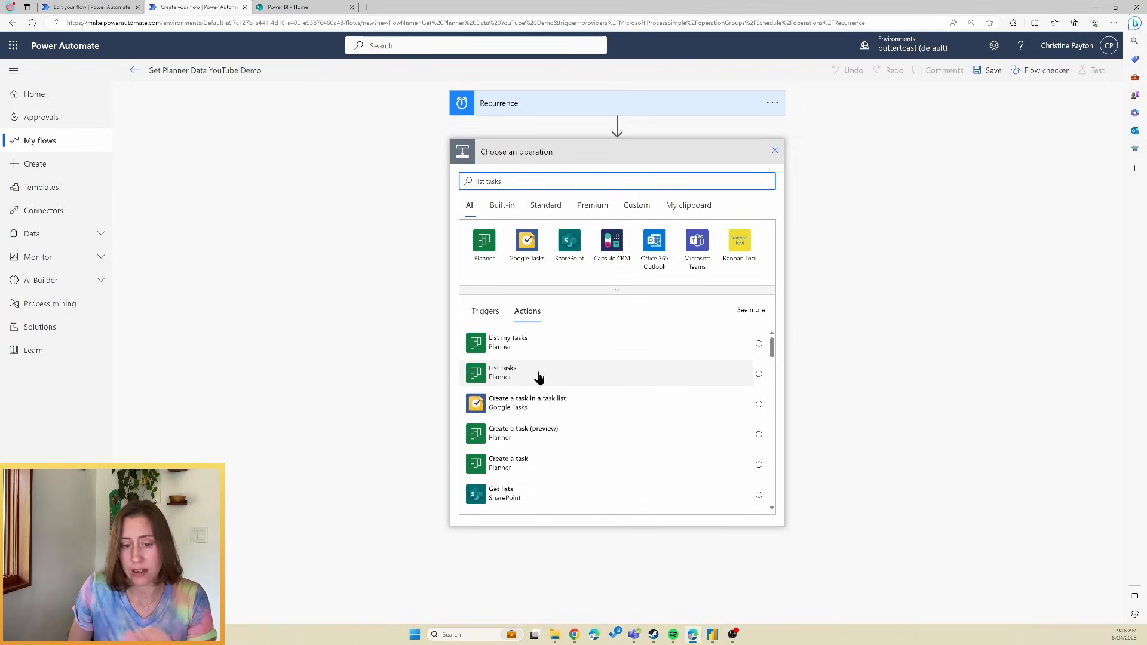
pyautogui.click(502, 372)
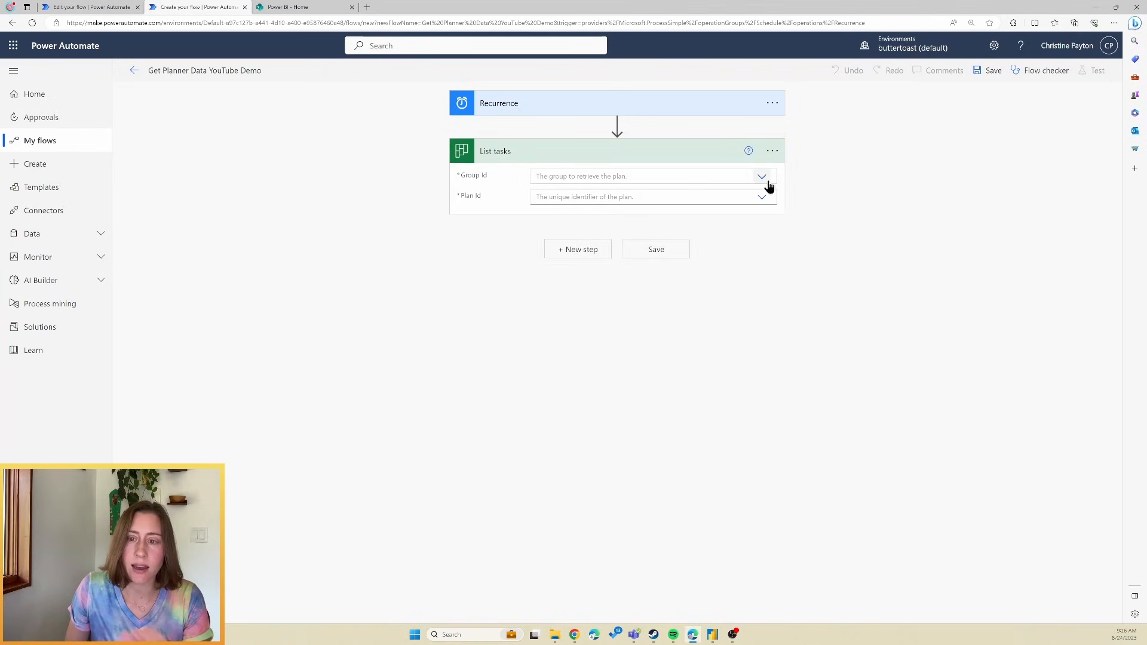
pyautogui.click(762, 176)
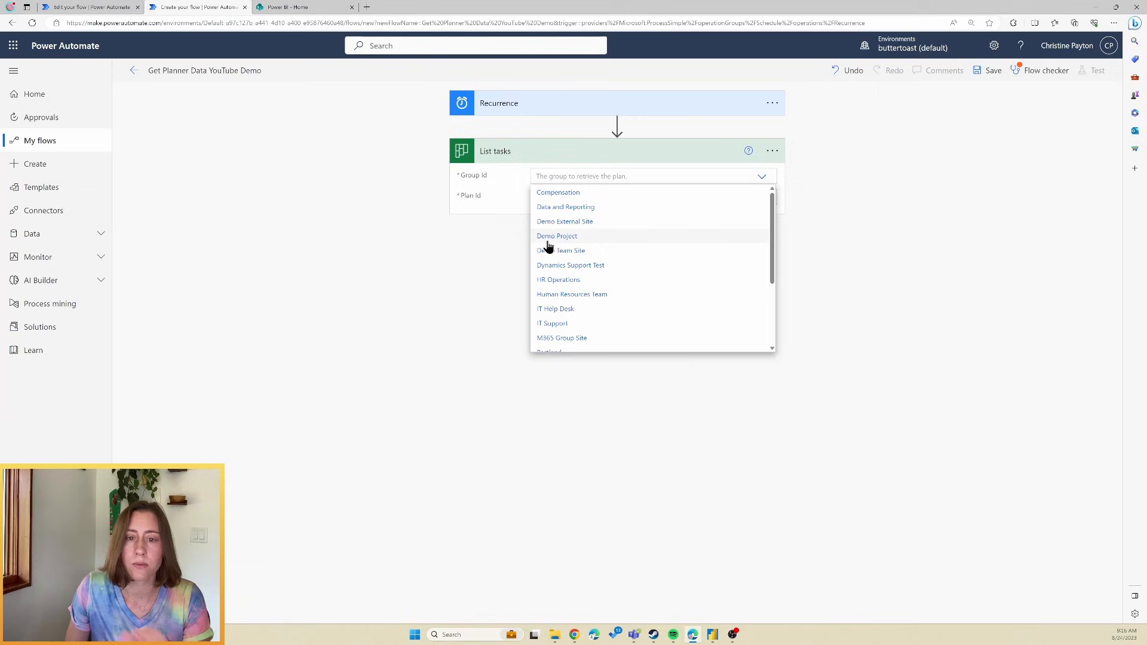
pyautogui.click(557, 235)
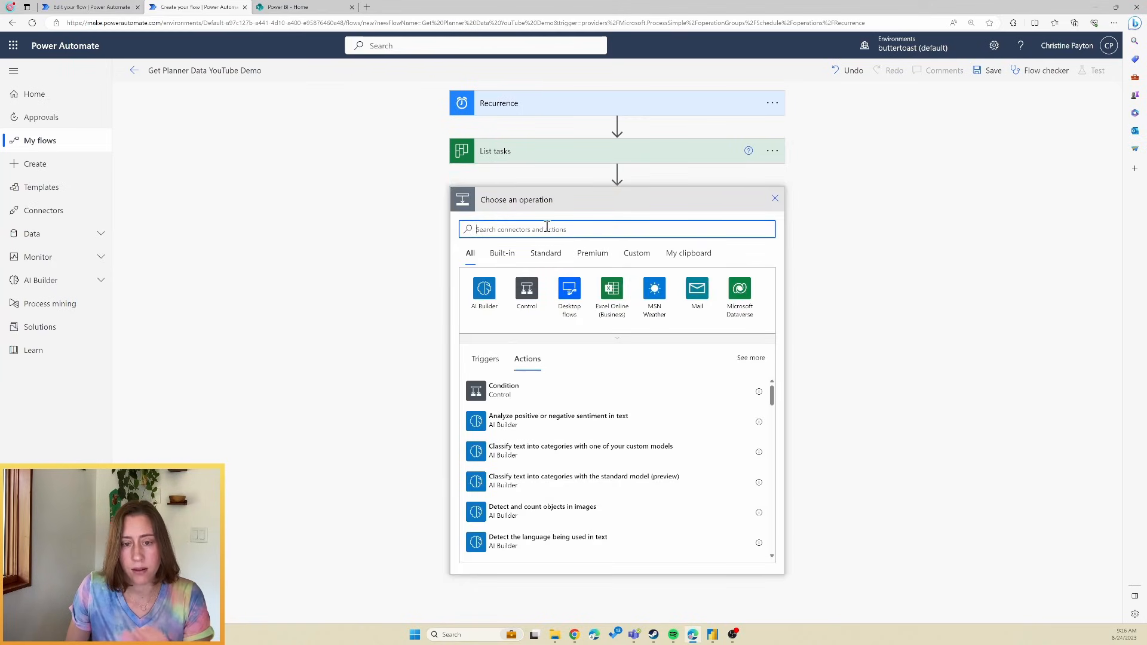
pyautogui.moveTo(546, 229)
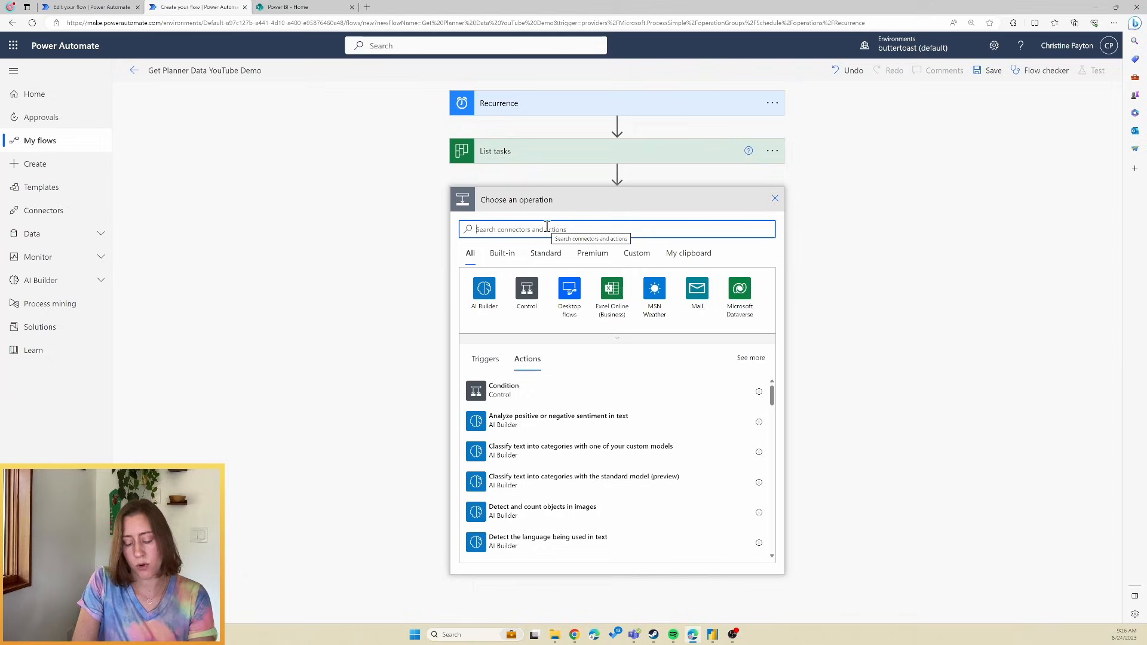
# Search 'create file' and pick the SharePoint Create file action
pyautogui.write('create')
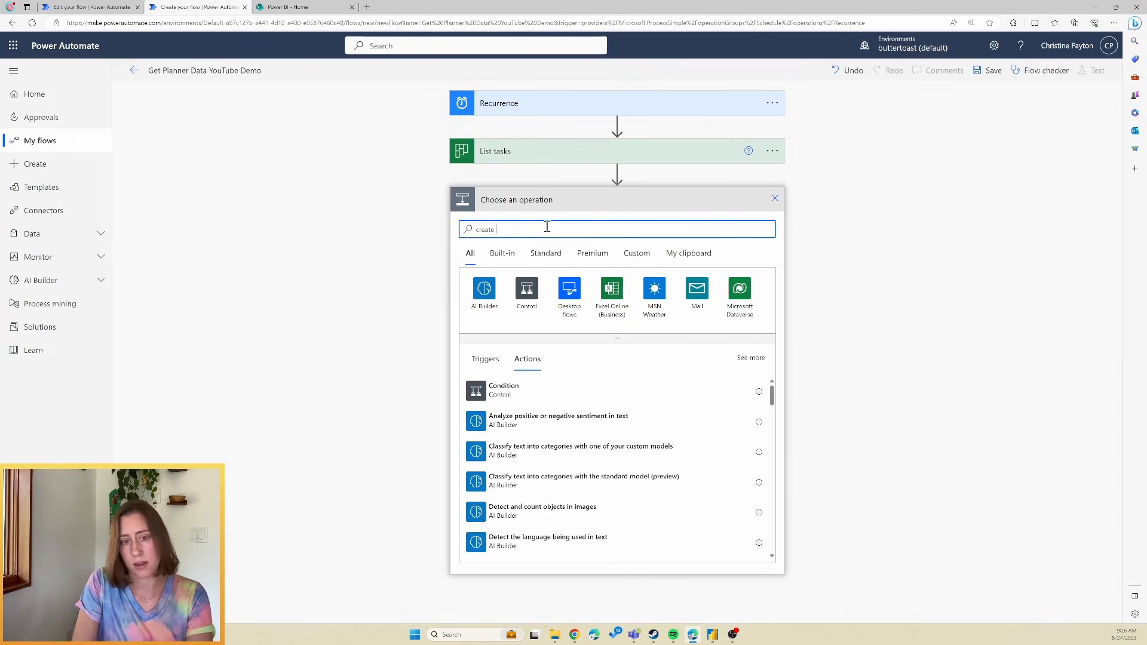
pyautogui.write('file')
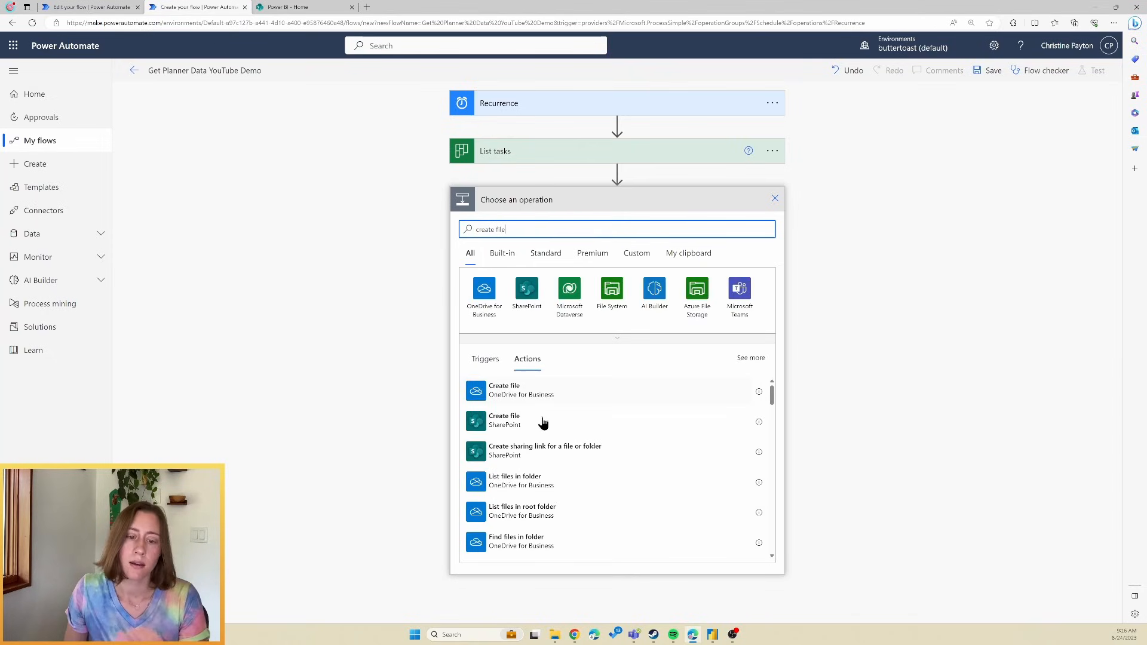
pyautogui.moveTo(540, 428)
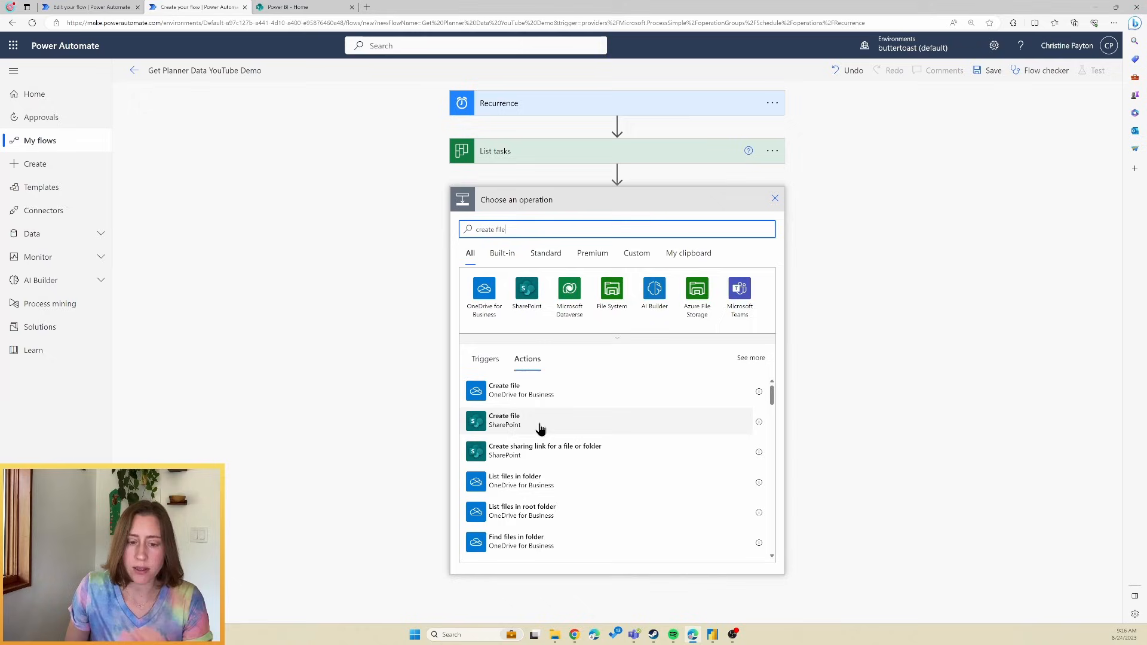
pyautogui.moveTo(528, 401)
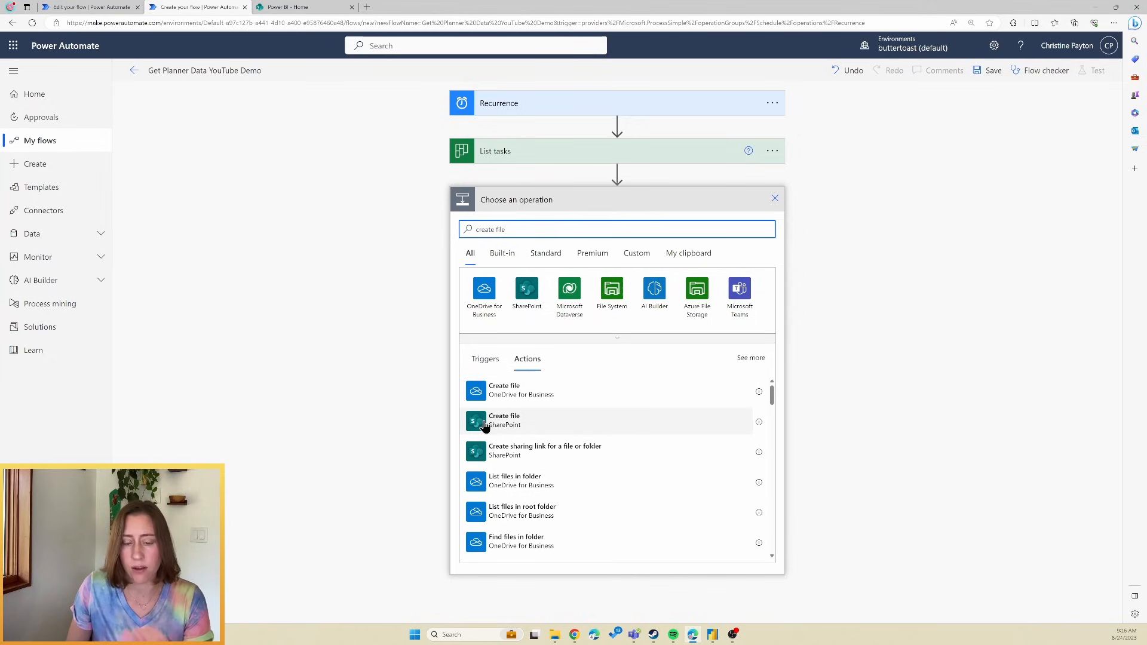
pyautogui.moveTo(510, 416)
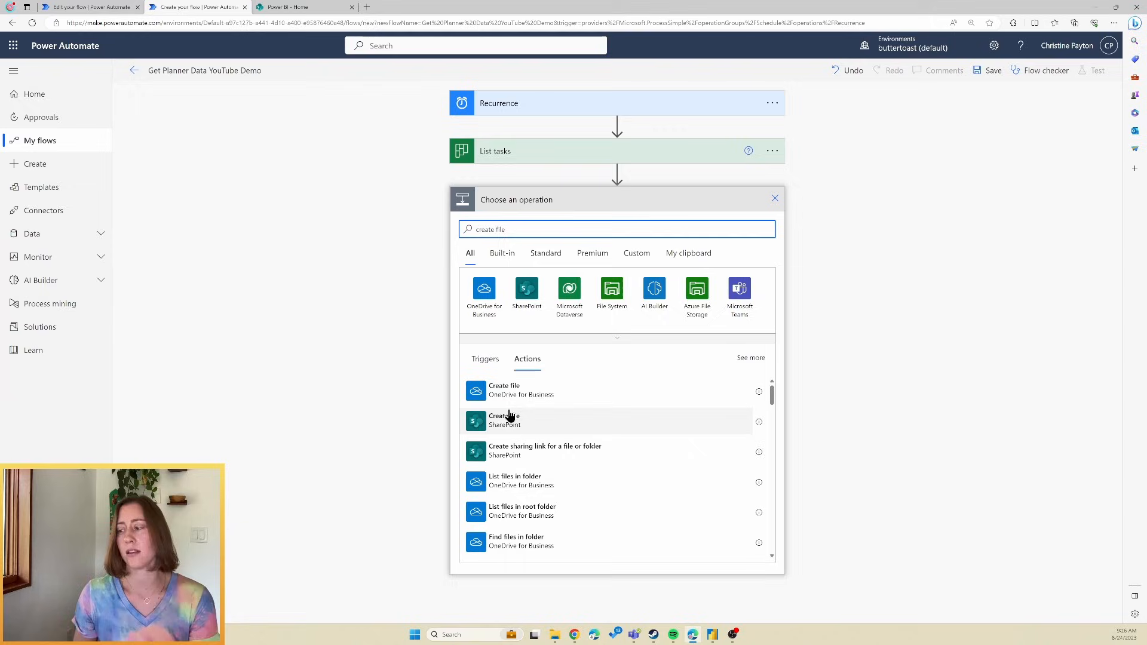
pyautogui.moveTo(533, 430)
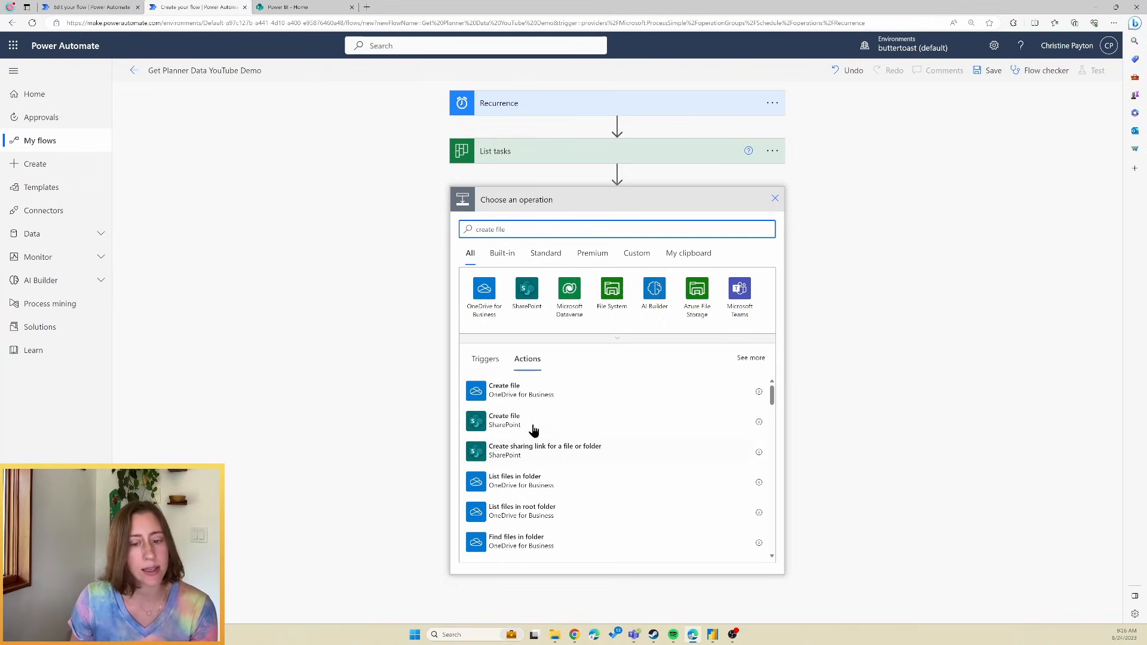
pyautogui.click(505, 420)
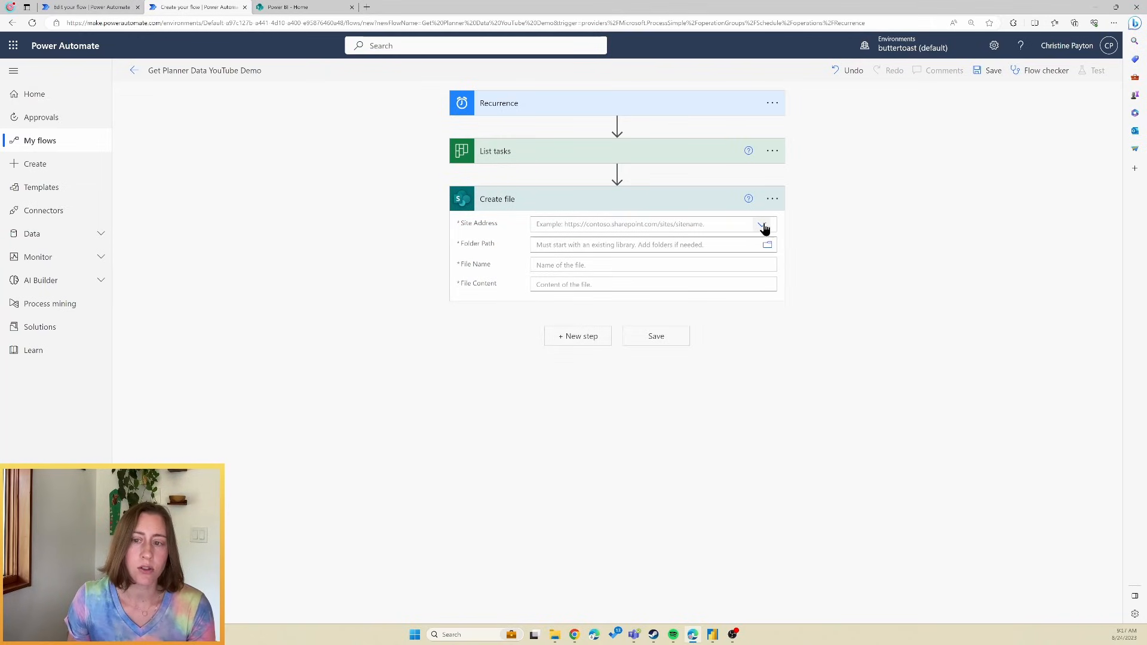
# Target the Power BI site with folder path /Shared Documents/Data
pyautogui.click(763, 224)
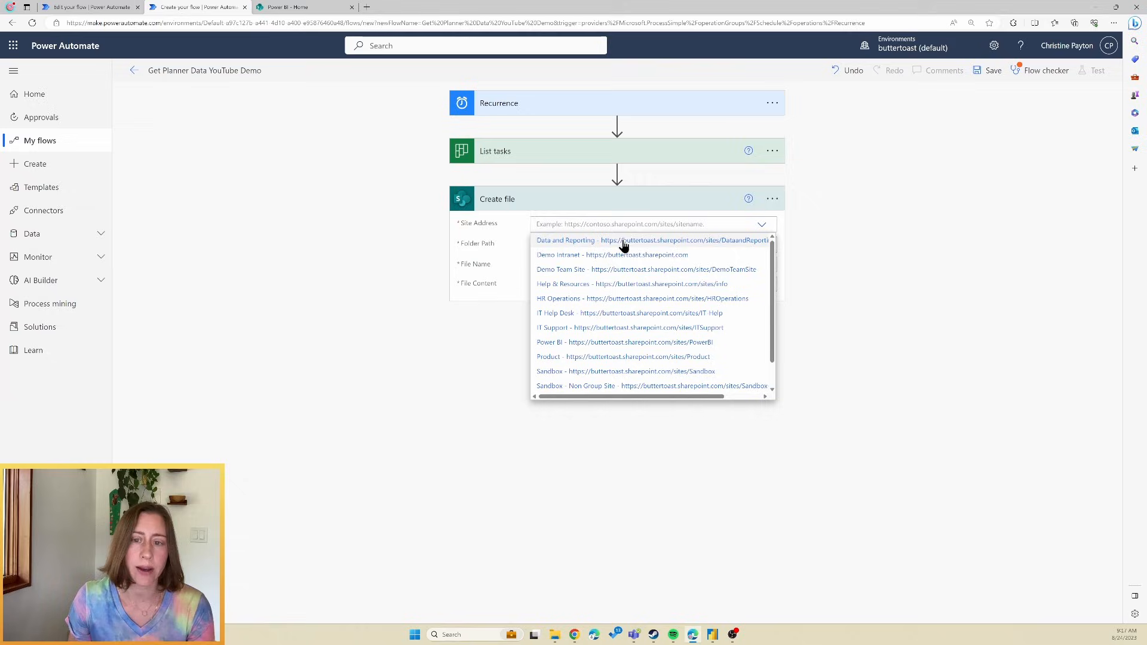
pyautogui.moveTo(554, 342)
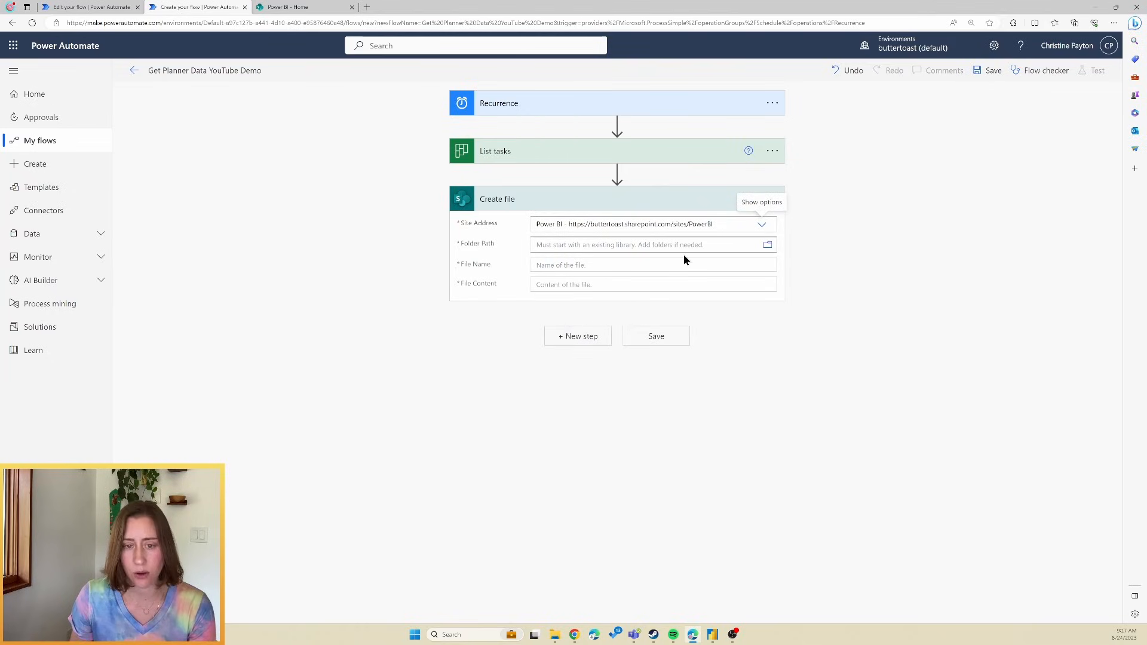
pyautogui.moveTo(640, 244)
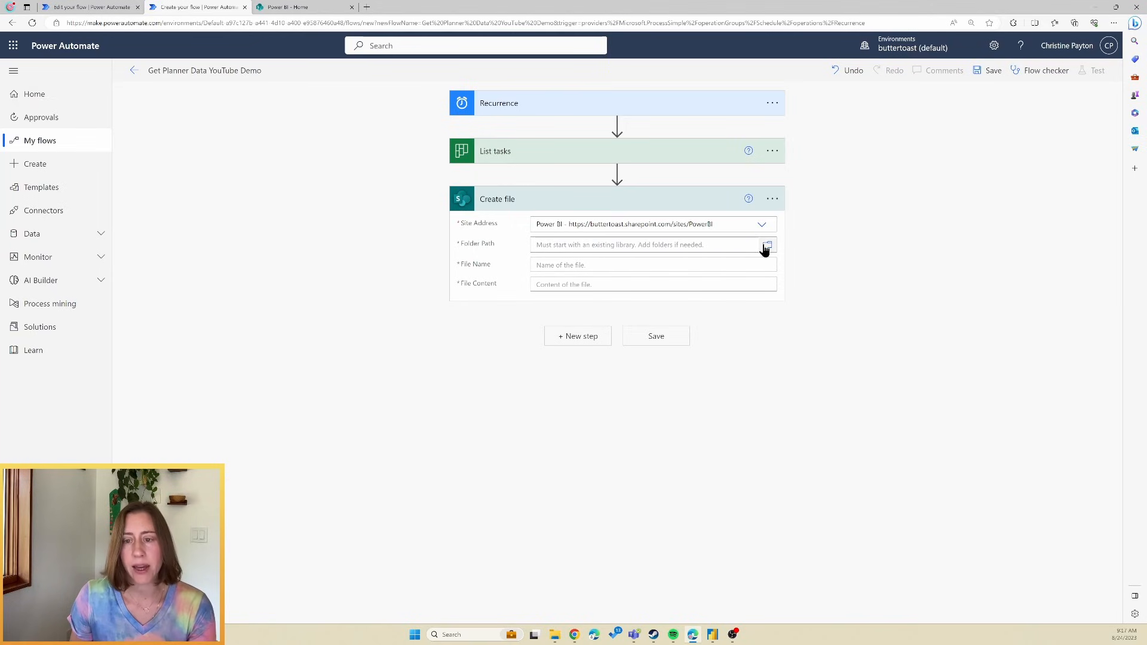
pyautogui.click(767, 244)
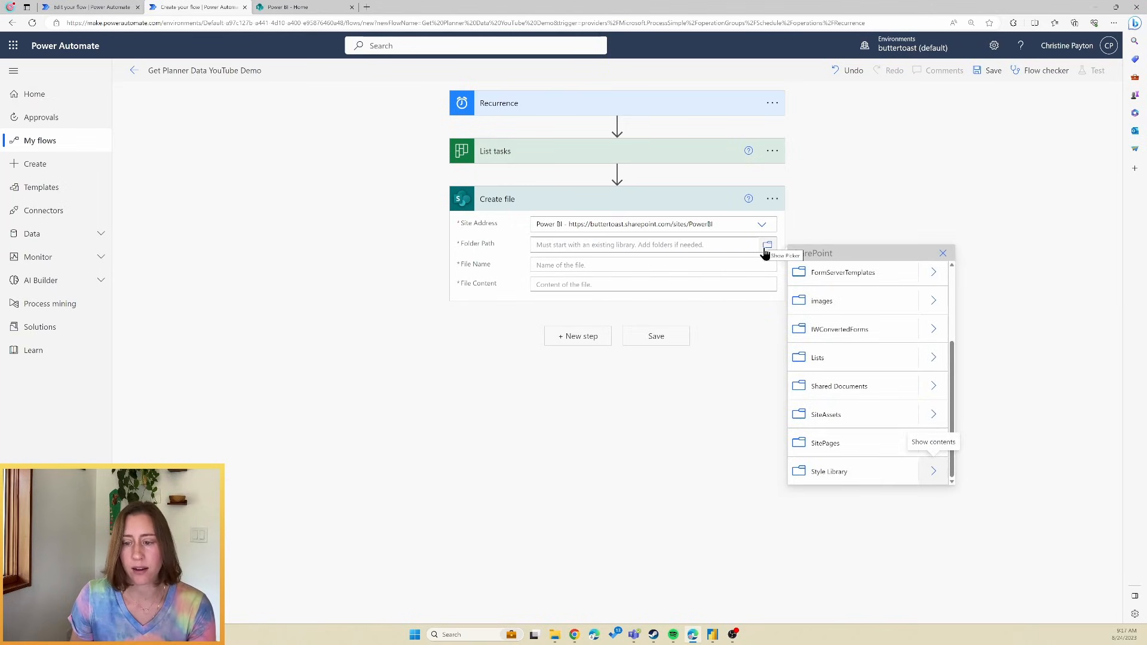
pyautogui.moveTo(839, 386)
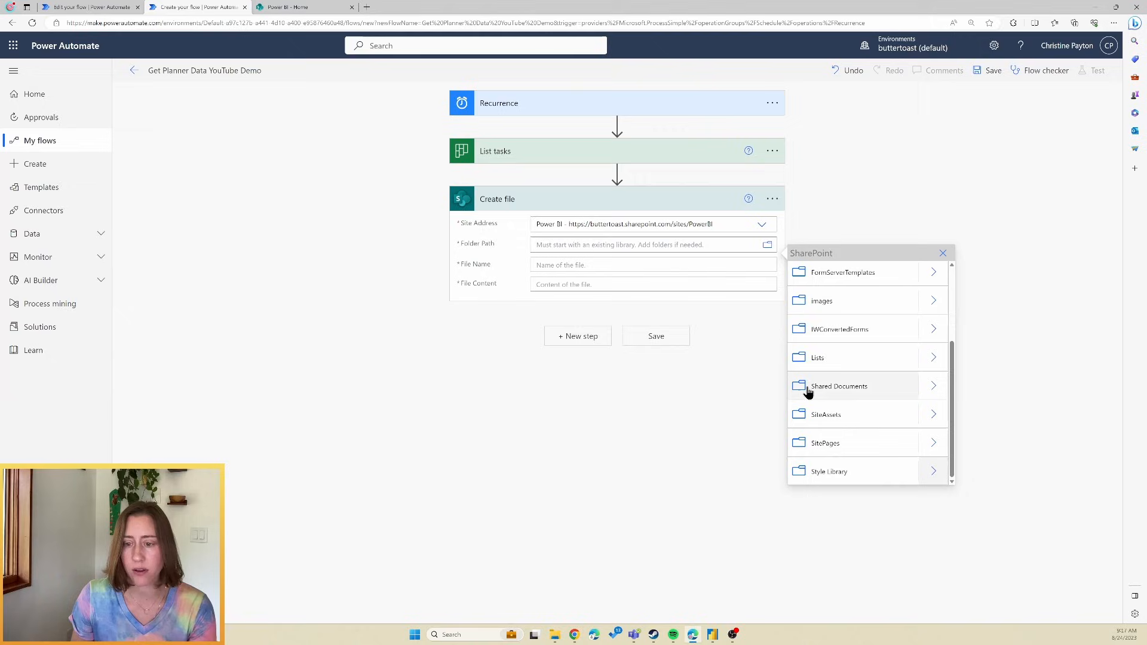
pyautogui.moveTo(896, 392)
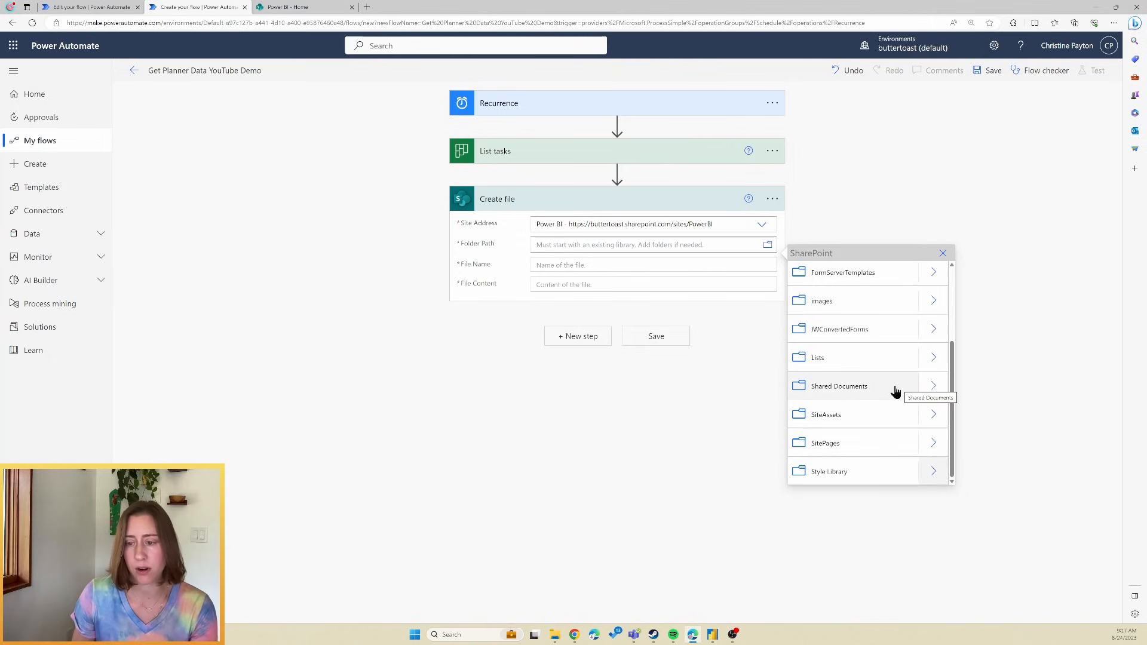
pyautogui.moveTo(876, 388)
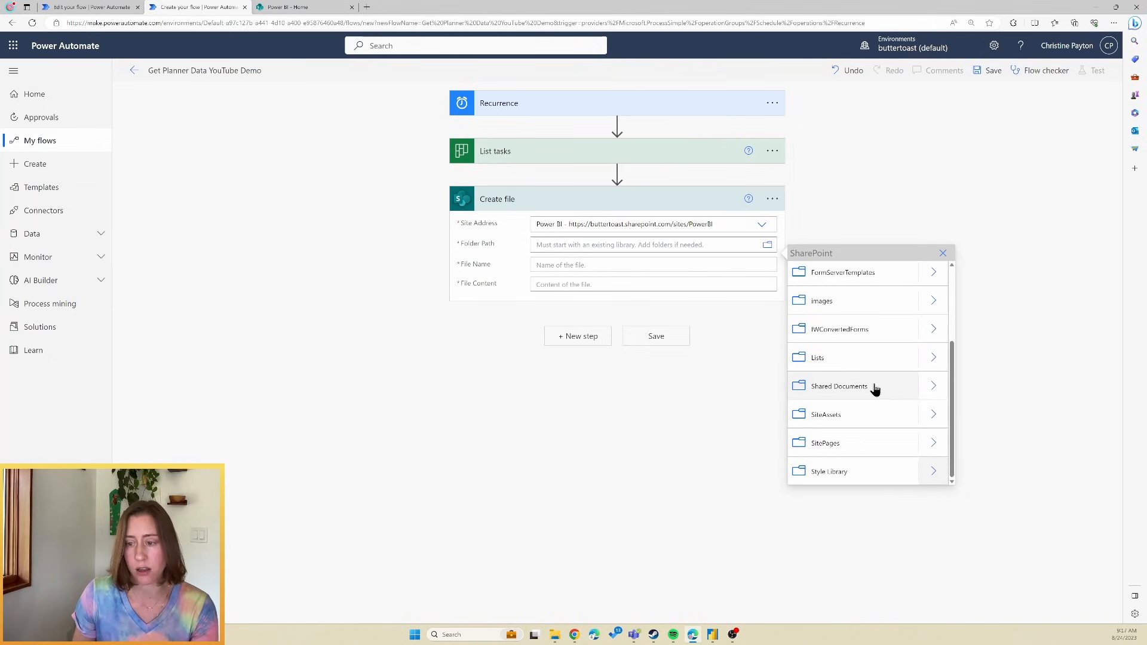
pyautogui.click(839, 385)
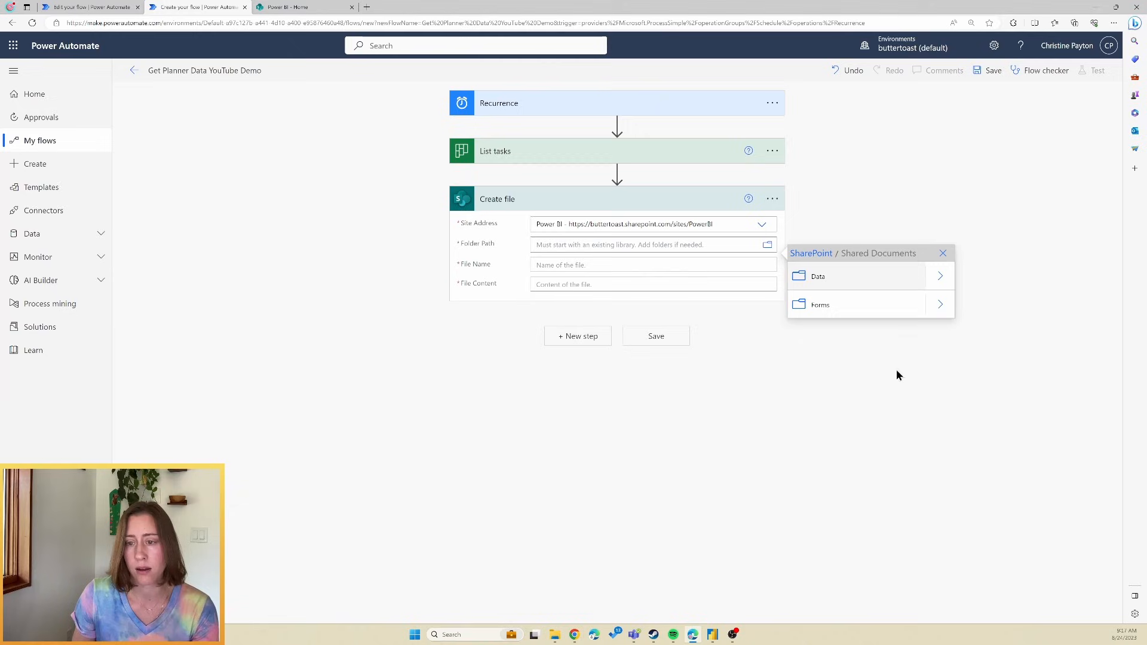
pyautogui.moveTo(818, 281)
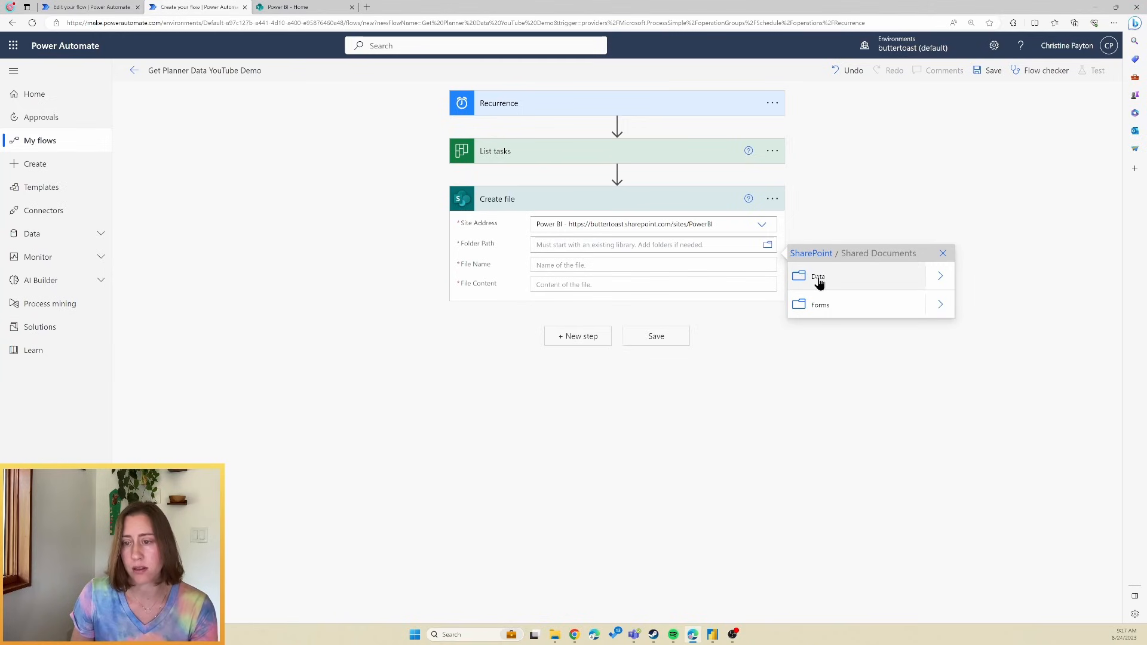
pyautogui.click(818, 277)
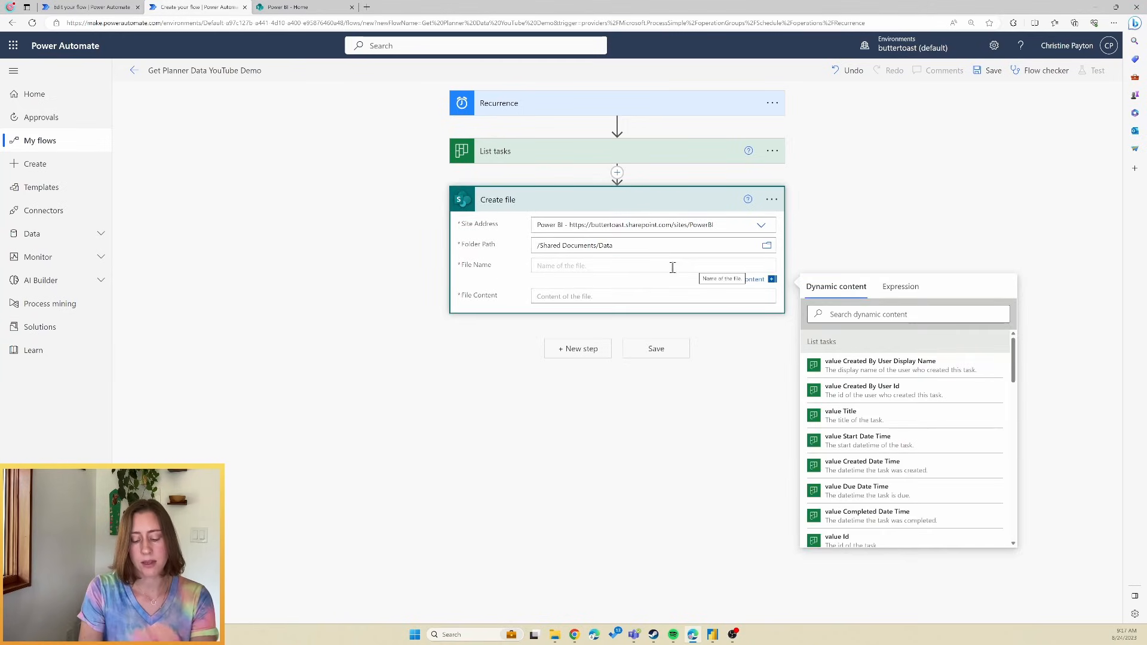
# Enter demoplannertasks.json as the Create file action's file name
pyautogui.write('demoplanner')
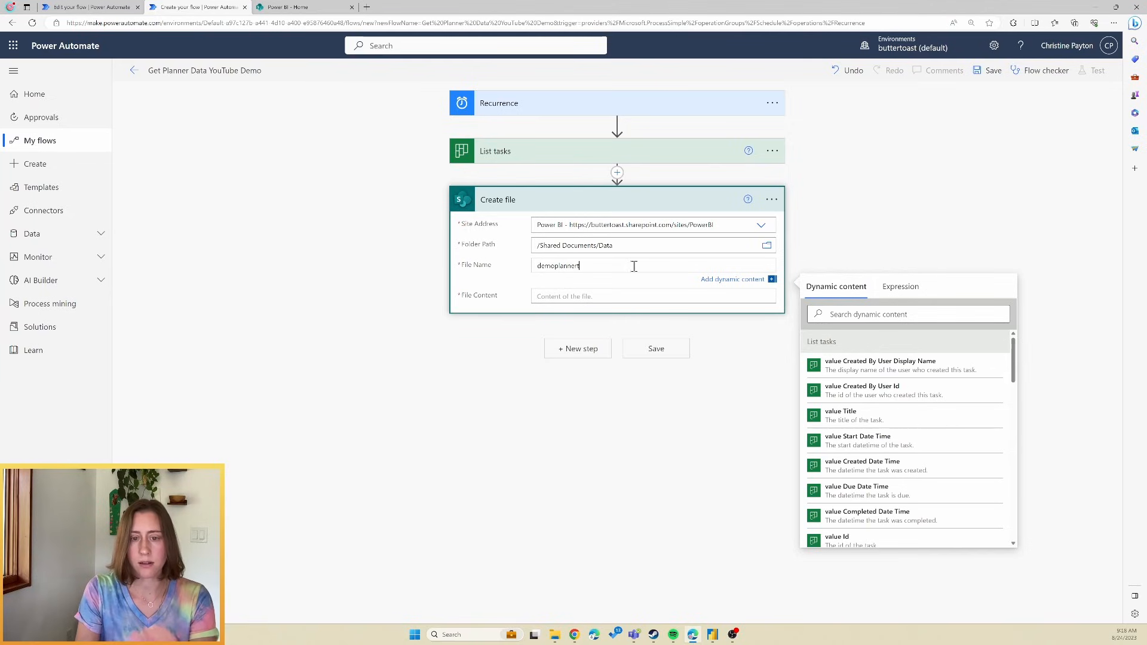
pyautogui.write('tasks')
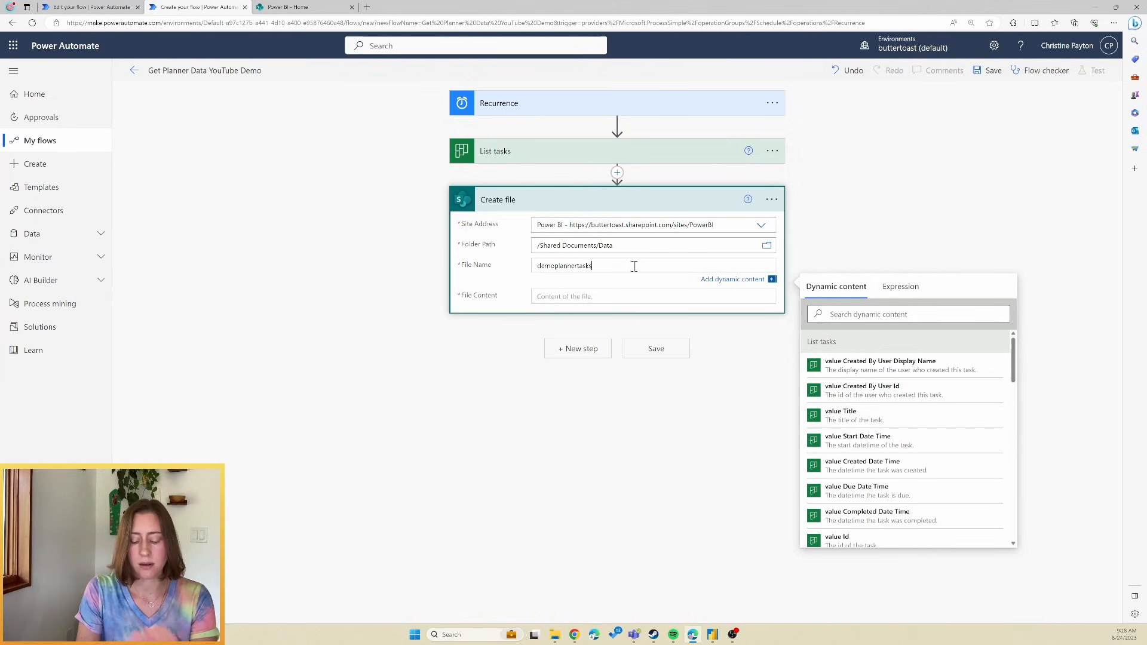
pyautogui.write('.json')
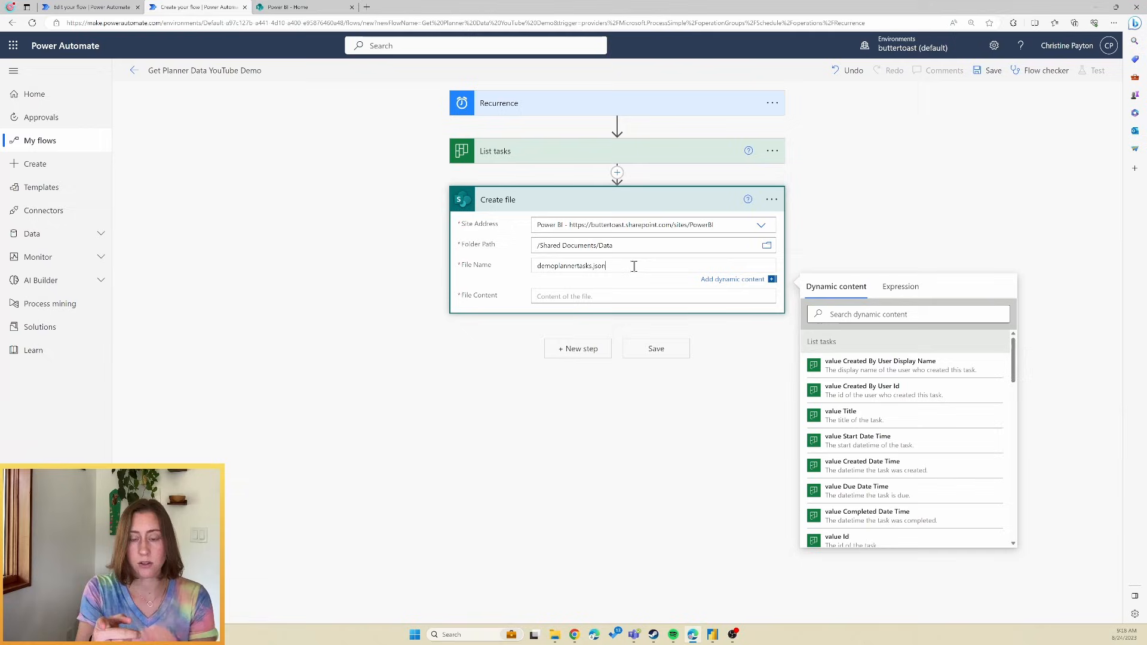
pyautogui.moveTo(623, 279)
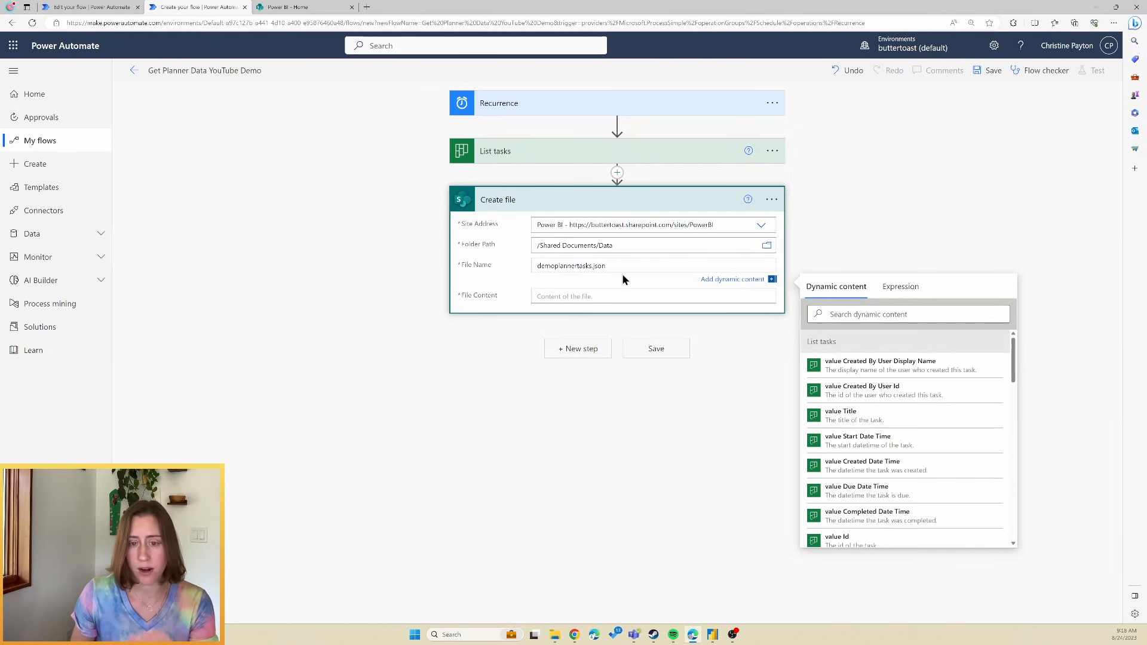
pyautogui.click(592, 265)
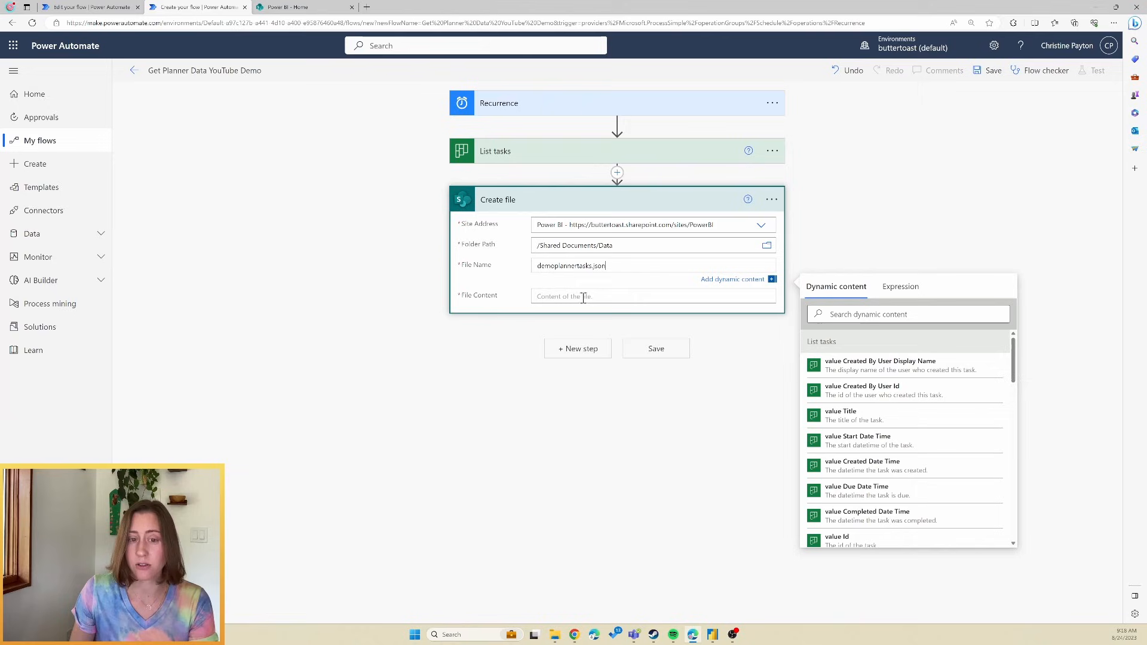
# Set File Content to the List tasks body dynamic token
pyautogui.click(651, 285)
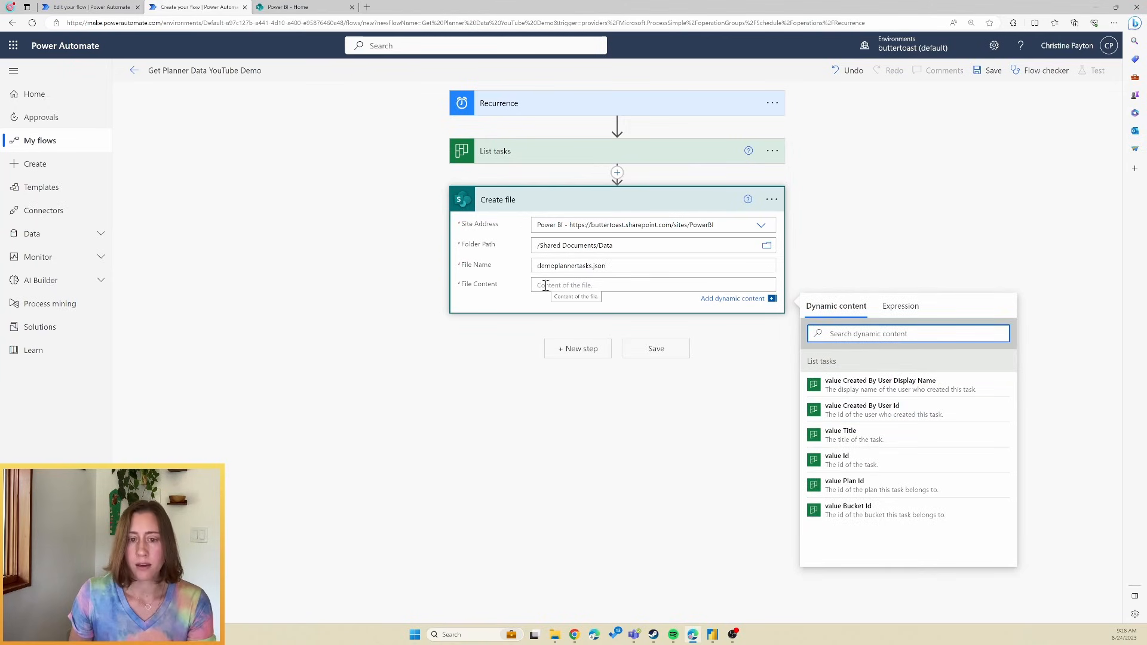
pyautogui.moveTo(907, 385)
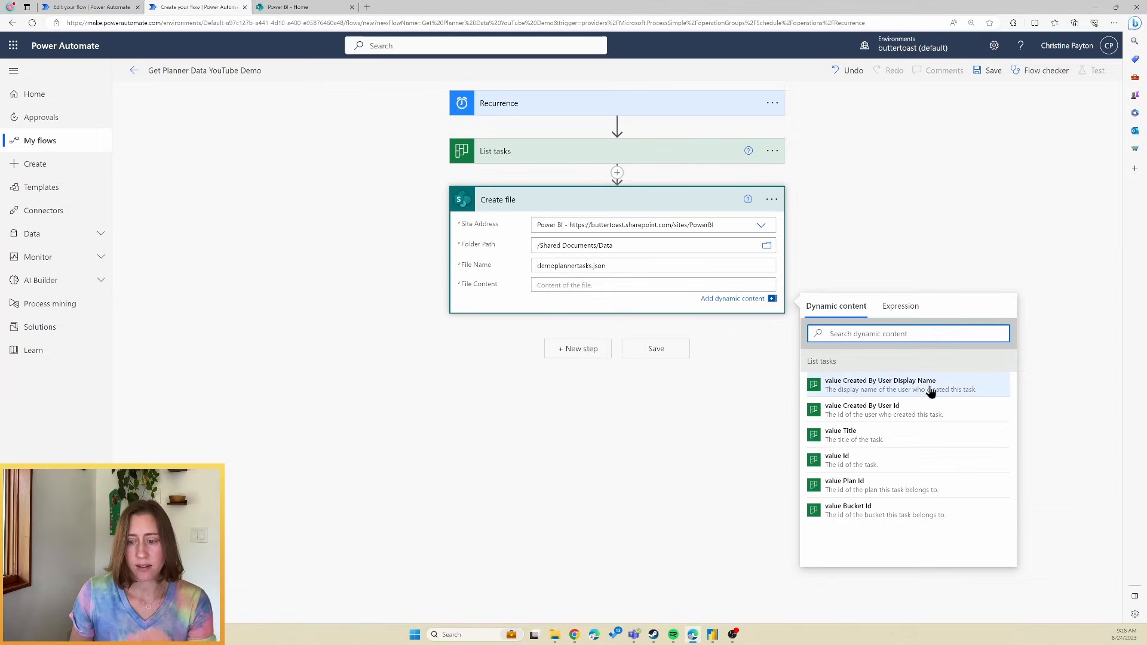
pyautogui.moveTo(891, 519)
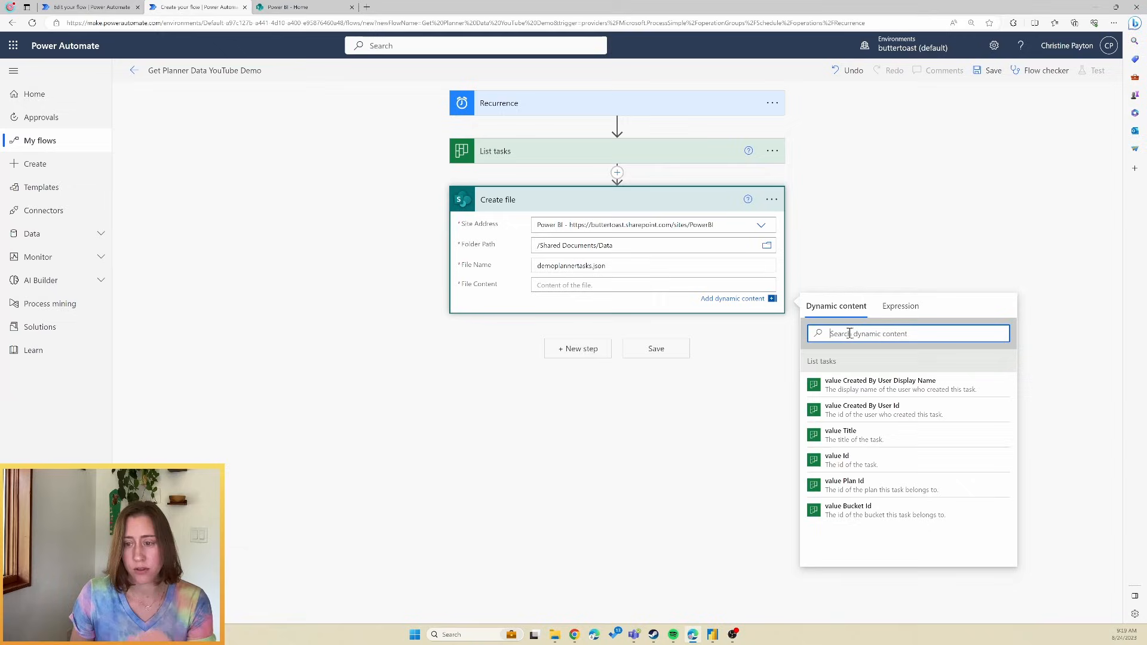
pyautogui.write('body')
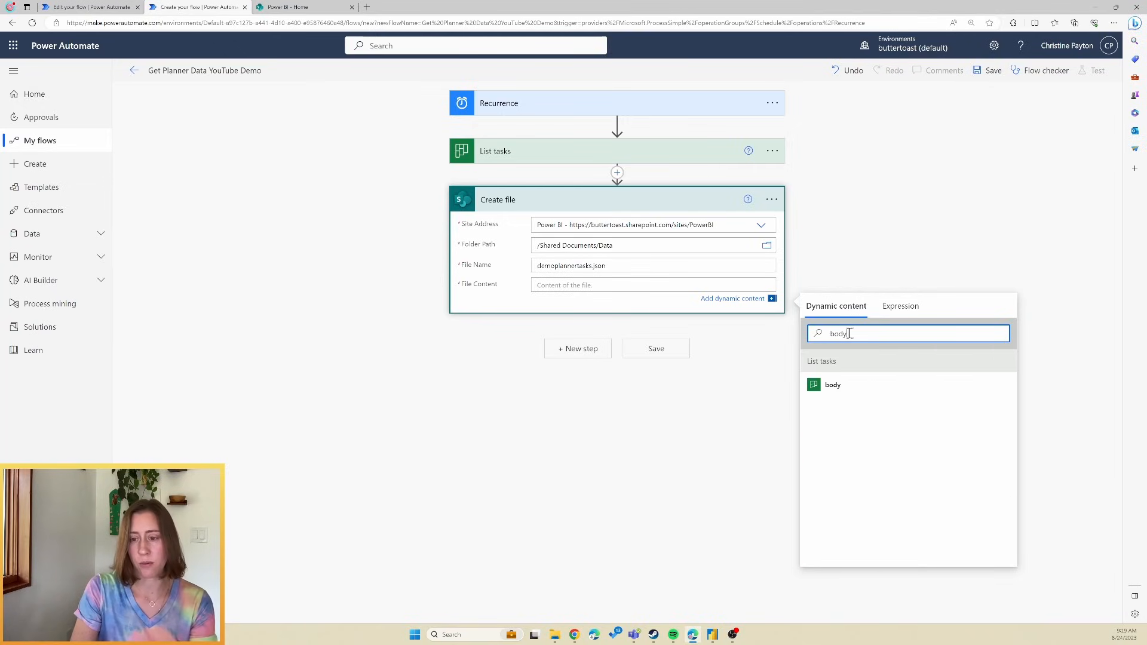
pyautogui.click(832, 384)
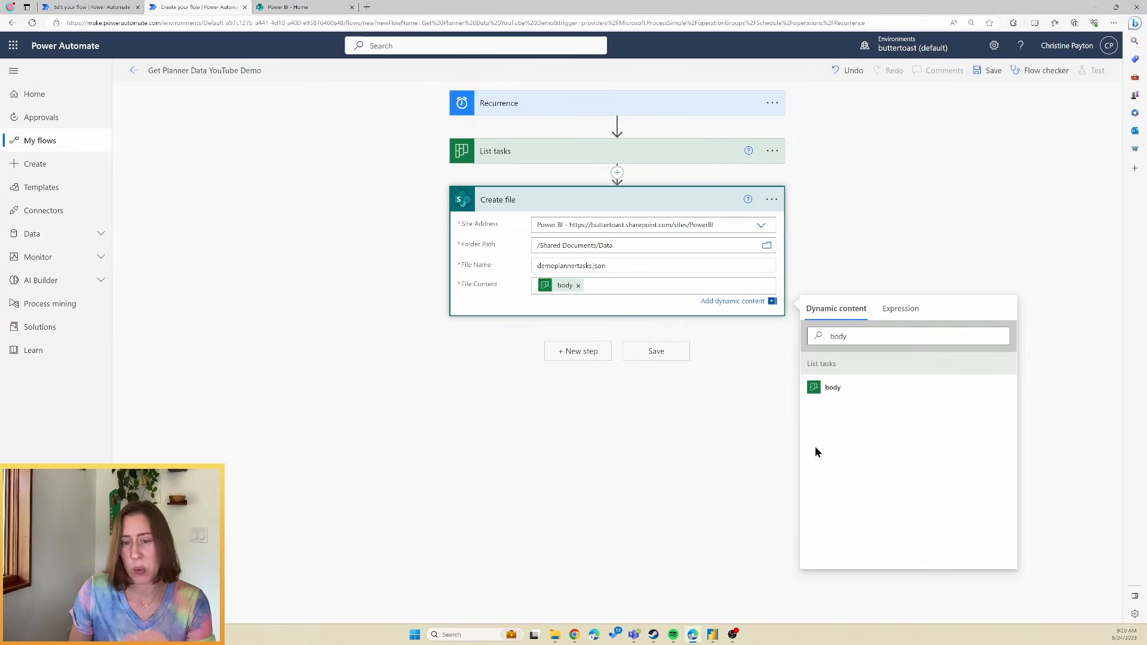
pyautogui.moveTo(688, 416)
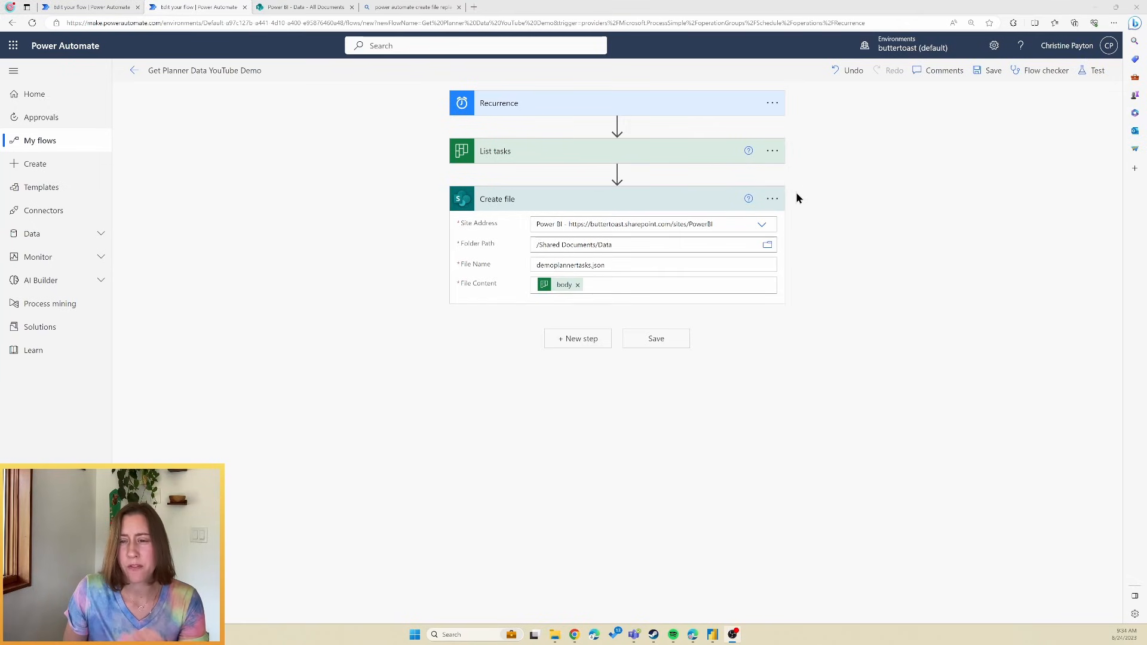
# Switch Allow chunking off in the Create file action's settings
pyautogui.click(772, 199)
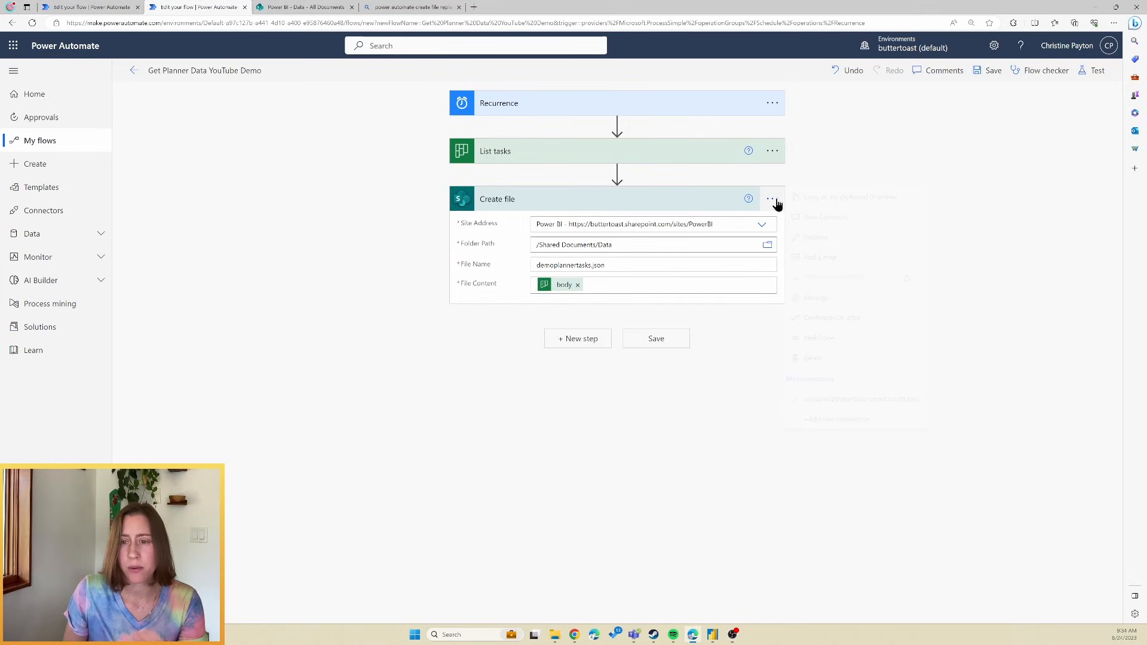
pyautogui.click(772, 199)
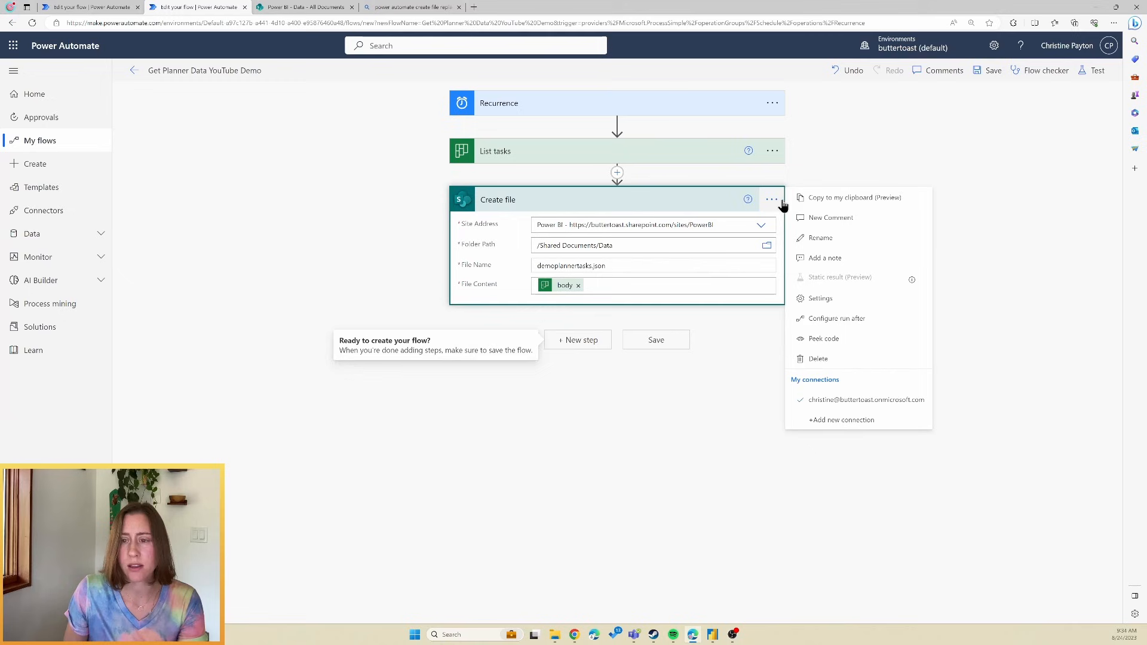
pyautogui.click(820, 298)
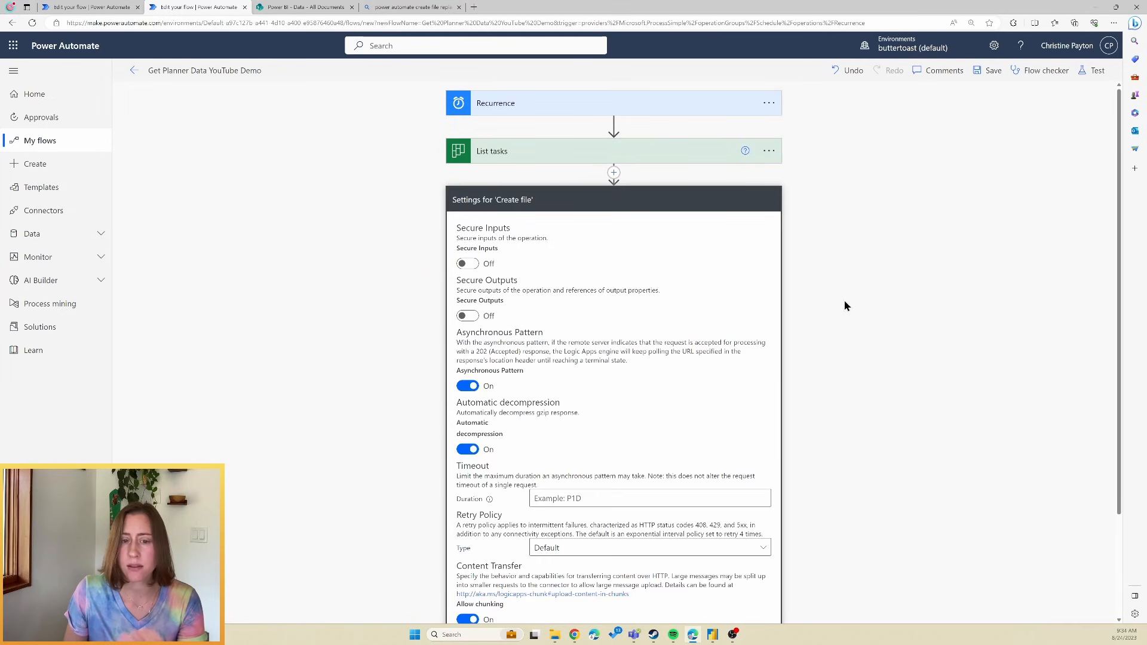
pyautogui.scroll(-3)
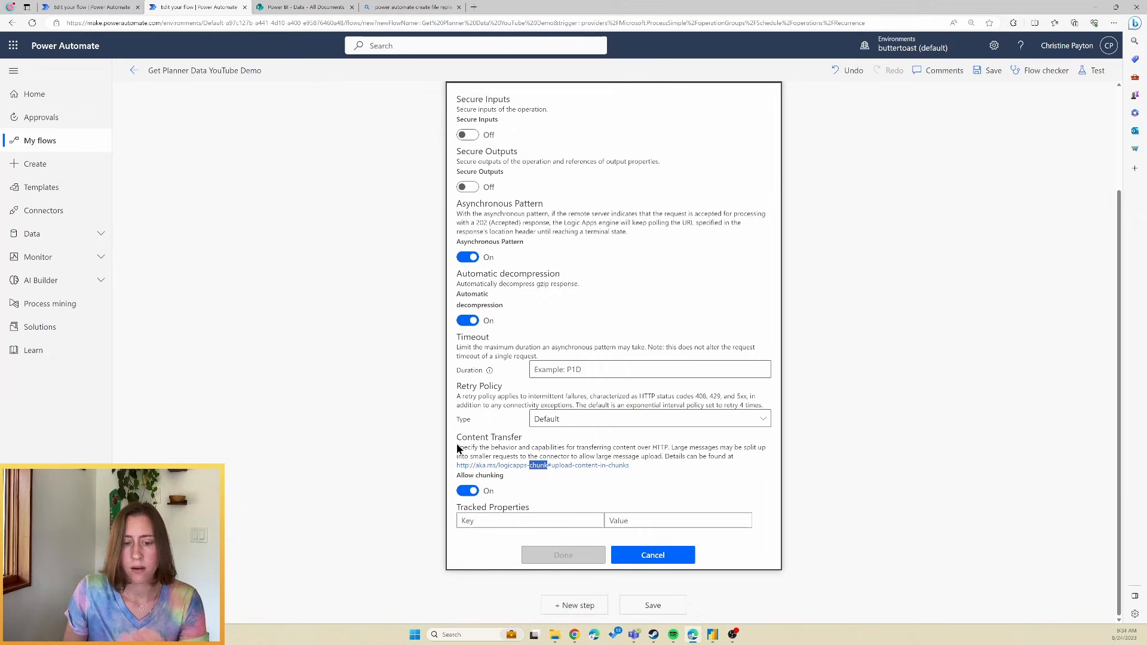
pyautogui.moveTo(490, 480)
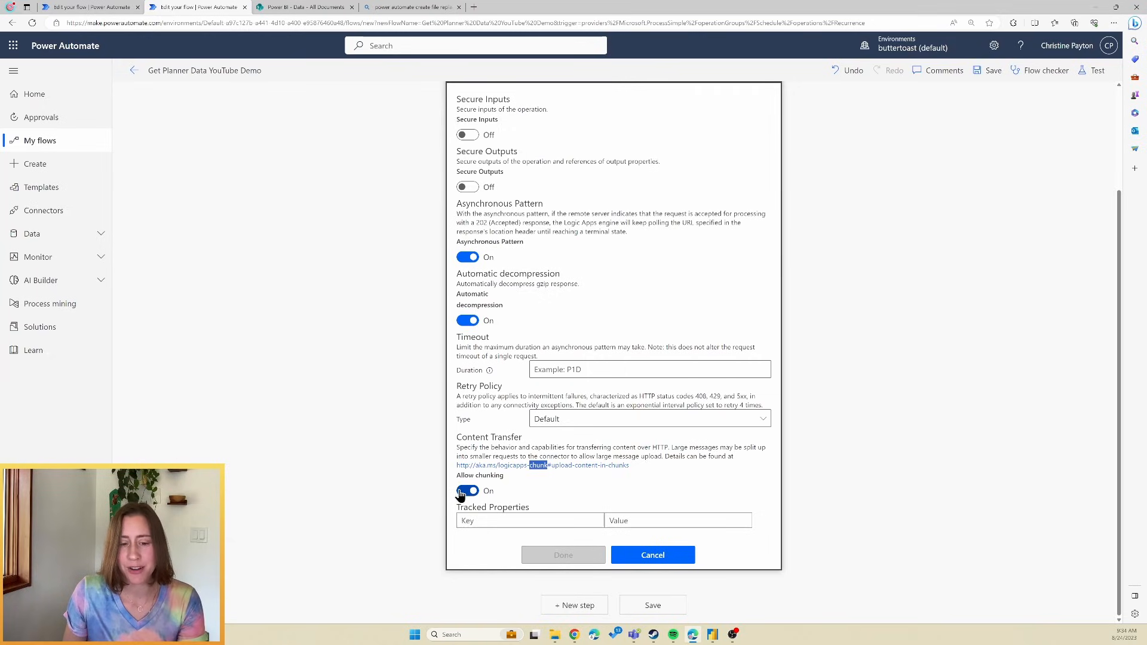
pyautogui.click(467, 491)
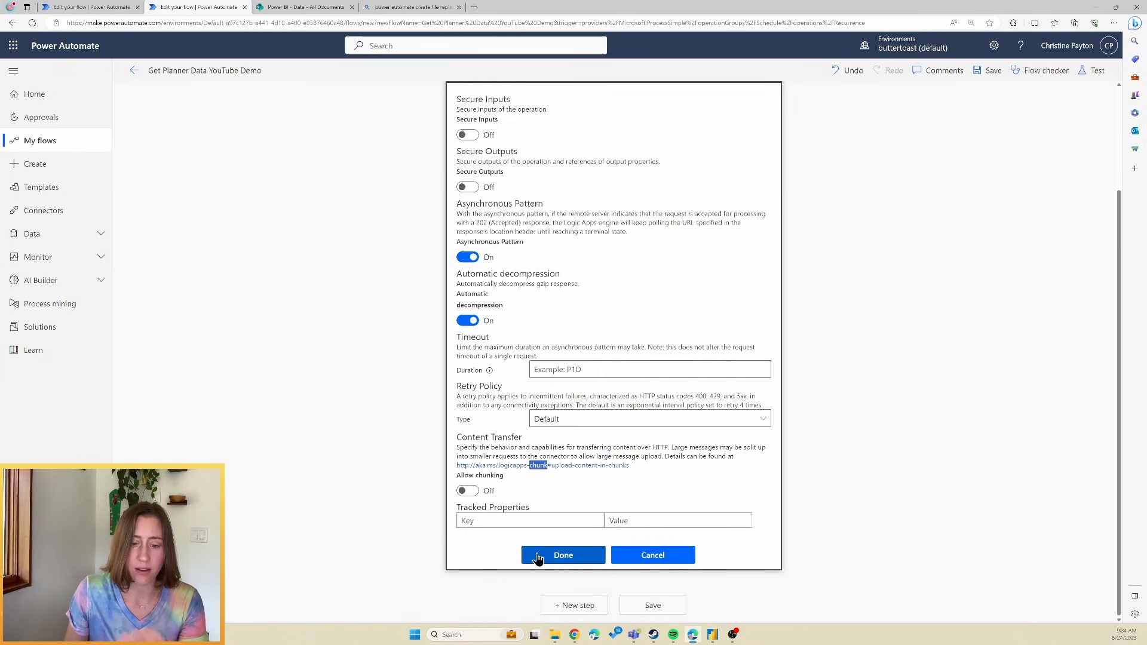
pyautogui.click(563, 554)
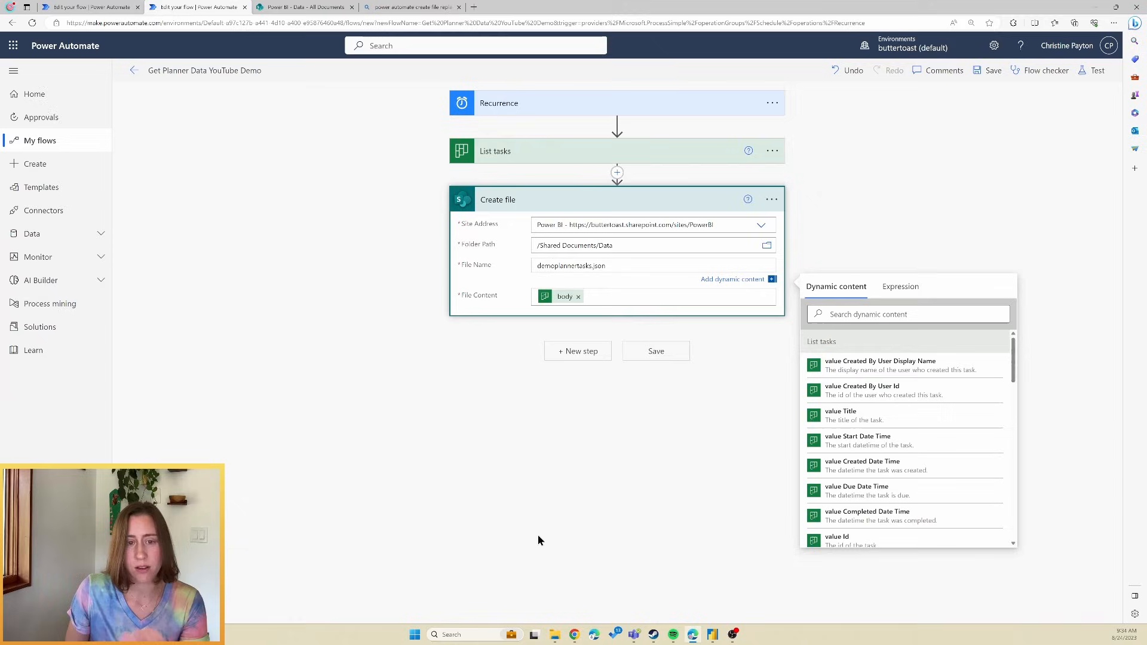
pyautogui.moveTo(510, 527)
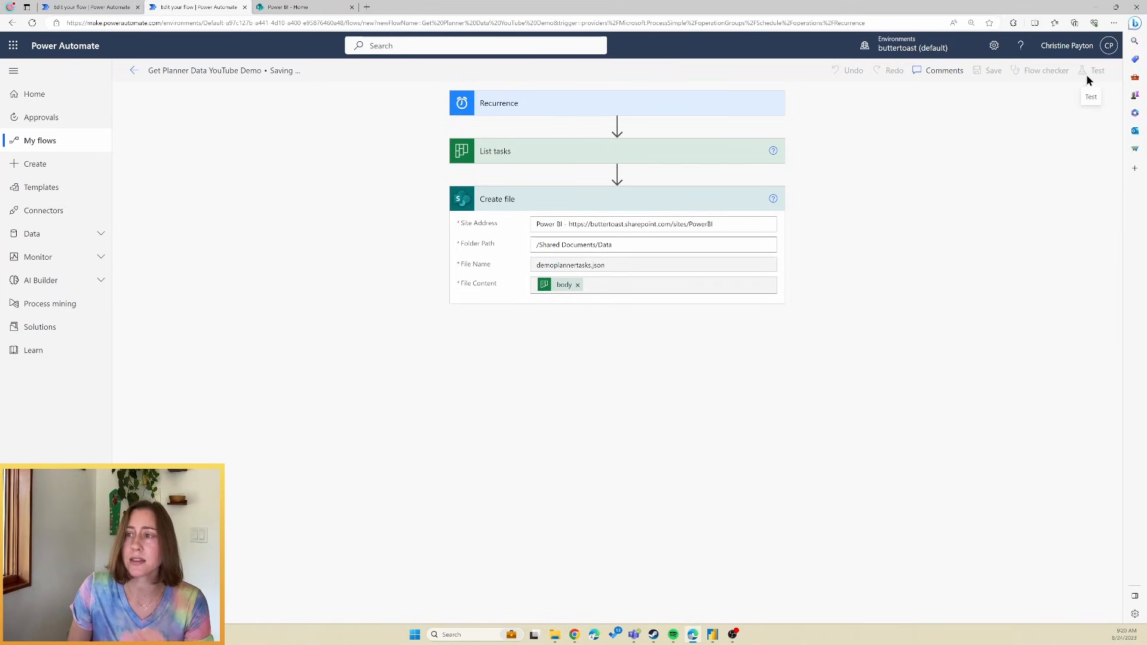
pyautogui.moveTo(1097, 74)
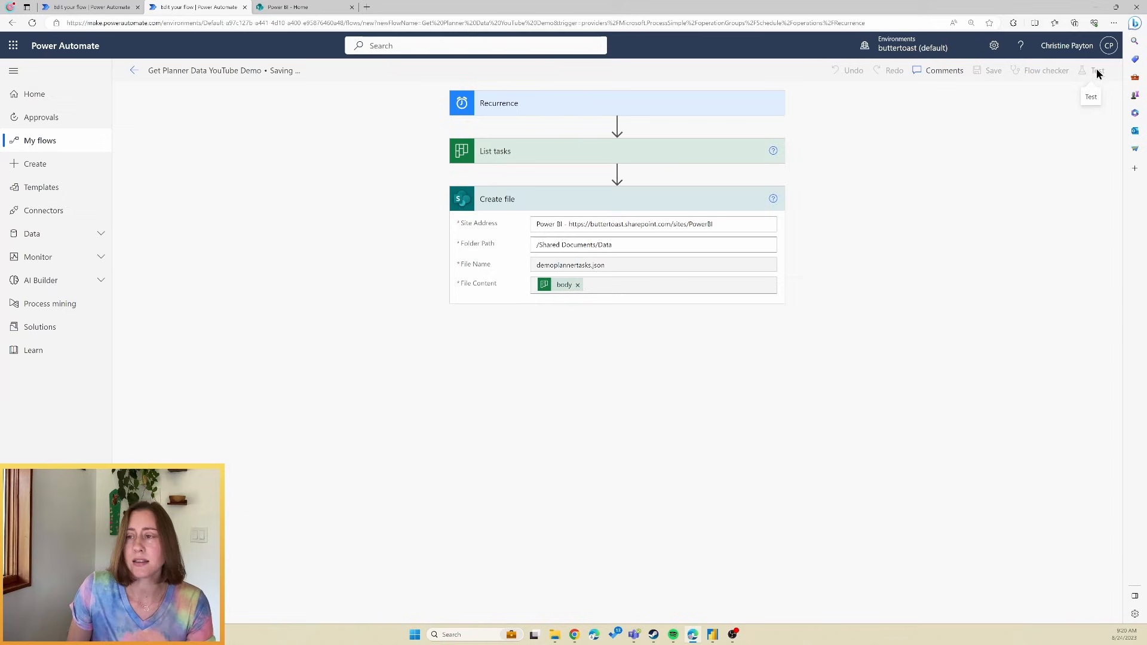
# Test the saved flow manually, run it, and view the successful run
pyautogui.click(993, 71)
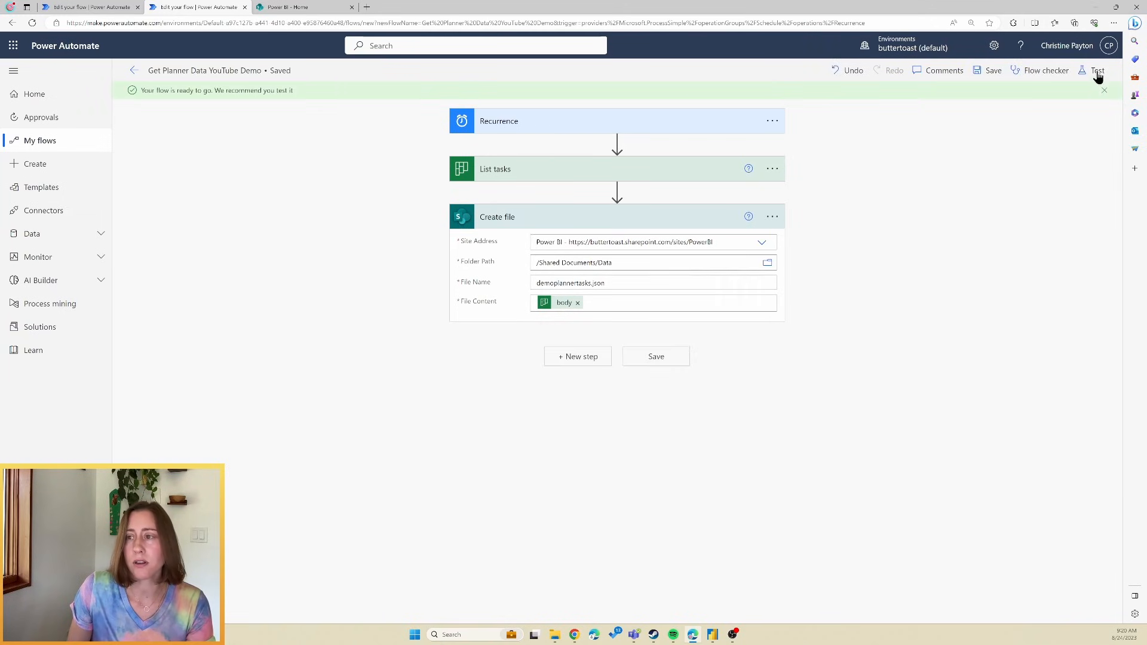
pyautogui.click(1098, 71)
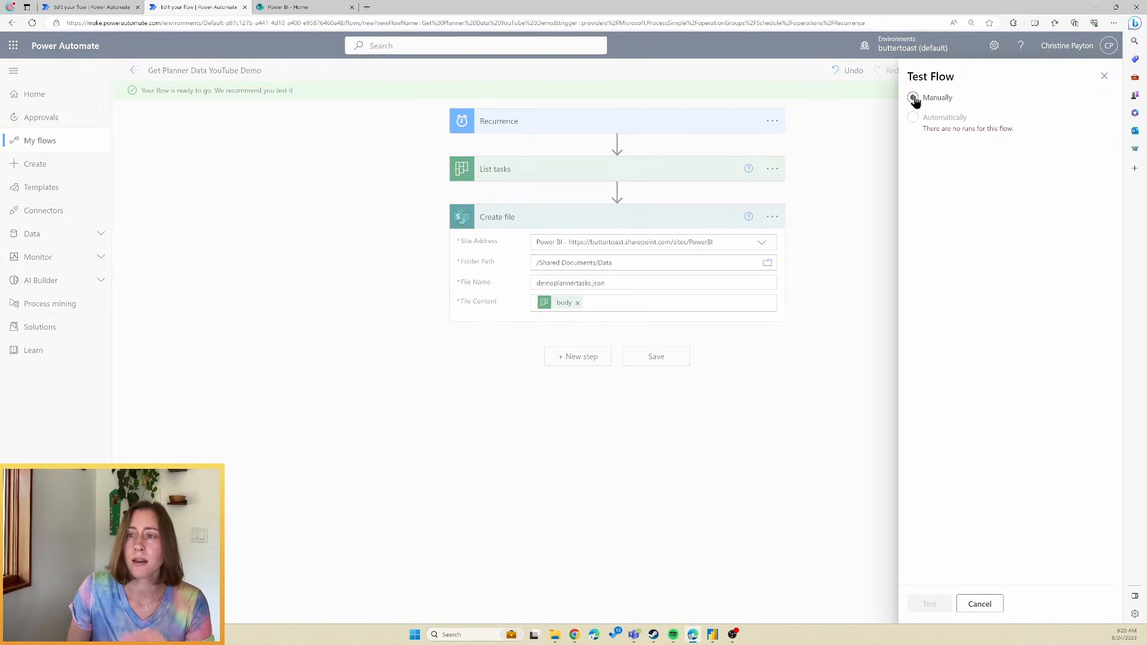
pyautogui.click(913, 98)
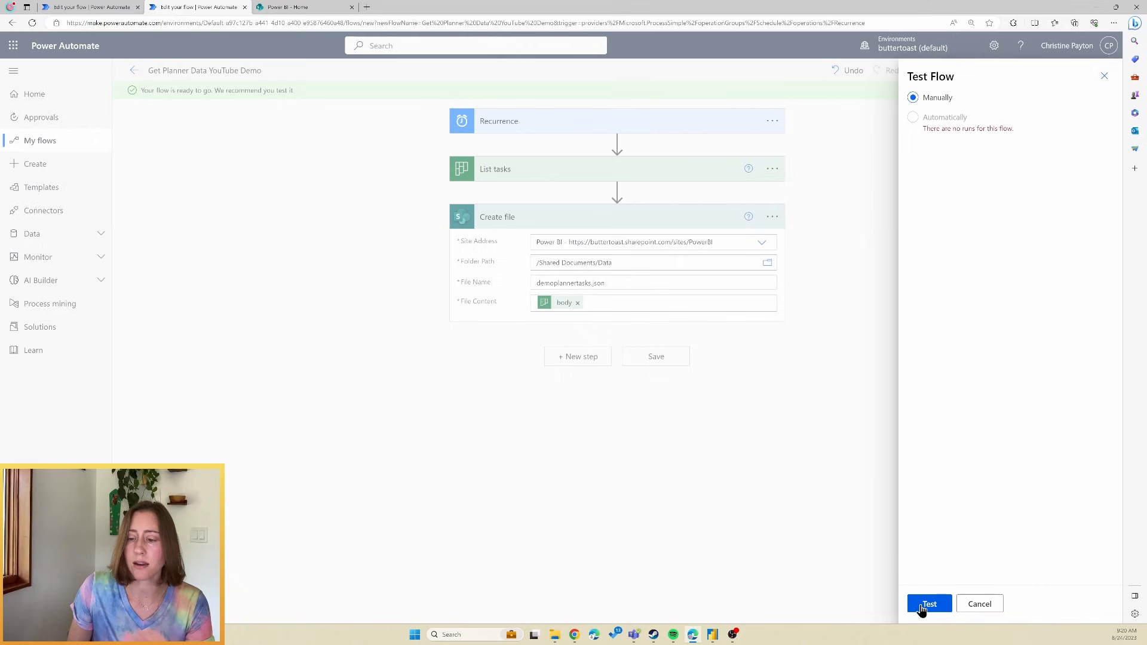
pyautogui.click(930, 604)
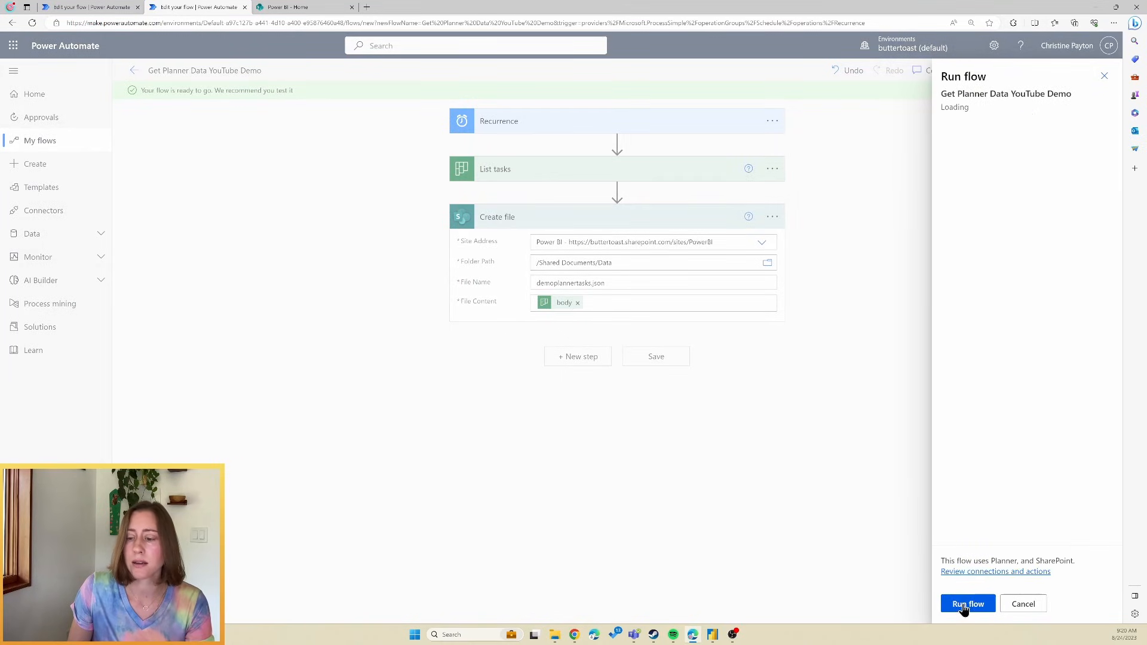
pyautogui.click(967, 604)
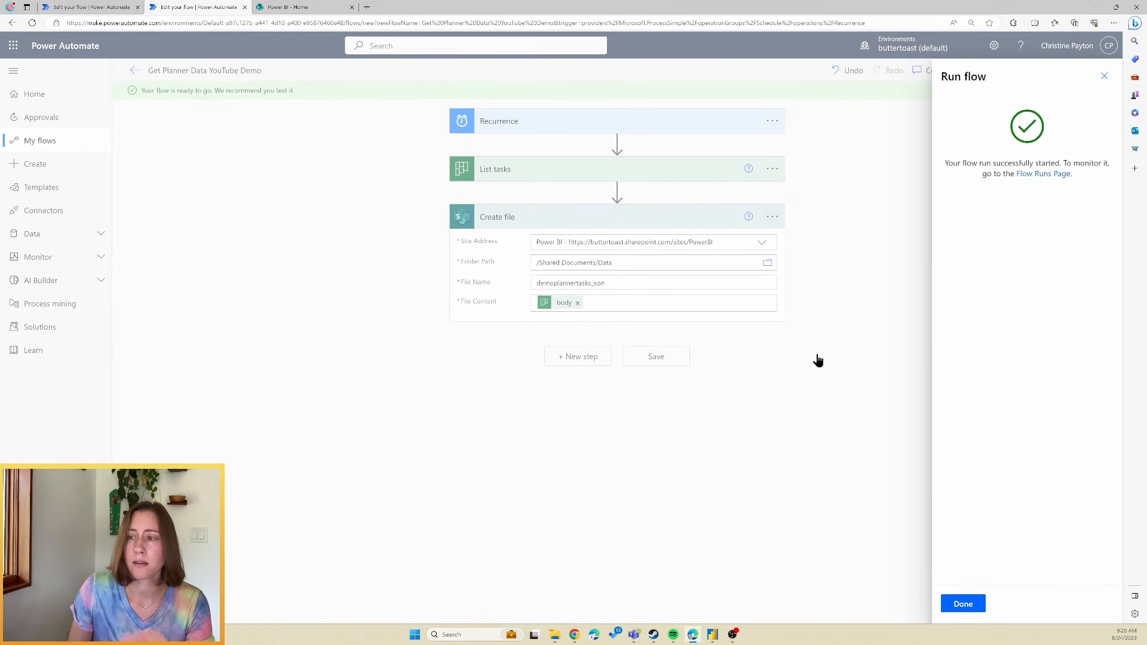
pyautogui.moveTo(982, 583)
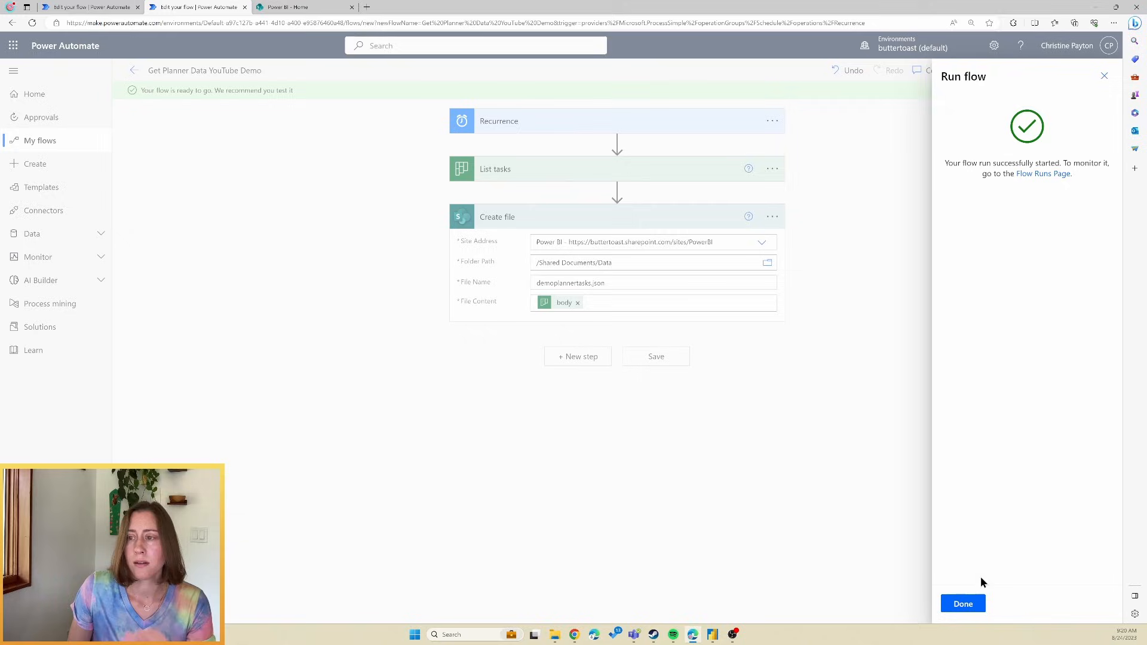
pyautogui.click(962, 604)
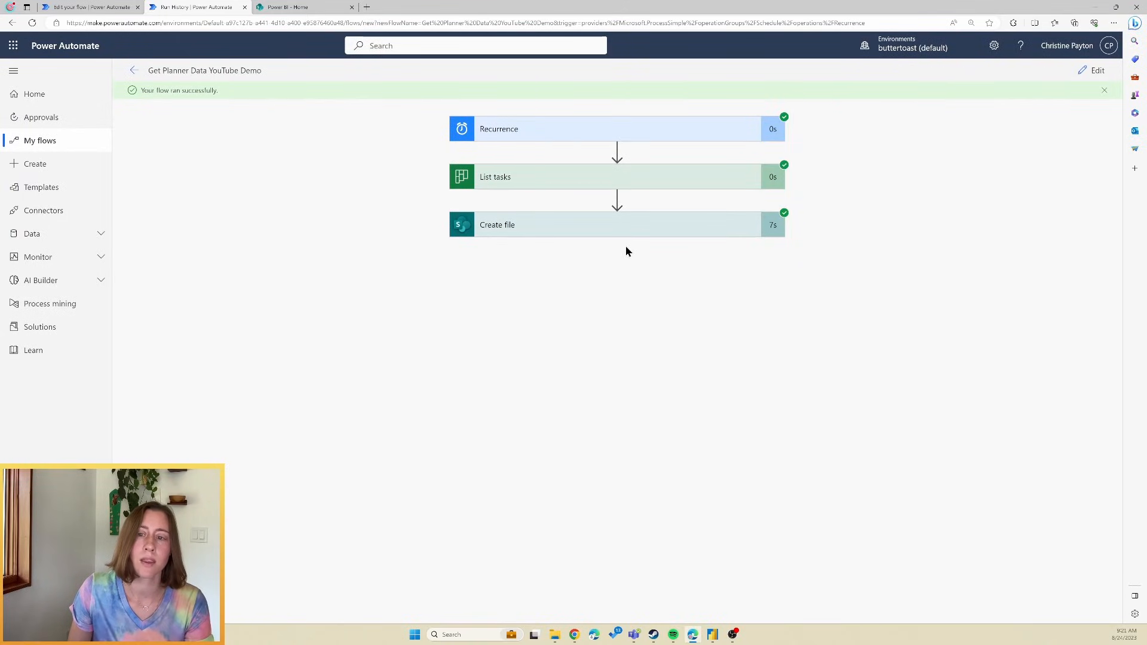
pyautogui.moveTo(624, 241)
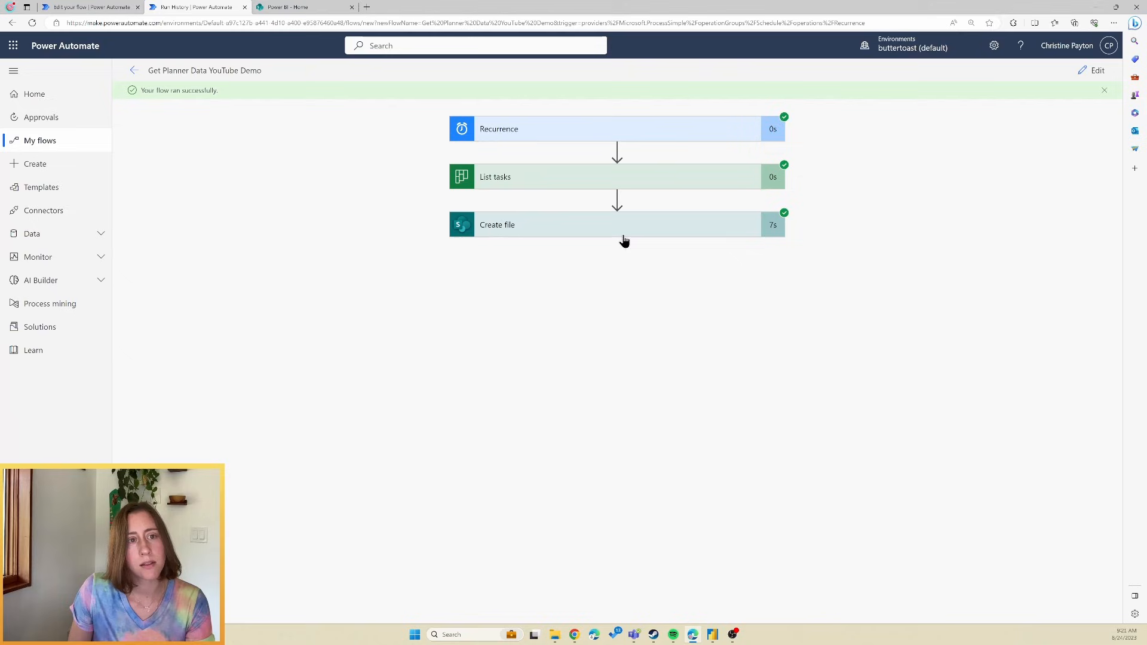
# In the SharePoint Data folder, select demoplannertasks.json and show its actions menu
pyautogui.click(302, 6)
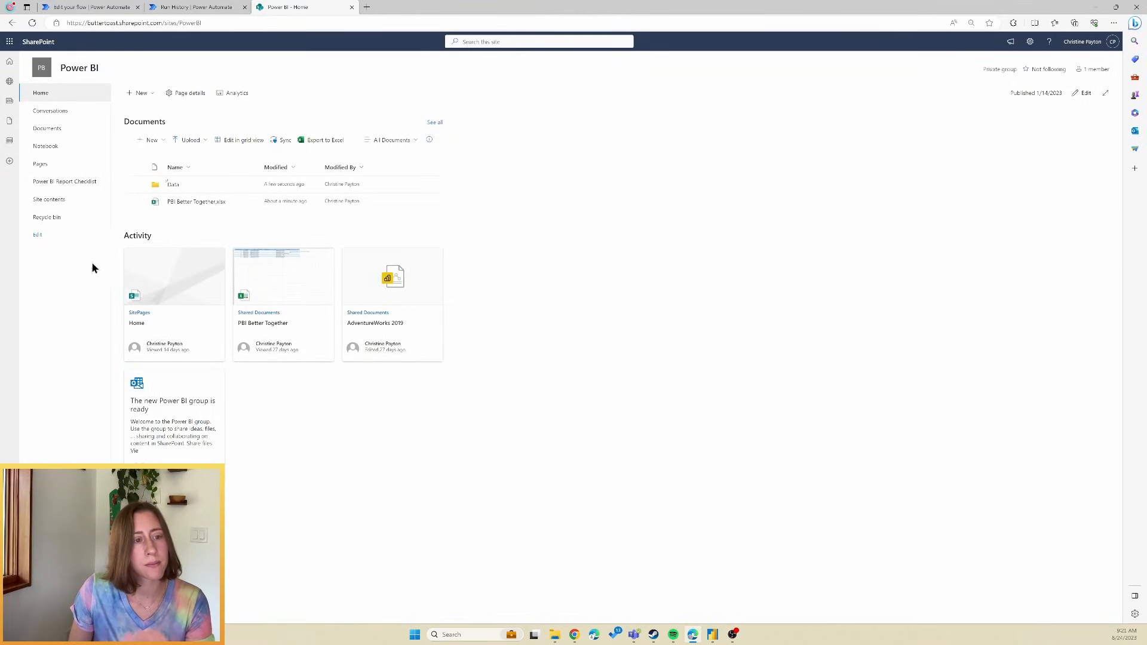
pyautogui.click(174, 183)
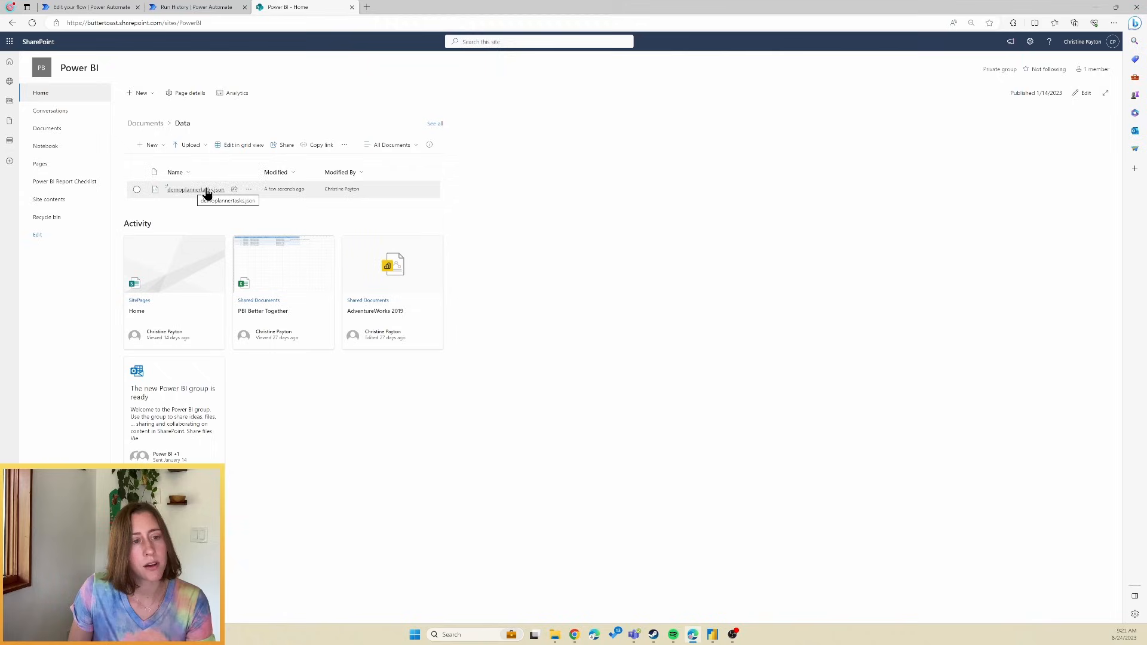
pyautogui.click(137, 189)
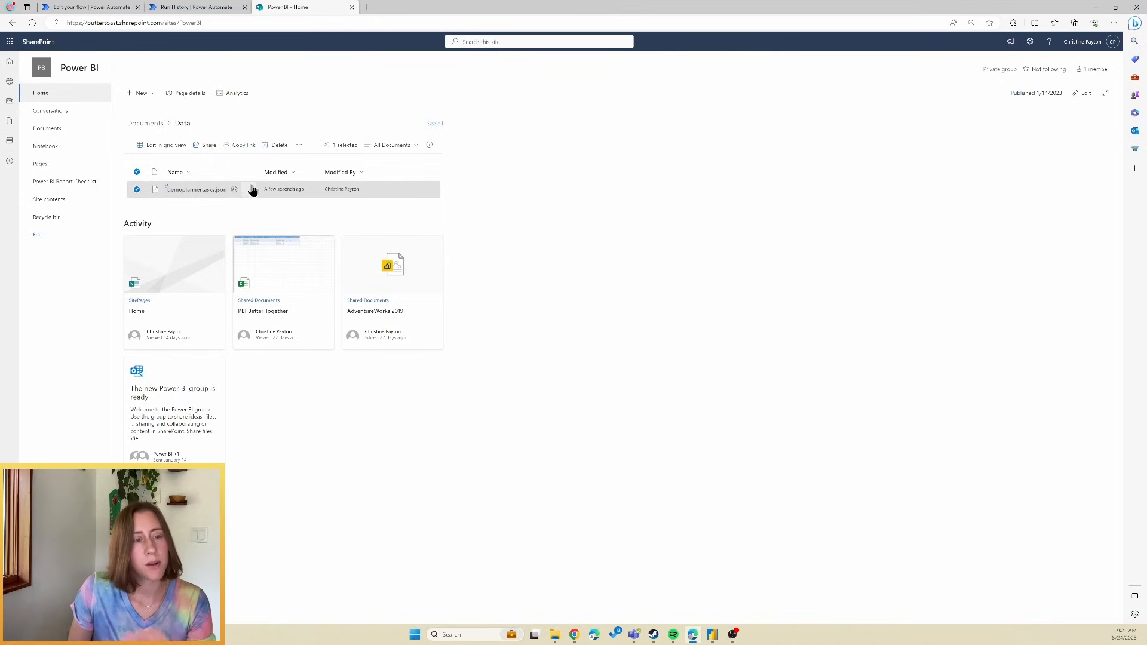
pyautogui.moveTo(241, 202)
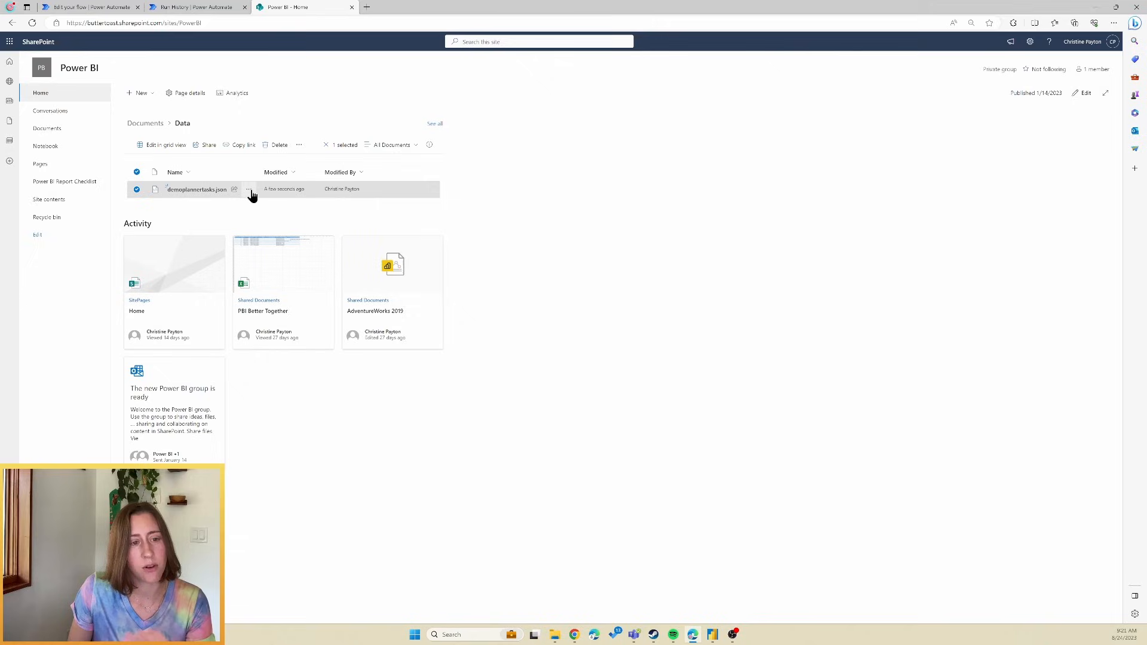
pyautogui.click(248, 190)
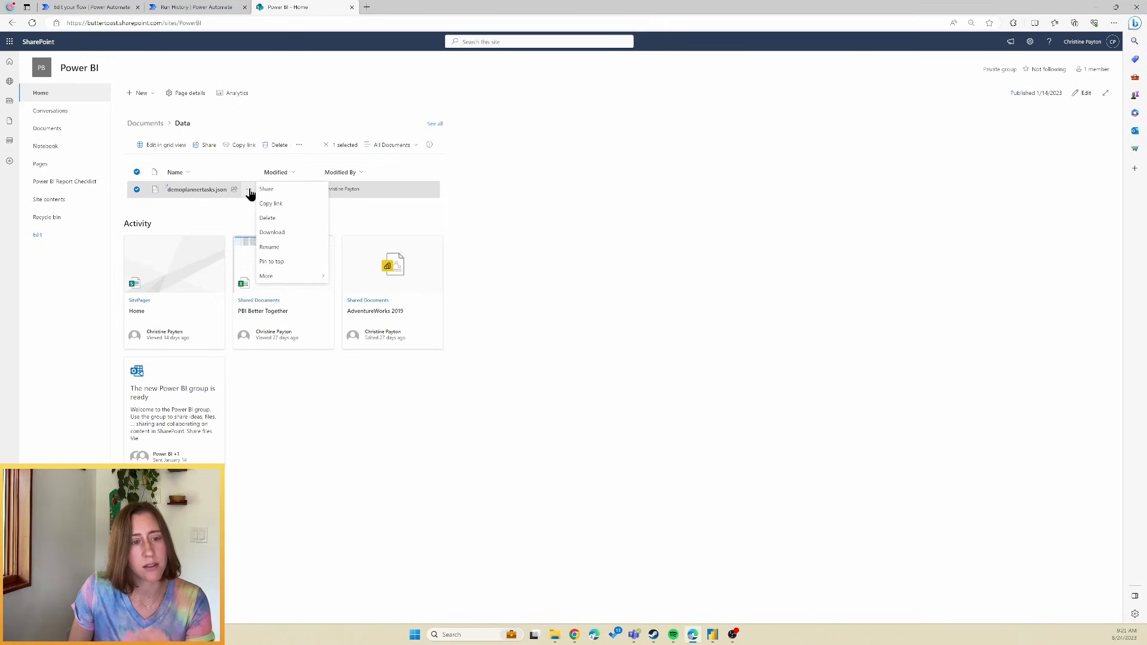
pyautogui.moveTo(247, 189)
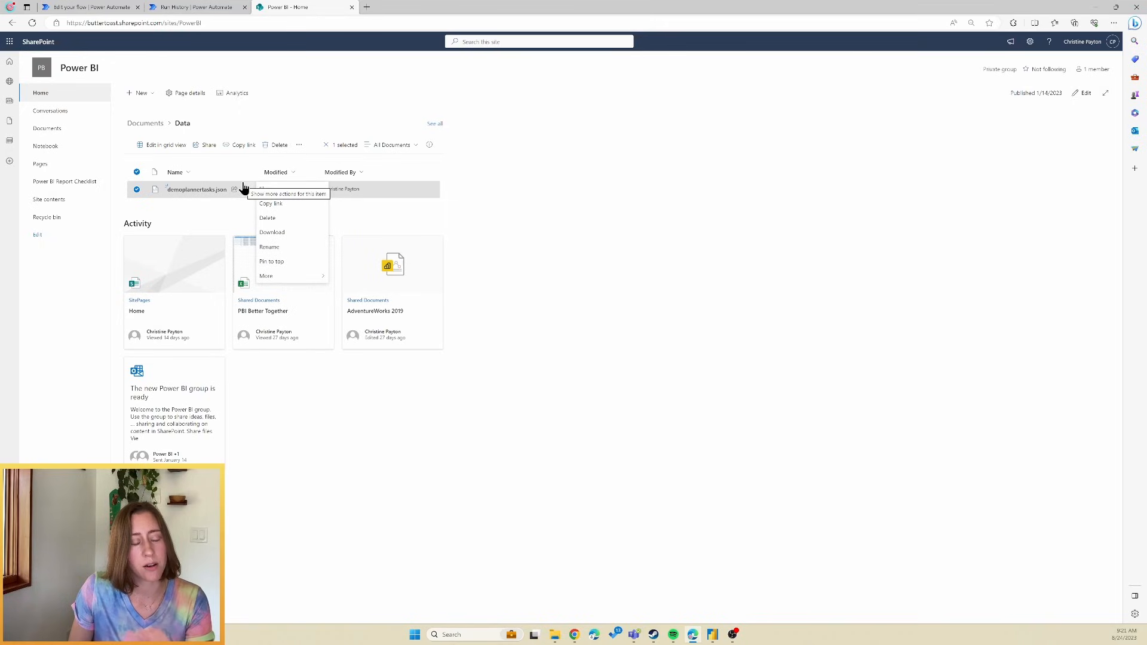
pyautogui.moveTo(72, 134)
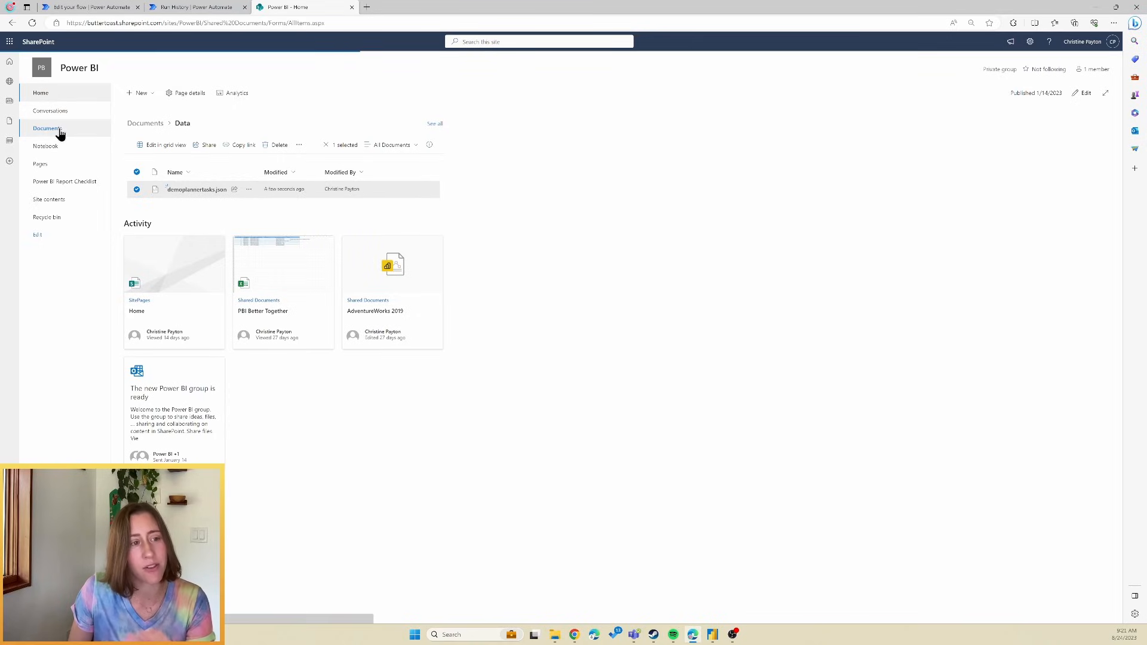
# Show demoplannertasks.json's full details: a 4.21 KB file in Power BI > Documents > Data
pyautogui.click(47, 128)
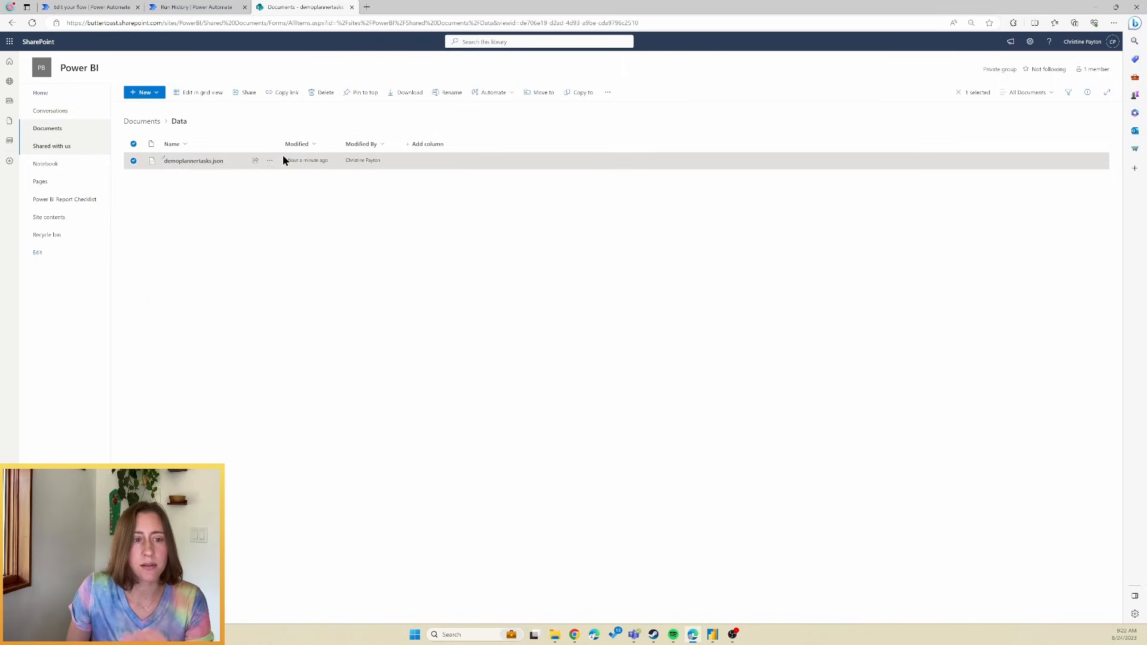
pyautogui.click(270, 160)
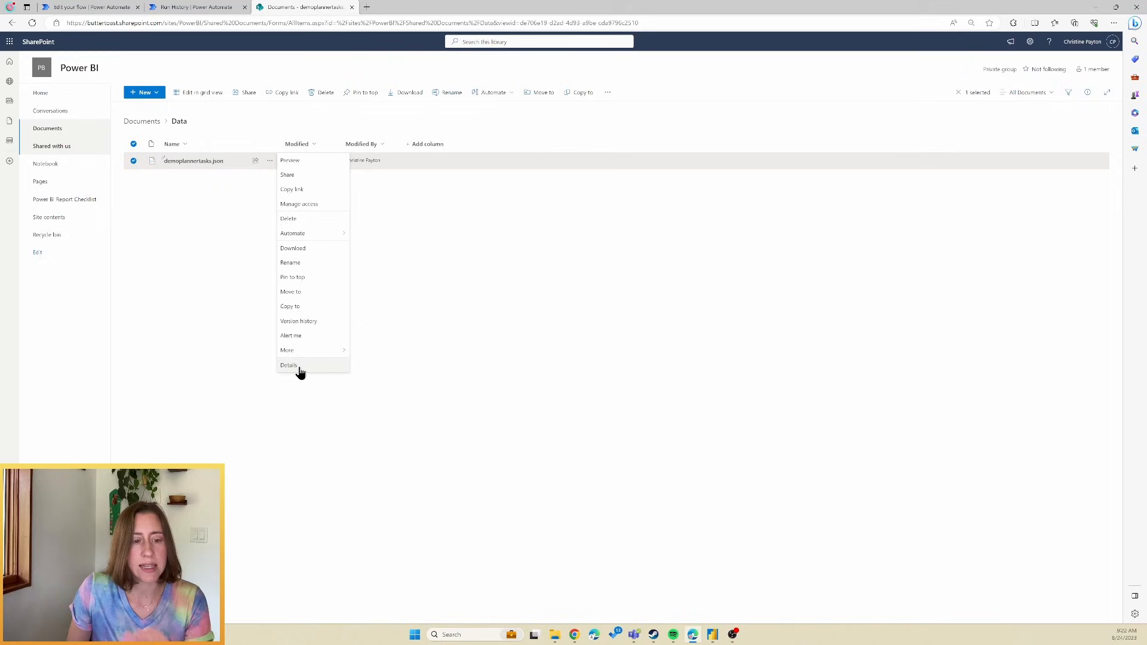
pyautogui.click(289, 366)
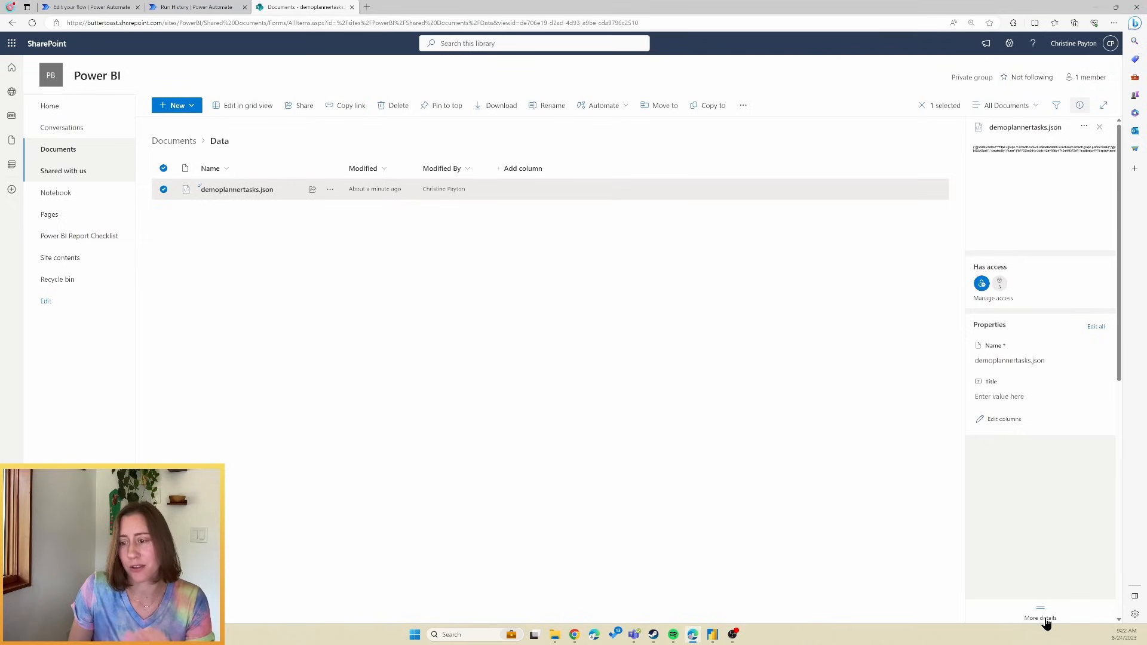
pyautogui.click(1040, 618)
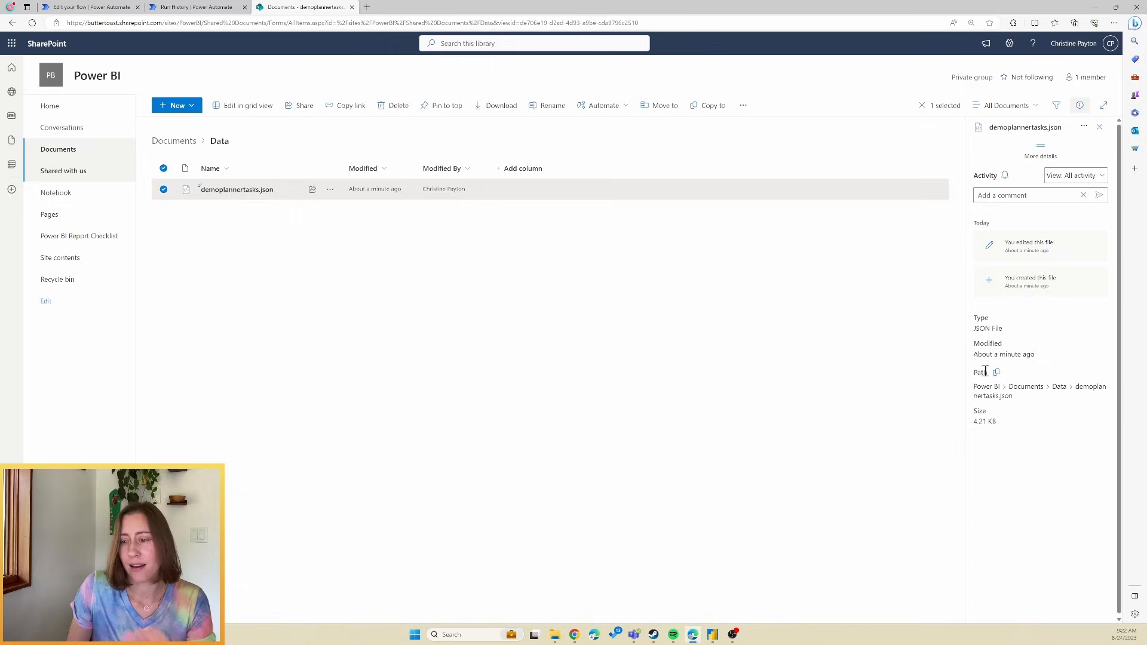
pyautogui.moveTo(996, 372)
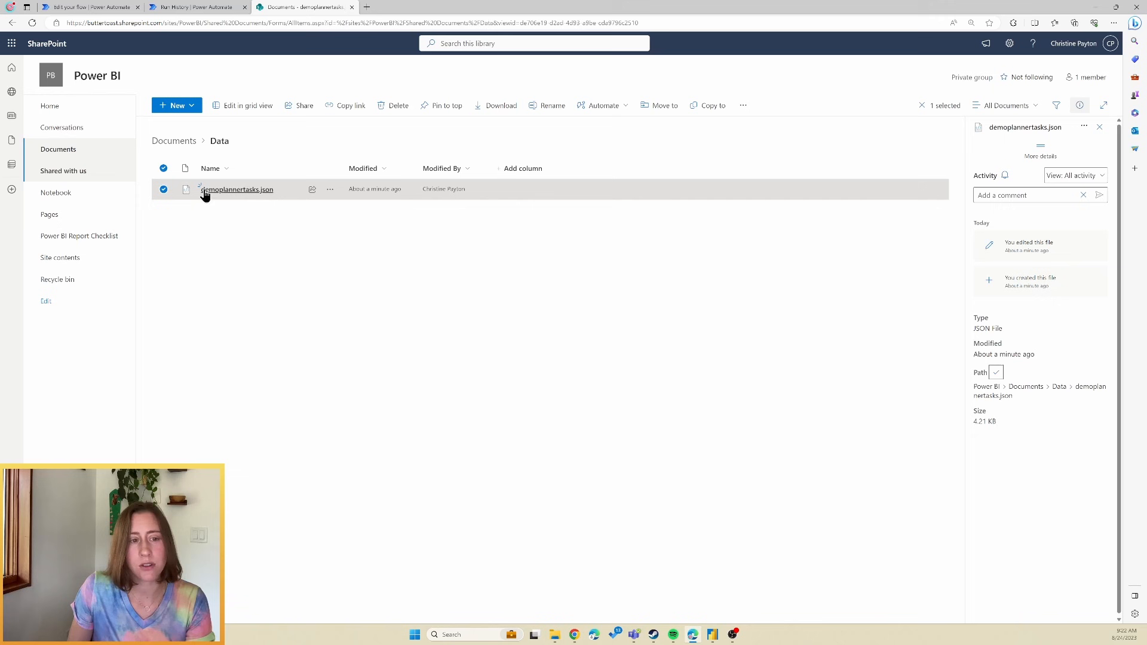
pyautogui.click(237, 188)
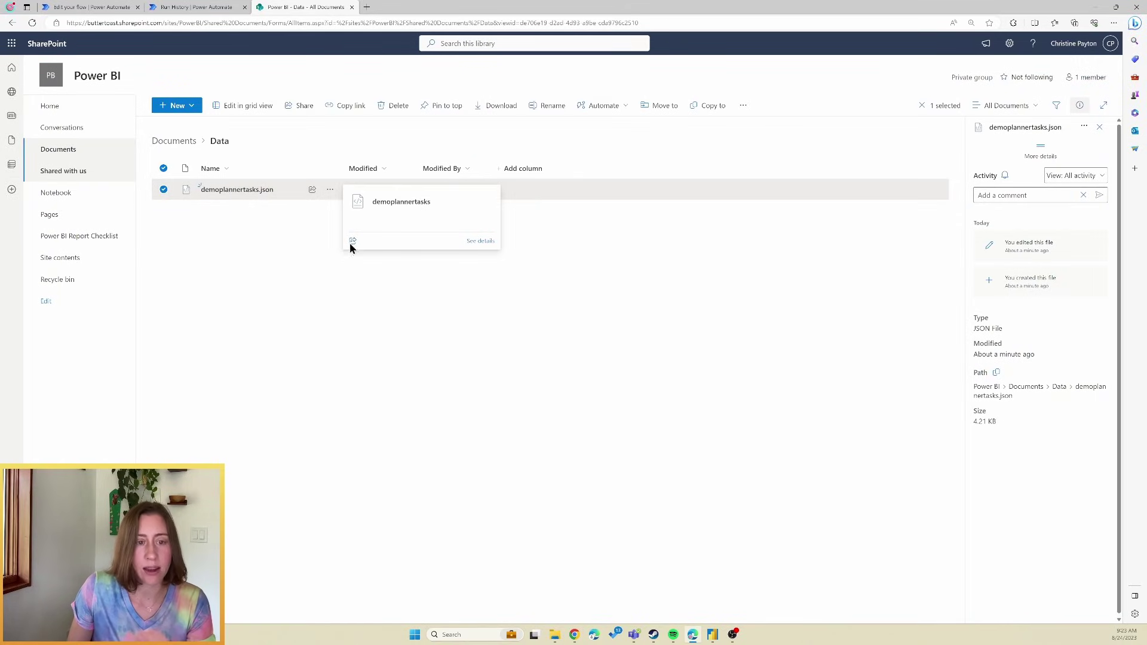
# Download demoplannertasks.json from the SharePoint Documents library
pyautogui.click(329, 190)
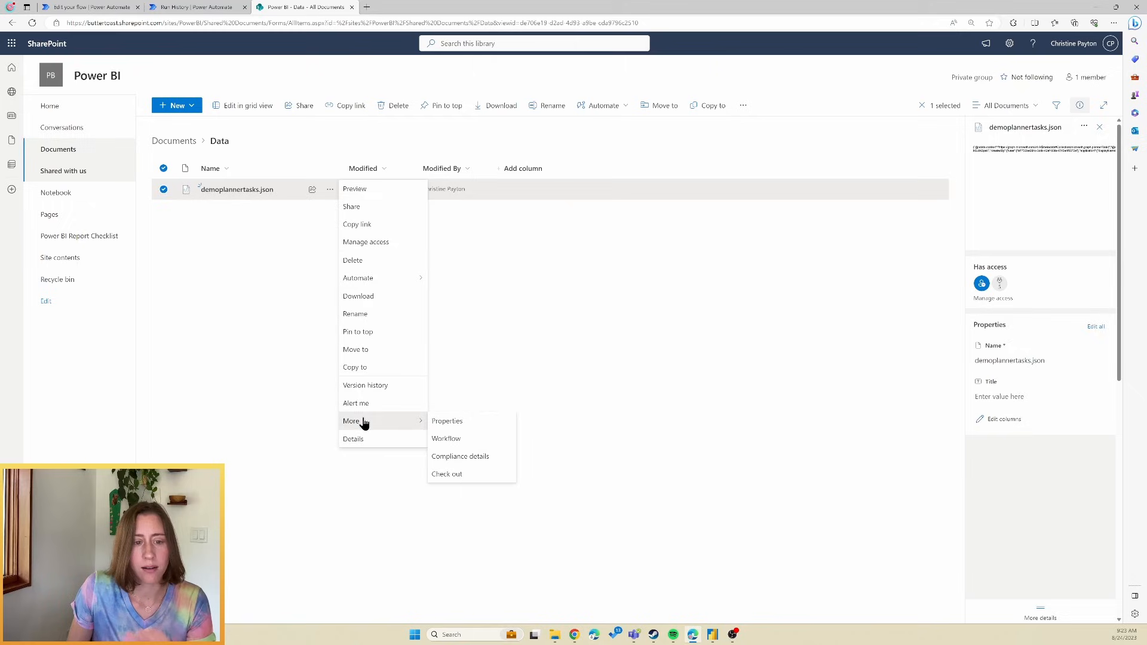
pyautogui.moveTo(402, 296)
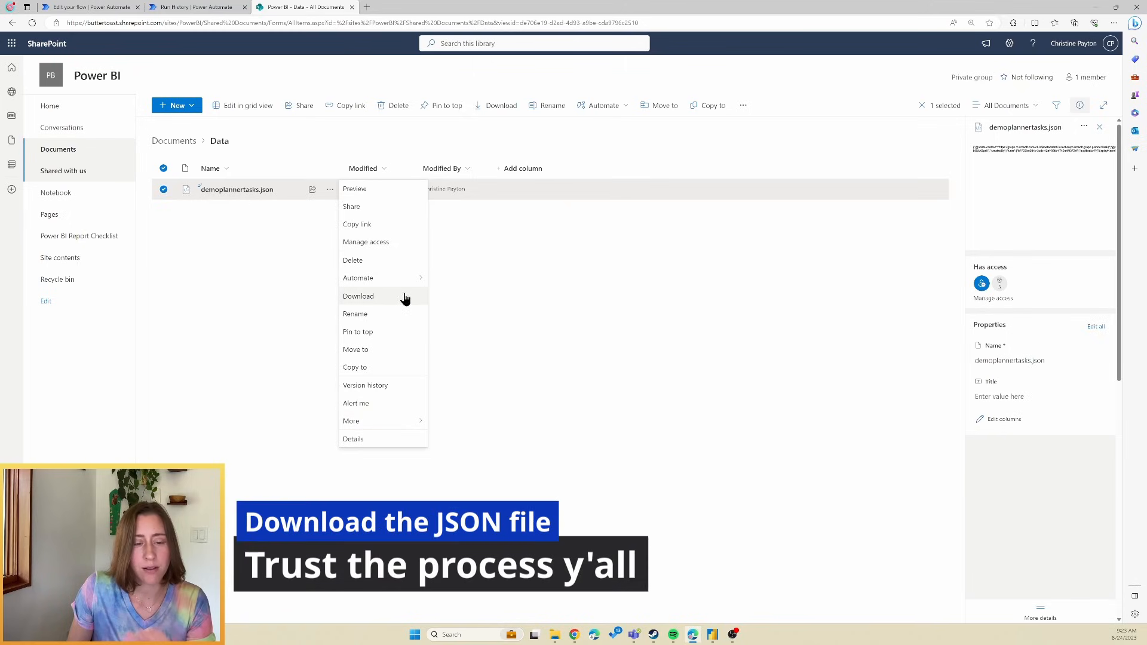
pyautogui.click(358, 296)
pyautogui.write('power')
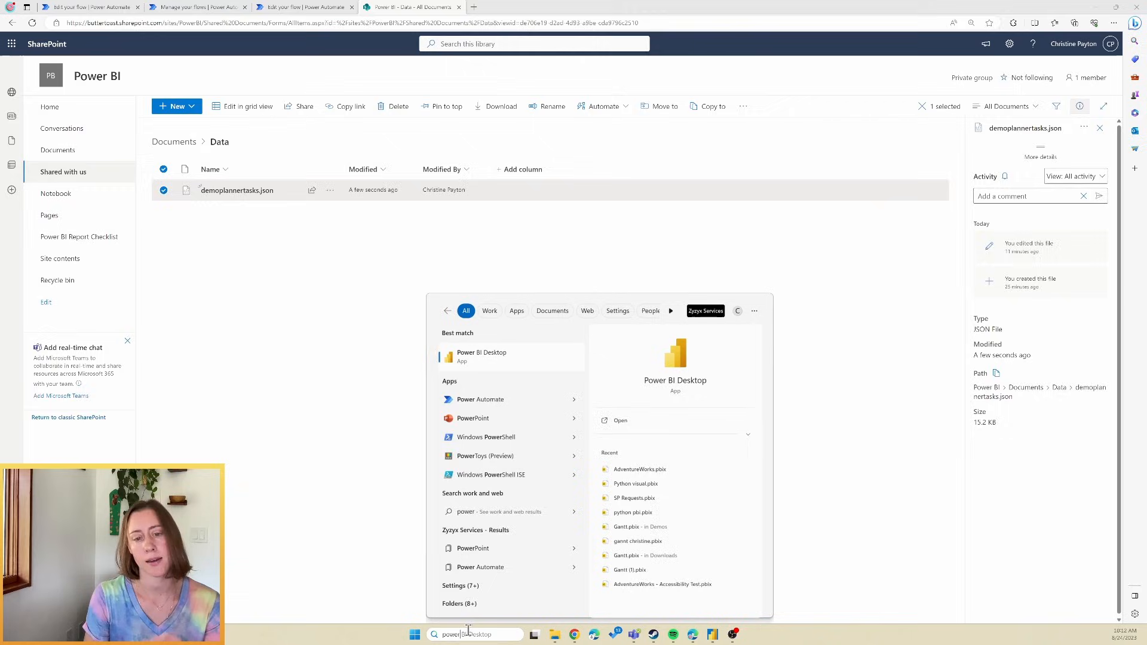
# Import demoplannertasks.json from Downloads as a JSON source in a new Power BI Desktop report
pyautogui.click(482, 355)
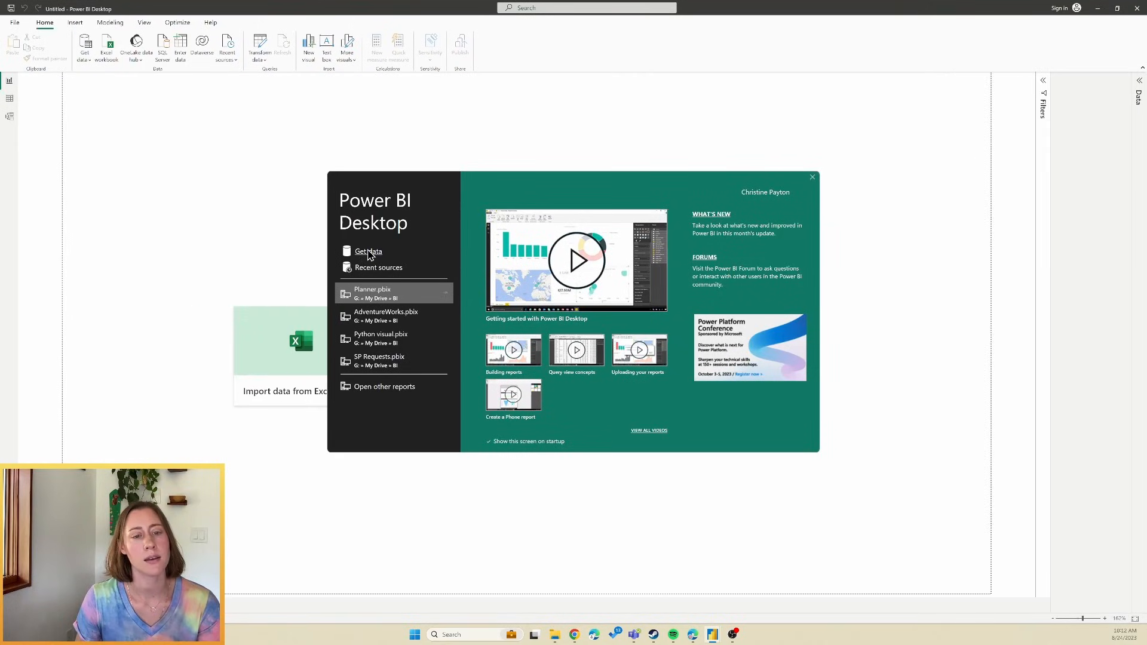
pyautogui.click(368, 251)
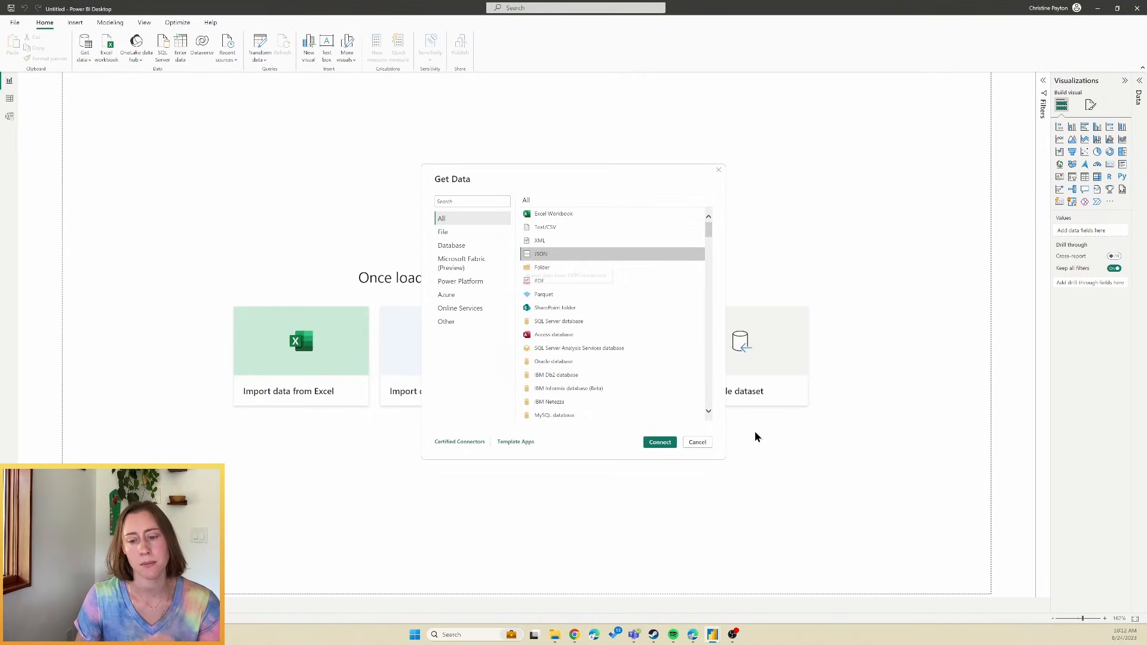
pyautogui.click(695, 442)
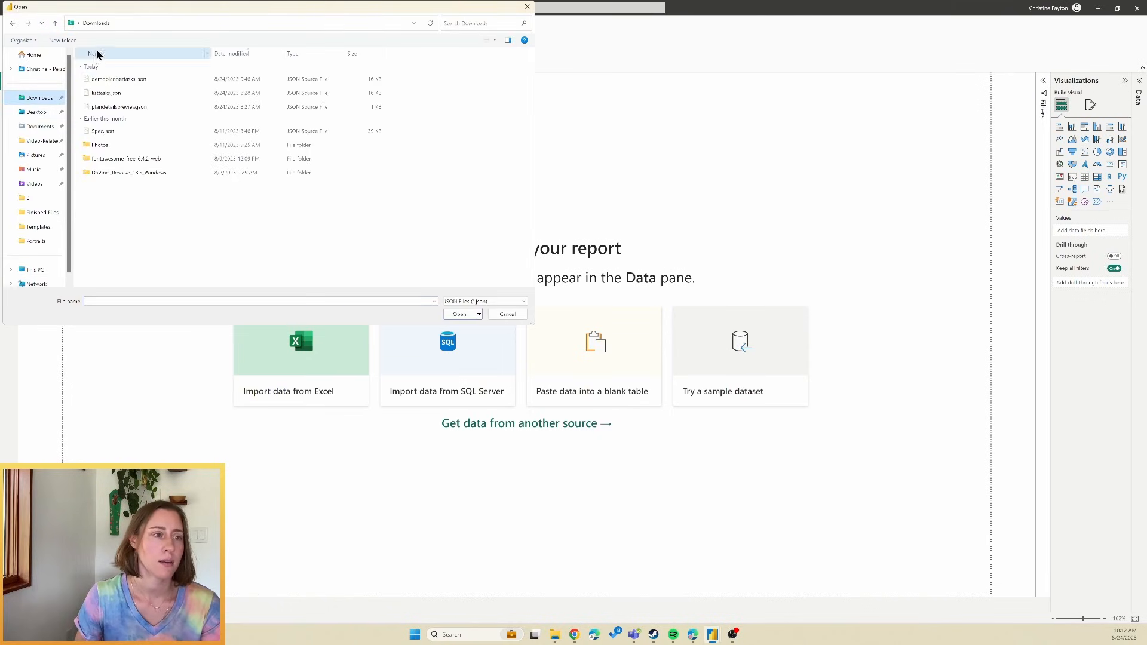
pyautogui.click(118, 79)
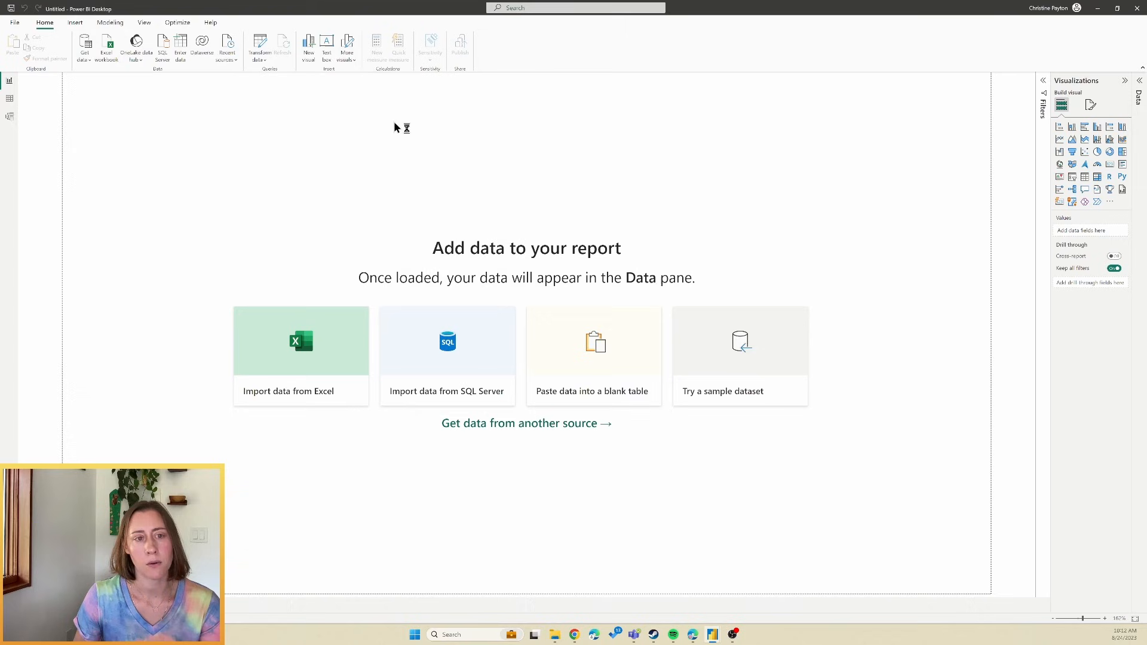
pyautogui.moveTo(1034, 215)
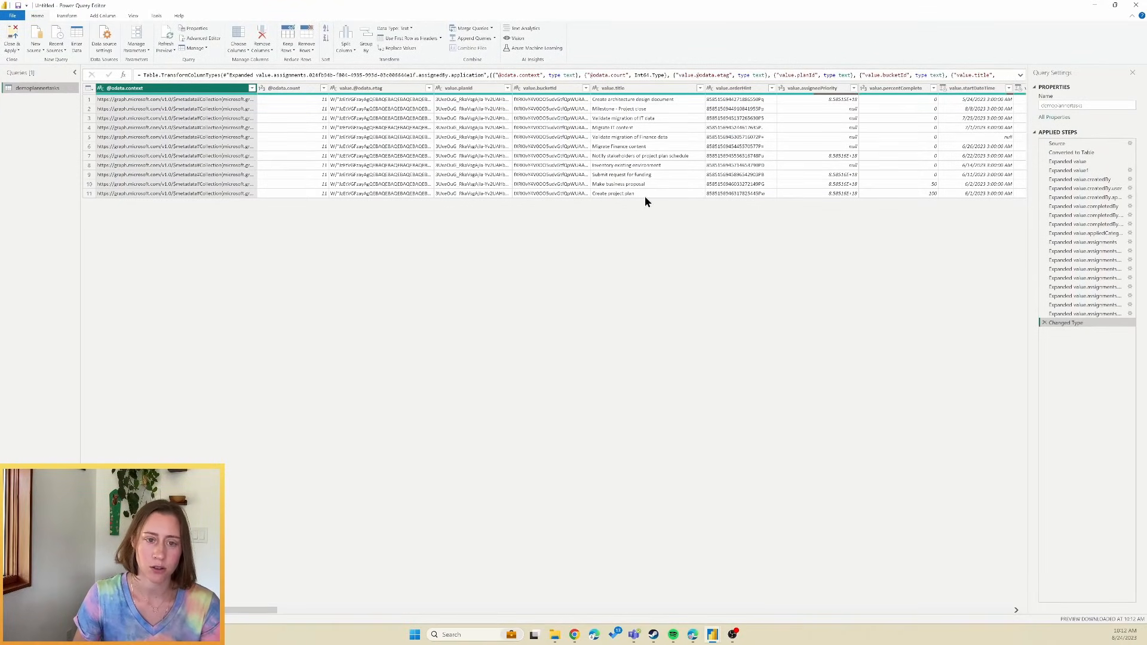
pyautogui.moveTo(812, 170)
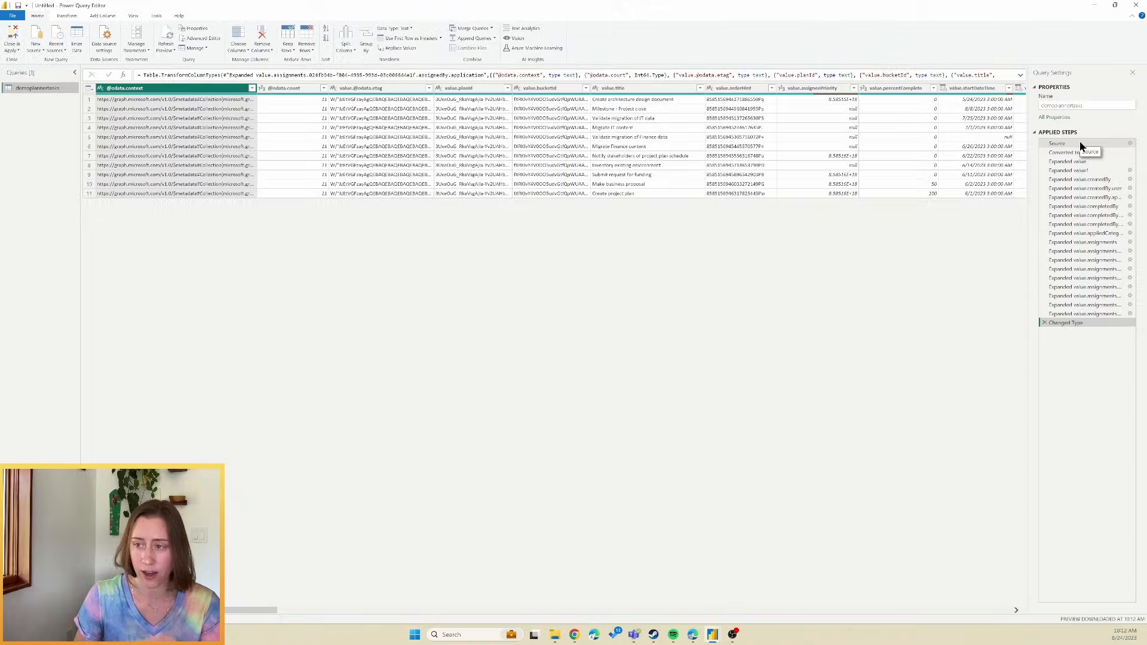
# Select the Source step in Applied Steps to see the local file path
pyautogui.click(1057, 143)
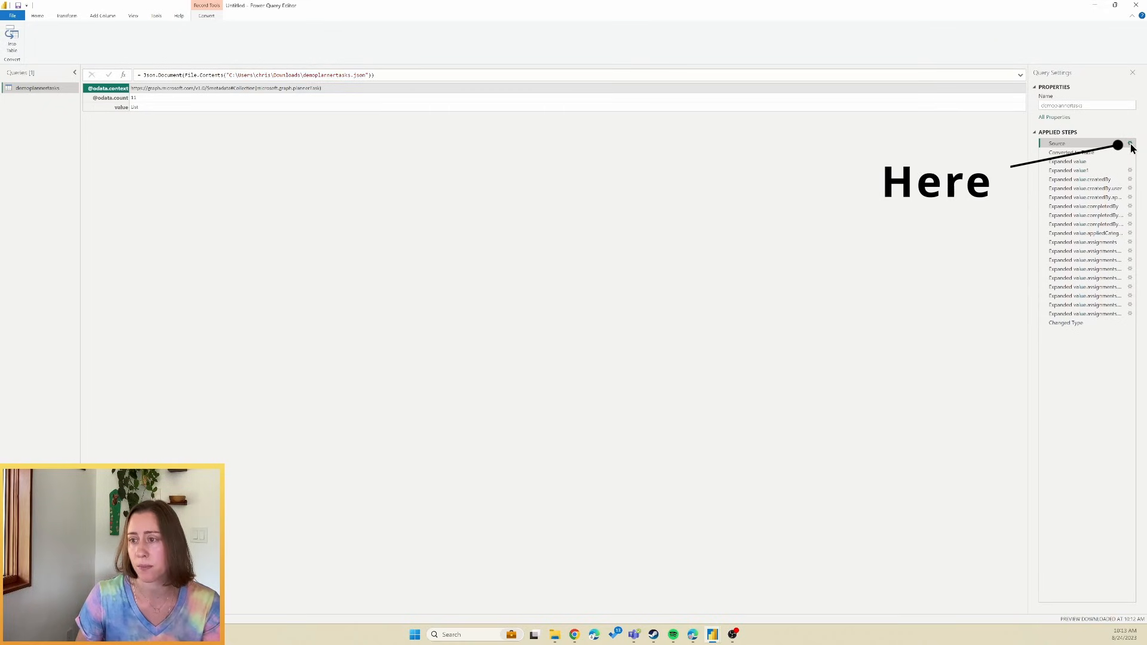
# Point the Source step at demoplannertasks.json in the SharePoint site's Data folder
pyautogui.click(1130, 143)
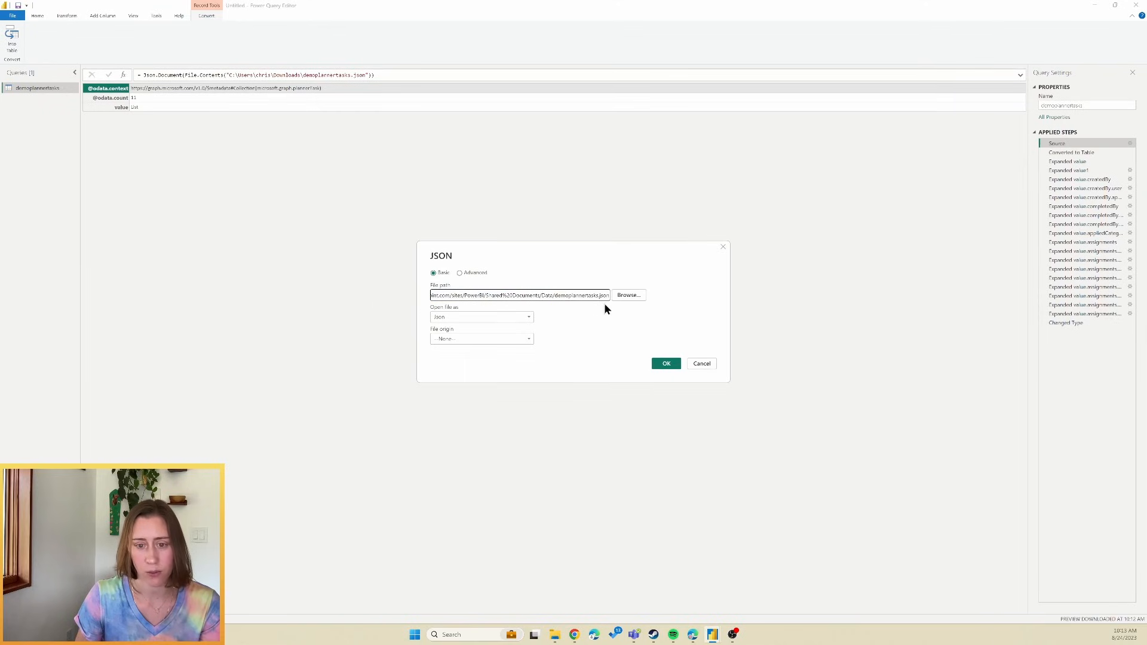
pyautogui.moveTo(666, 364)
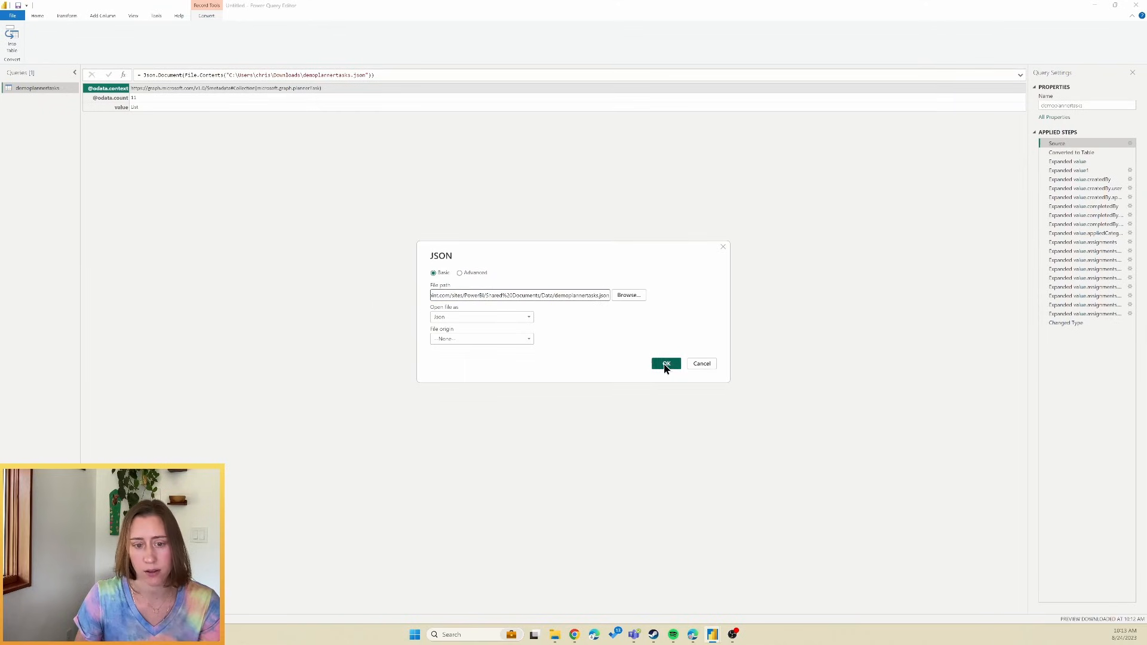
pyautogui.click(664, 364)
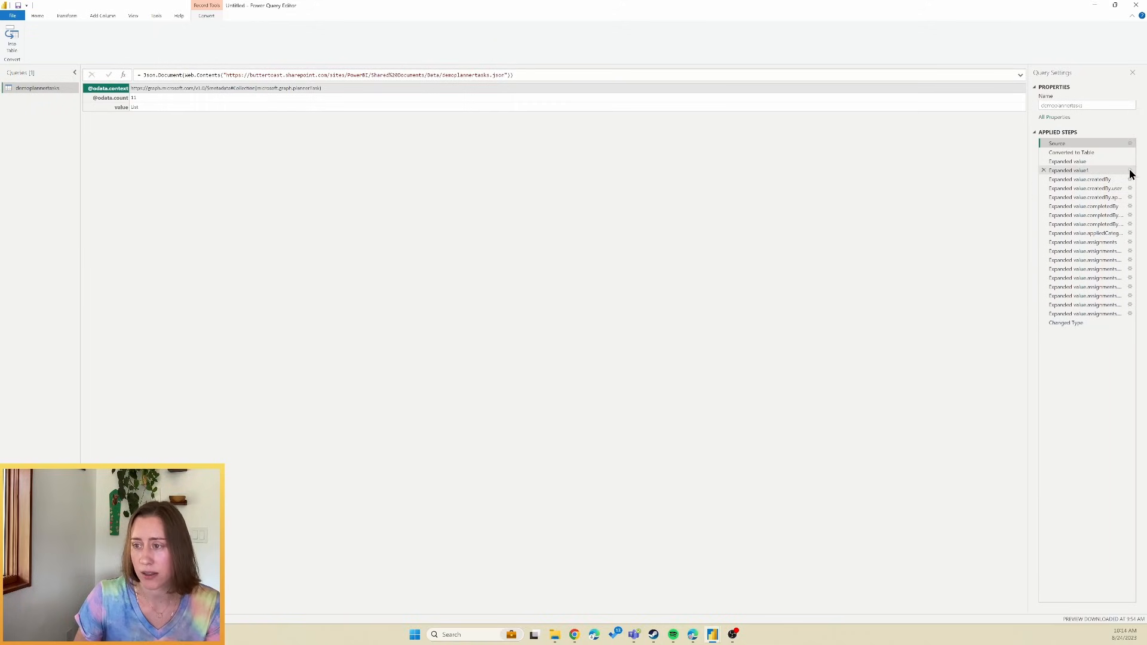
pyautogui.moveTo(1132, 176)
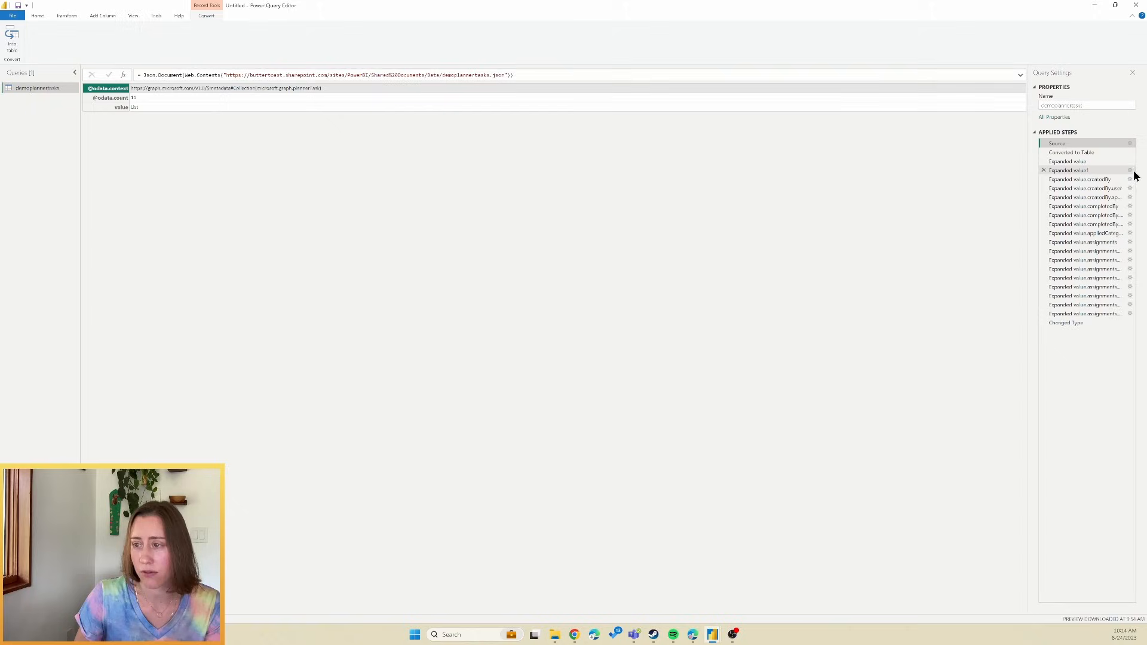
pyautogui.moveTo(1108, 176)
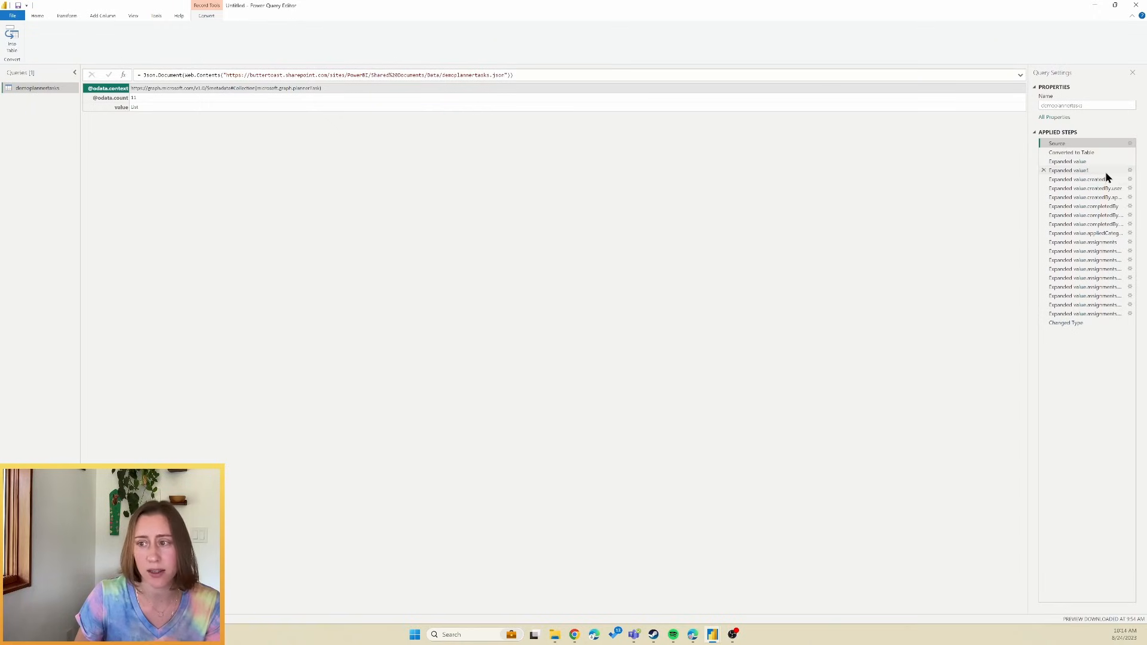
pyautogui.moveTo(1111, 170)
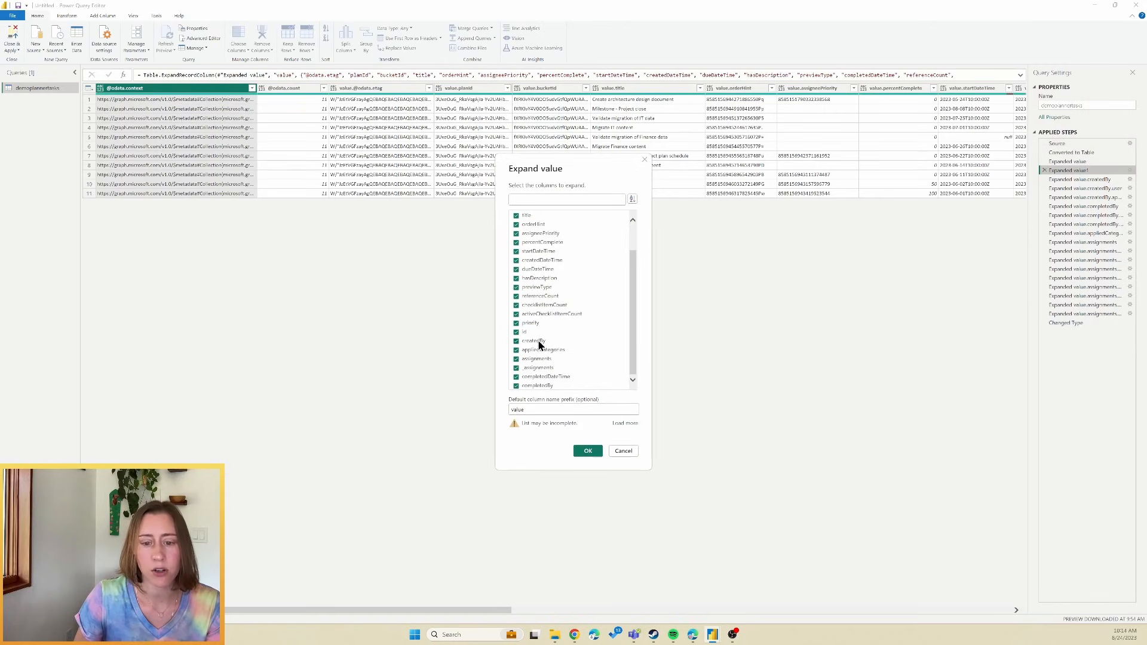
pyautogui.moveTo(679, 341)
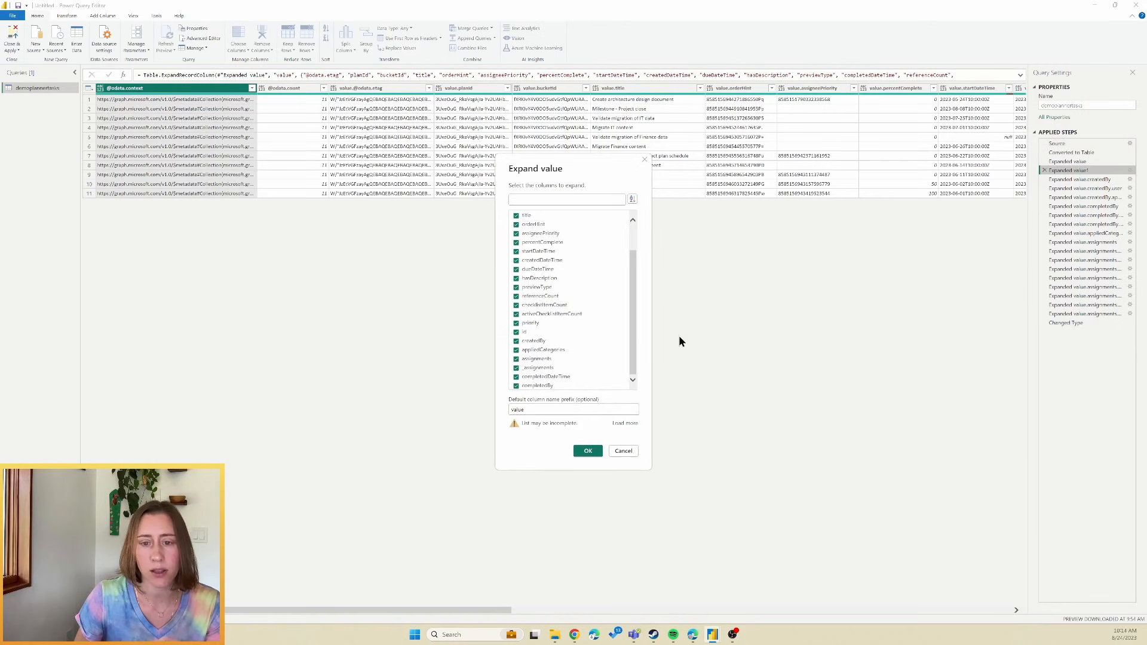
# Close the Expanded value1 settings and select the final Changed Type step
pyautogui.click(588, 451)
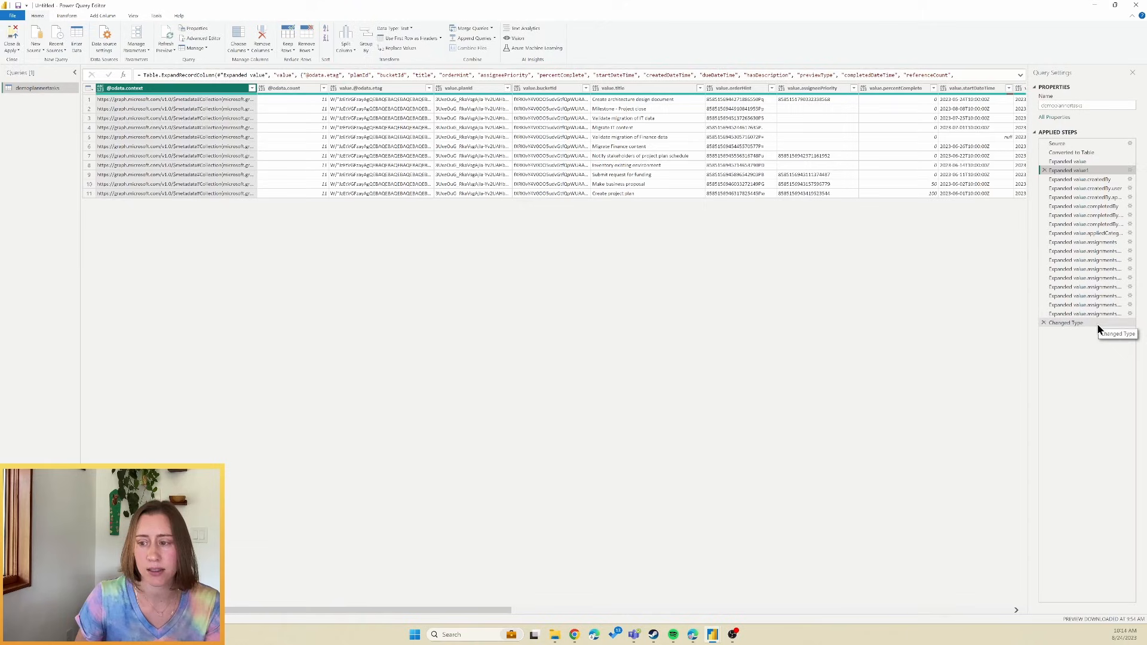
pyautogui.click(1065, 323)
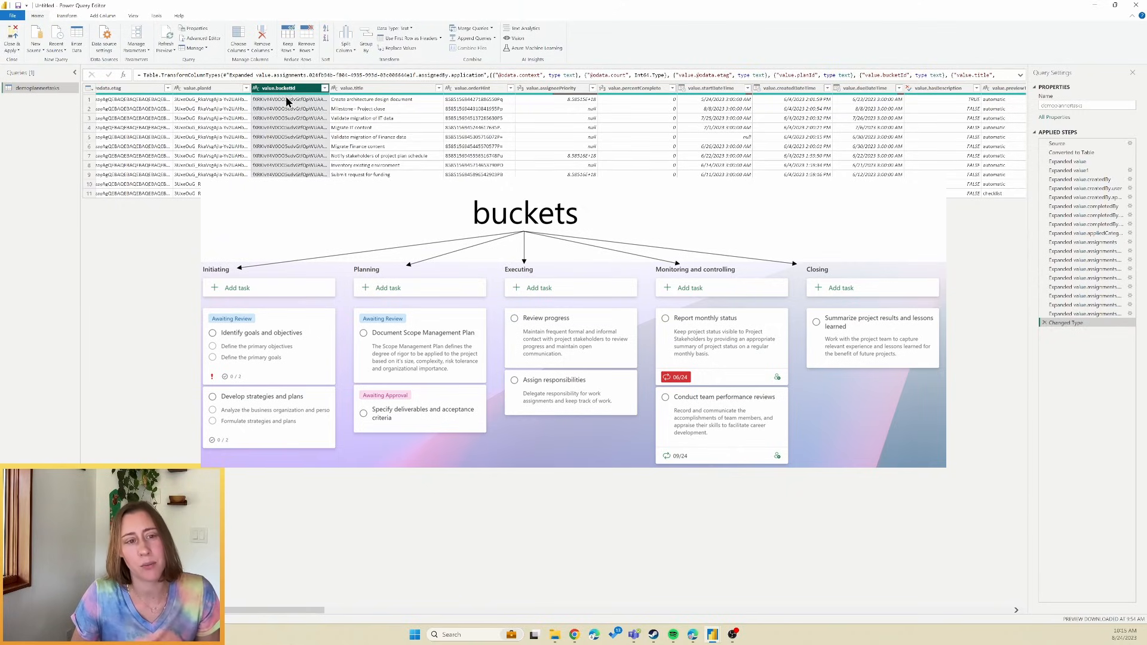
pyautogui.moveTo(292, 111)
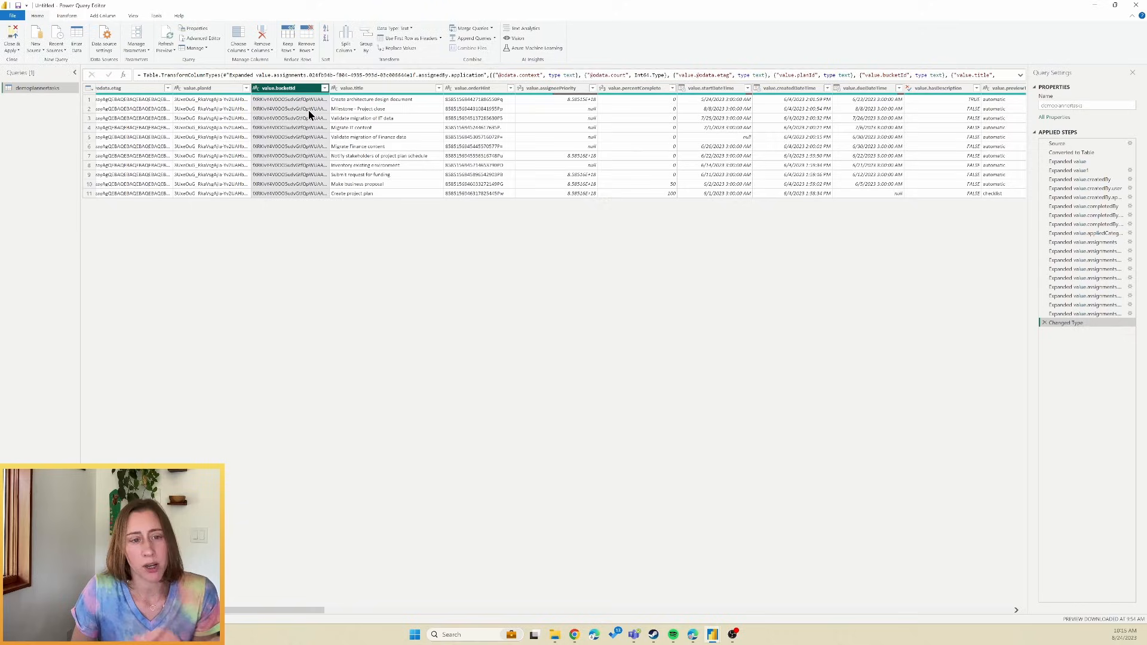
pyautogui.moveTo(303, 117)
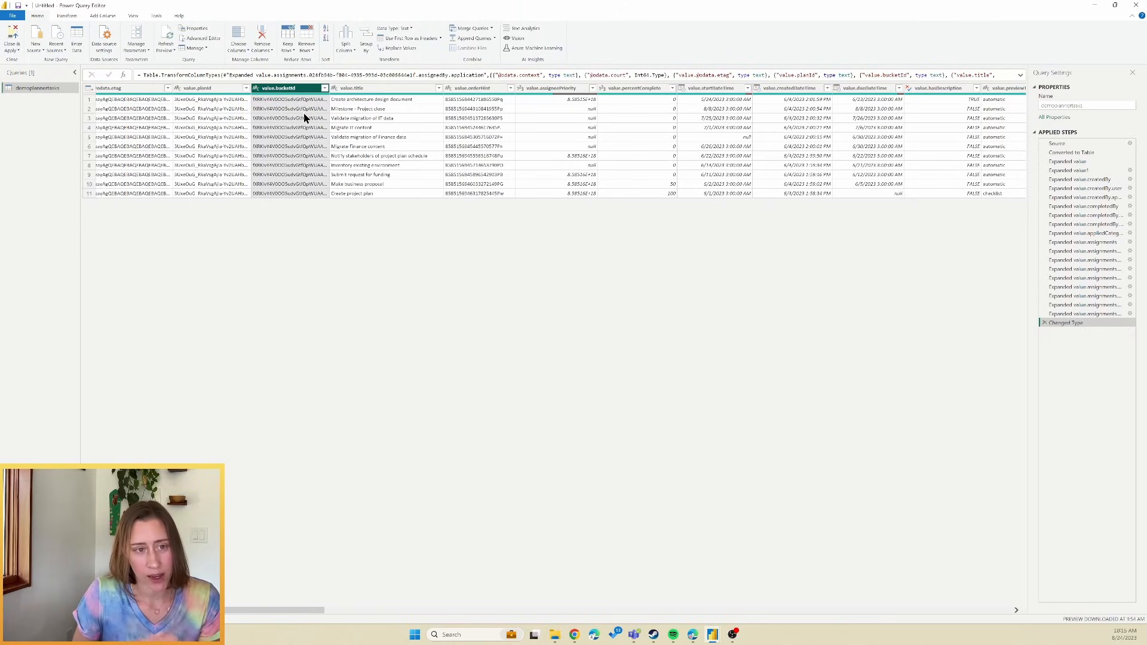
pyautogui.moveTo(303, 117)
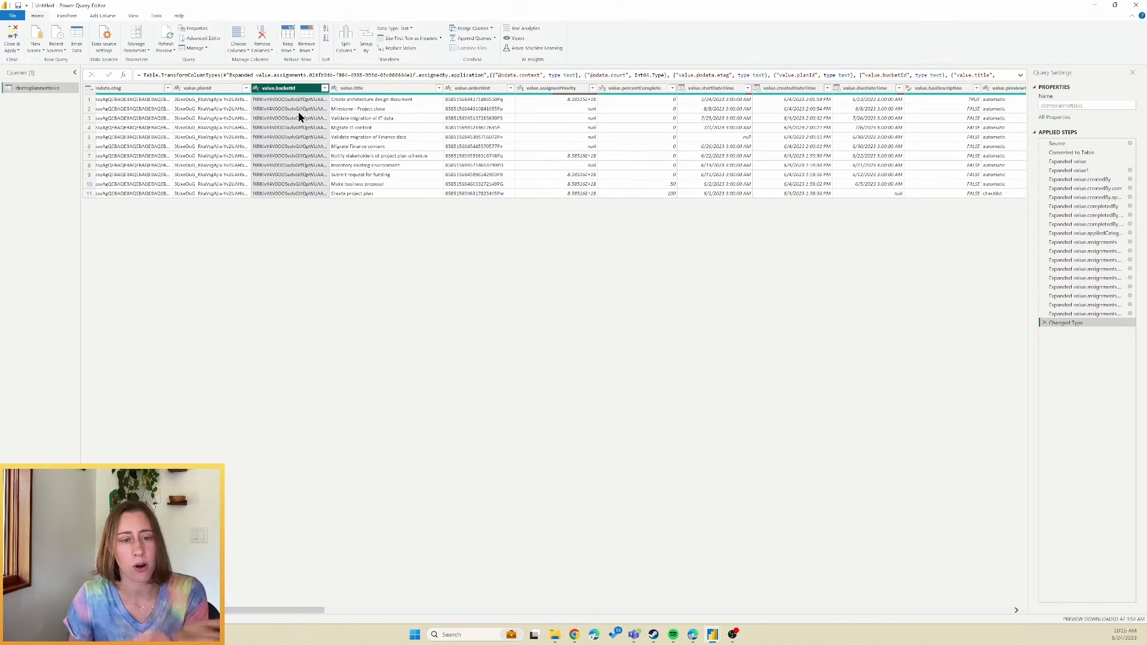
pyautogui.moveTo(332, 118)
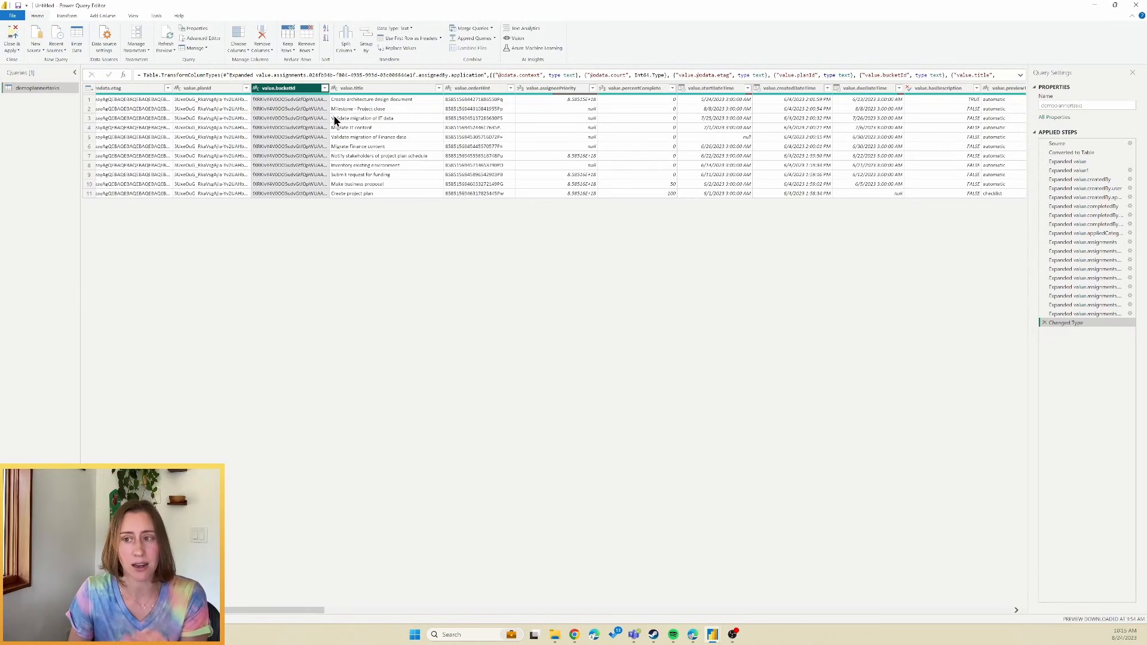
pyautogui.moveTo(336, 124)
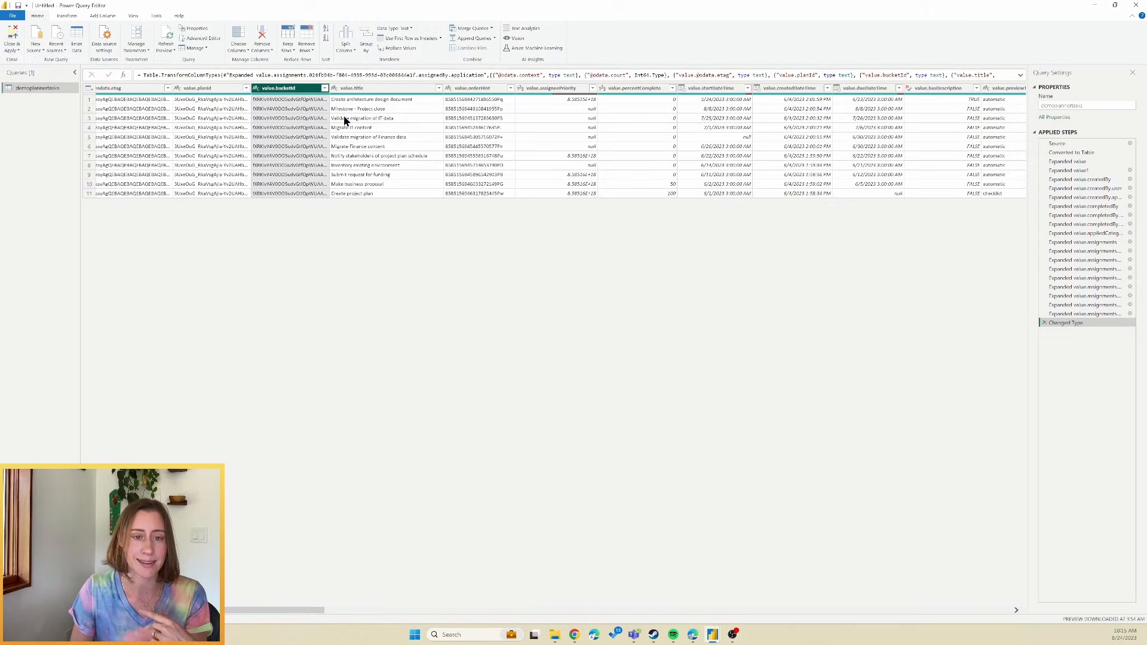
# Multi-select the bucketId, title and other wanted task column headers
pyautogui.click(384, 87)
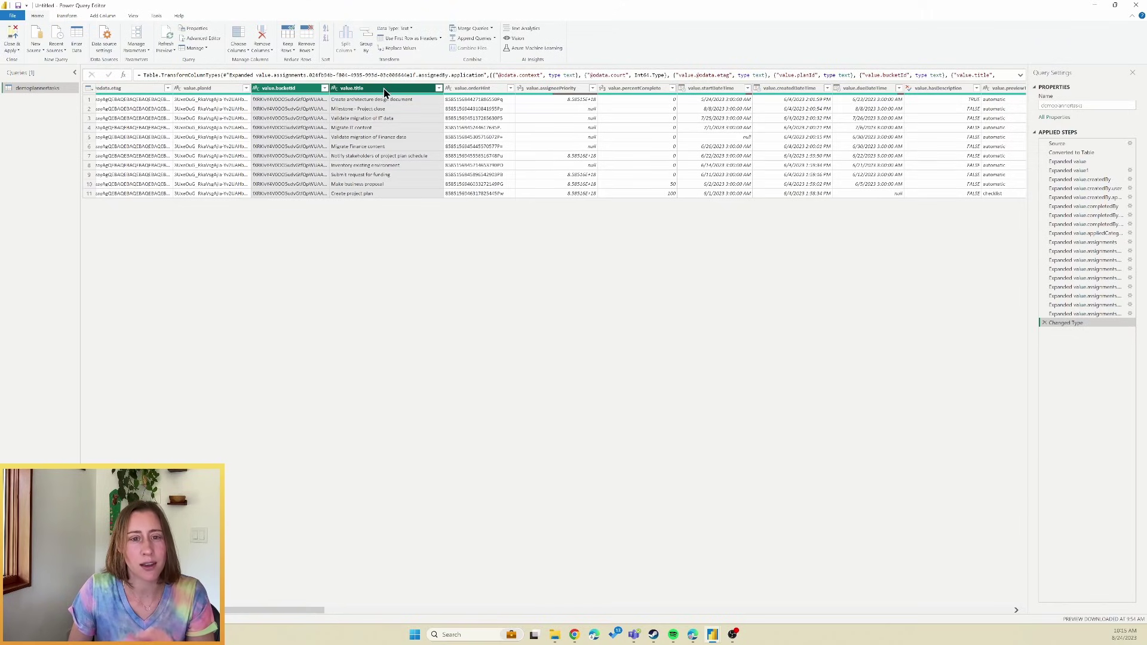
pyautogui.moveTo(367, 108)
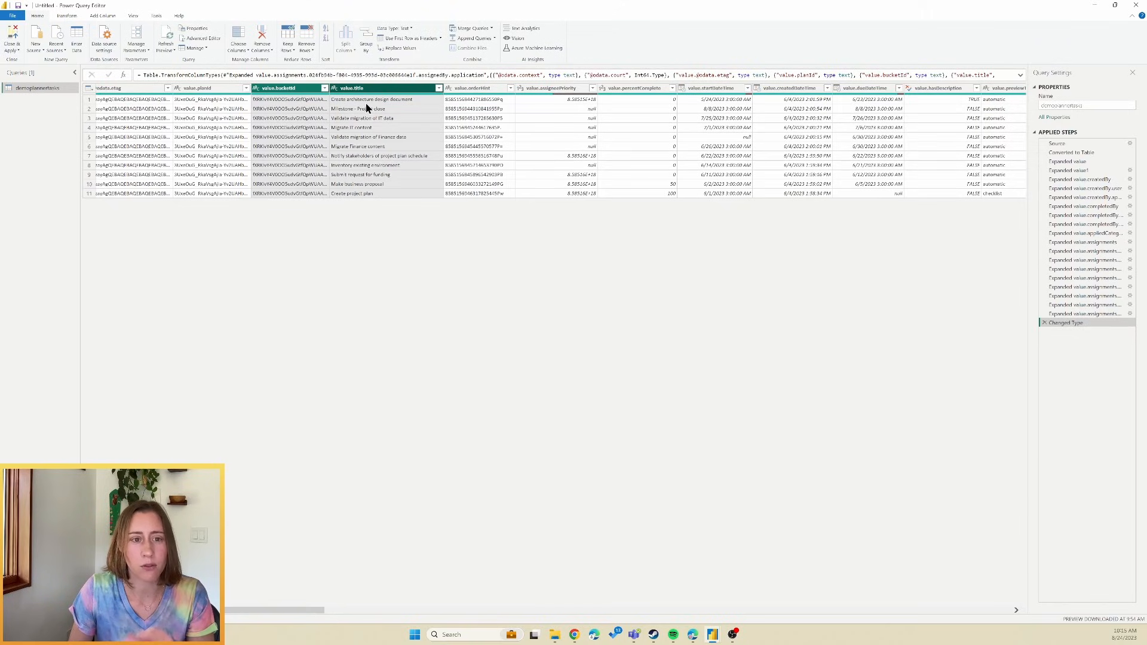
pyautogui.moveTo(441, 102)
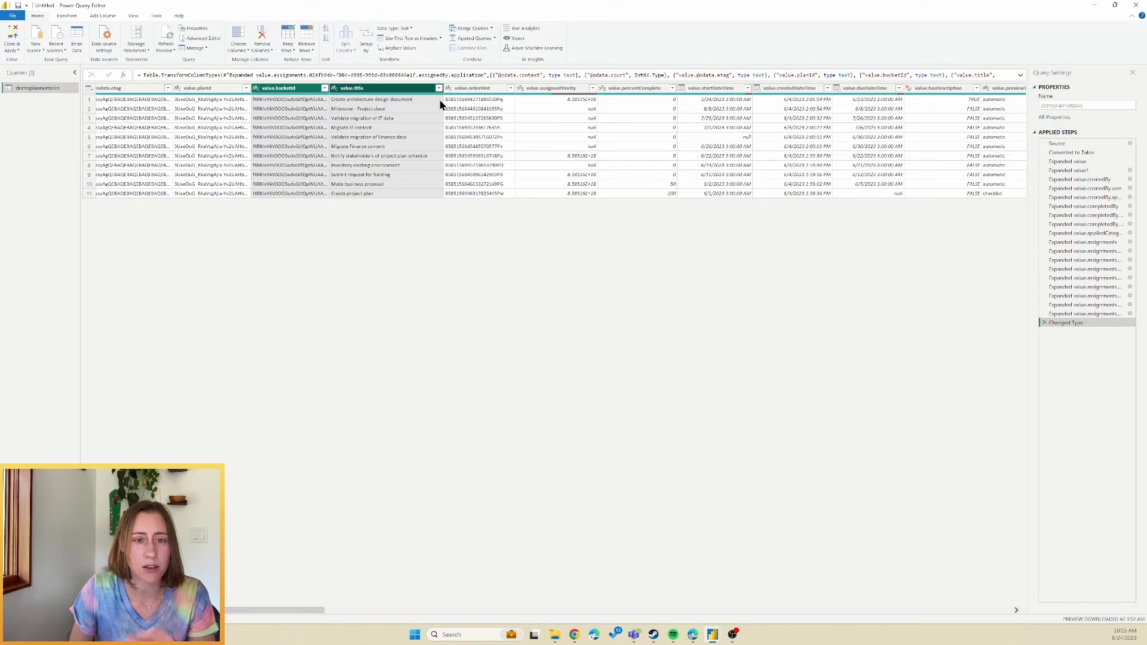
pyautogui.click(710, 88)
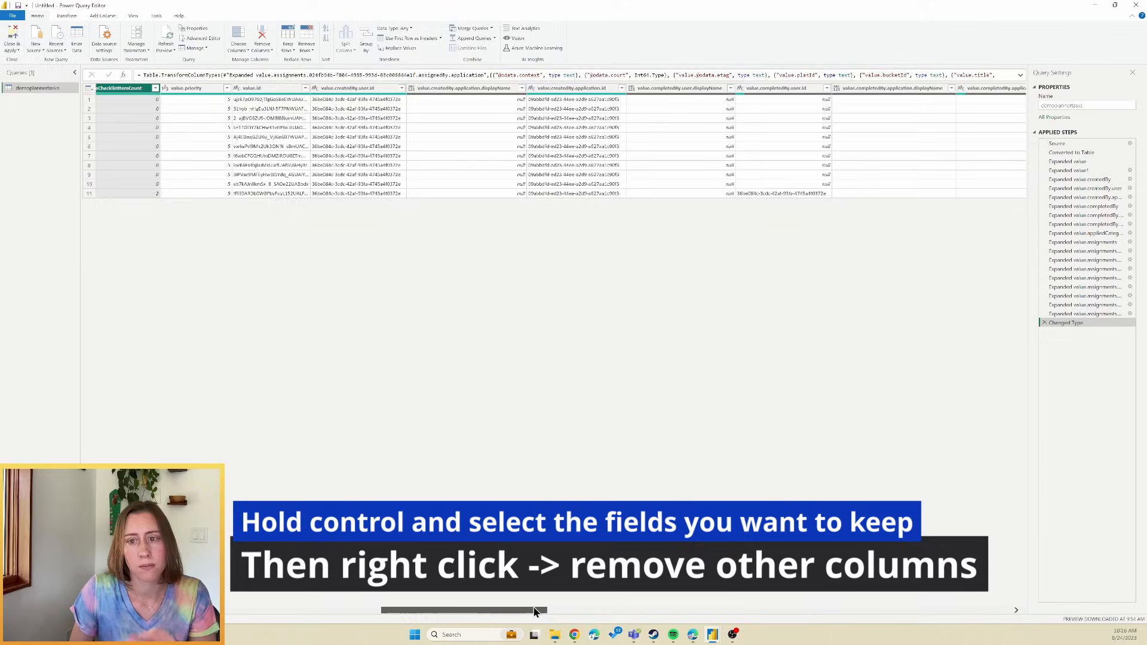
# Remove all other columns, keeping bucketId, title, dates, checklist counts and percentComplete
pyautogui.rightClick(359, 88)
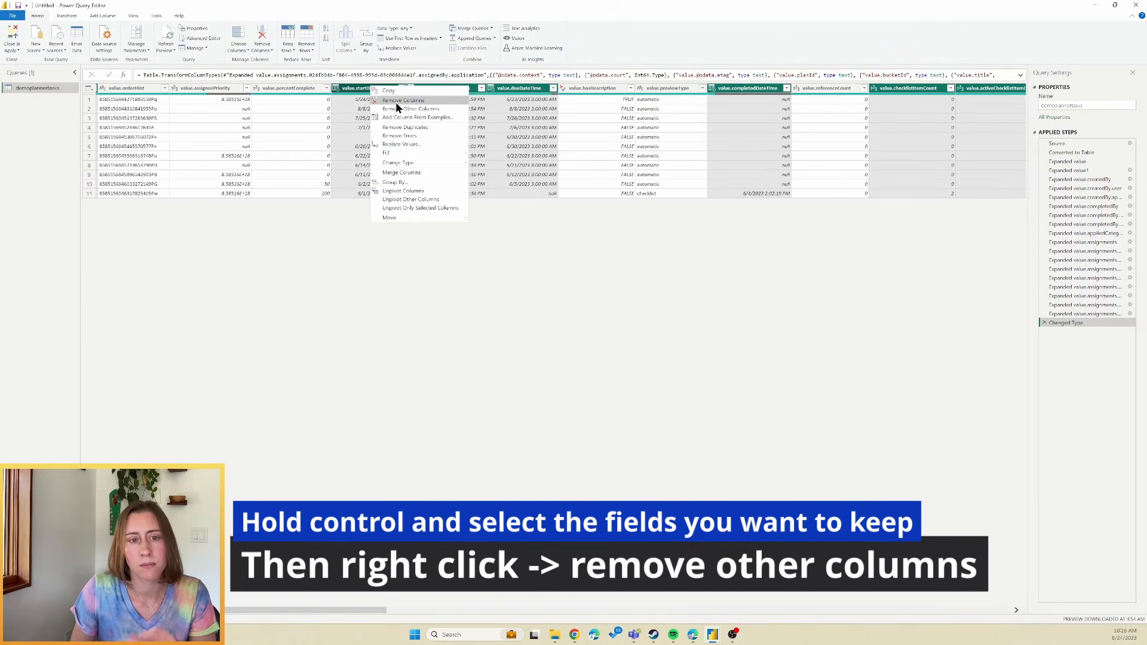
pyautogui.click(412, 108)
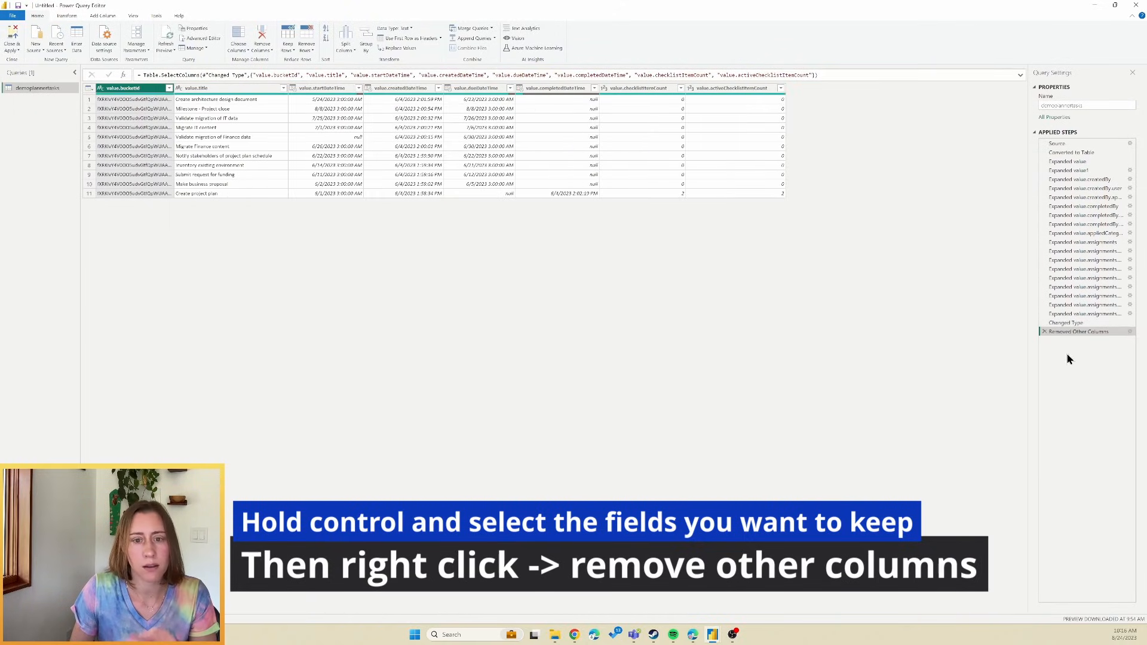
pyautogui.click(238, 38)
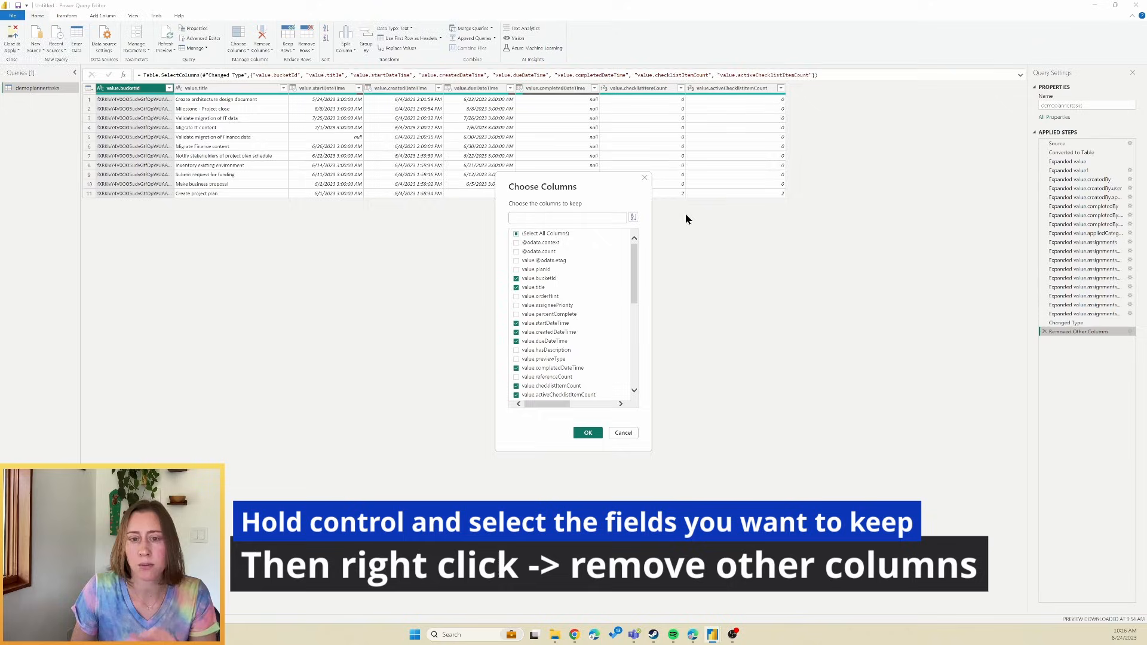
pyautogui.write('compl')
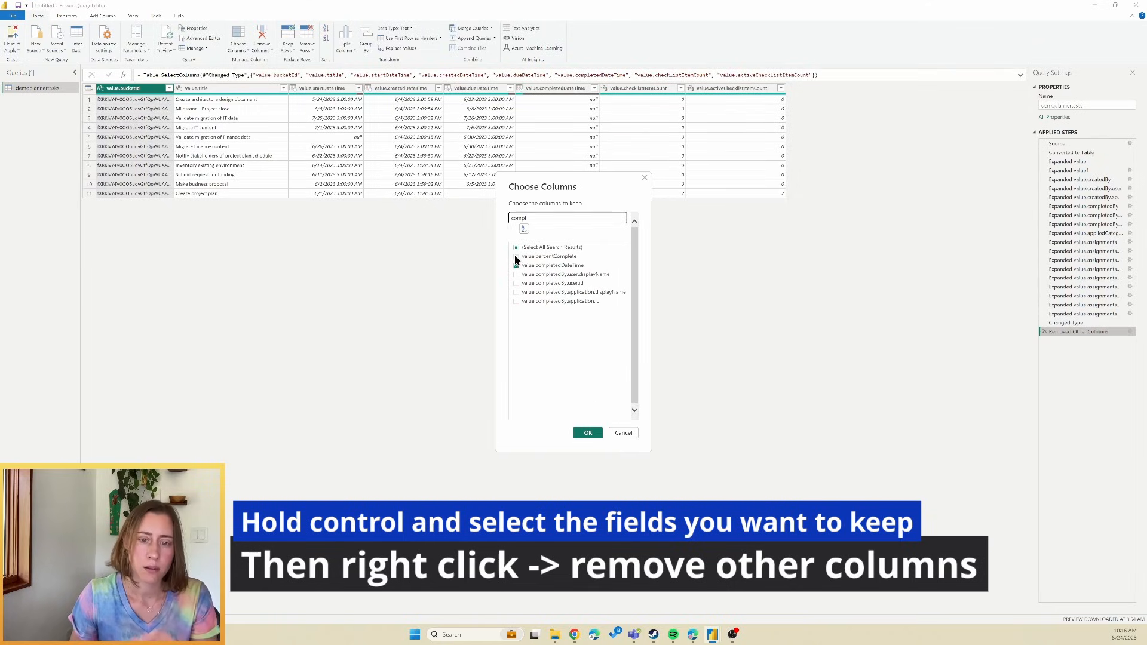
pyautogui.click(588, 433)
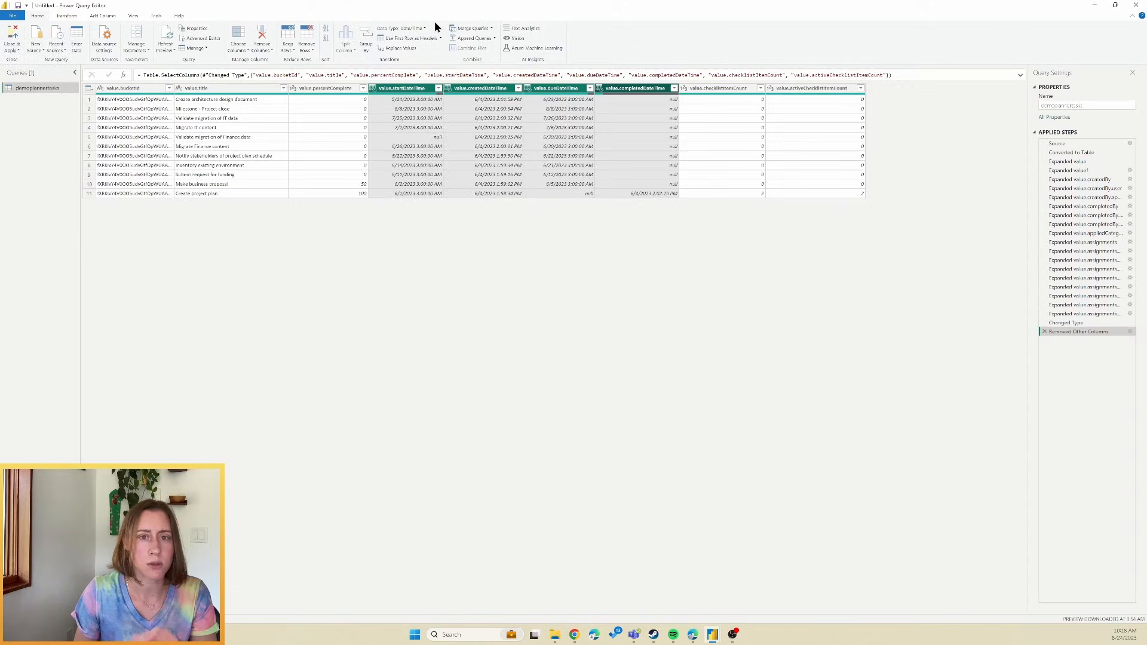
# Convert the four date columns to the Date data type
pyautogui.click(401, 28)
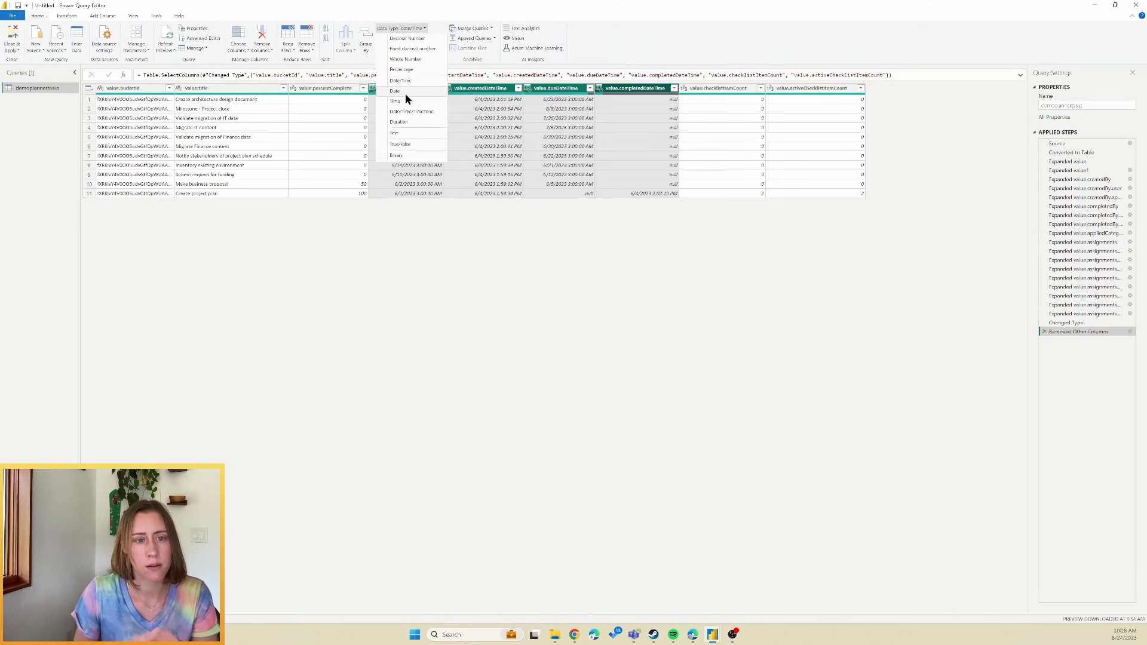
pyautogui.click(395, 91)
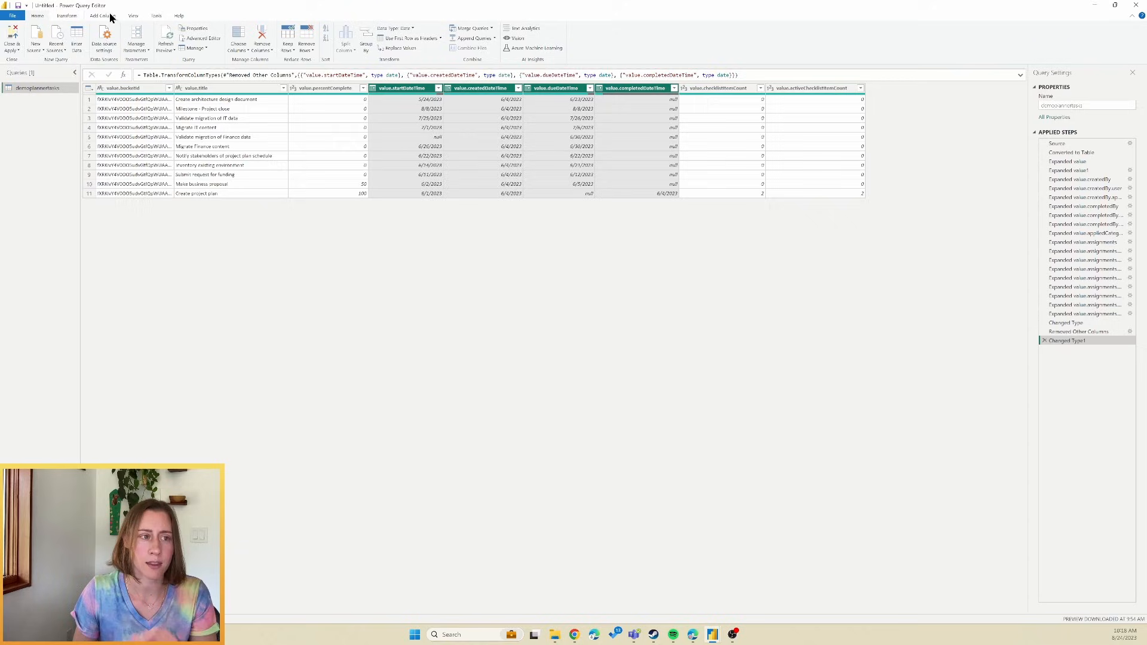
pyautogui.click(102, 16)
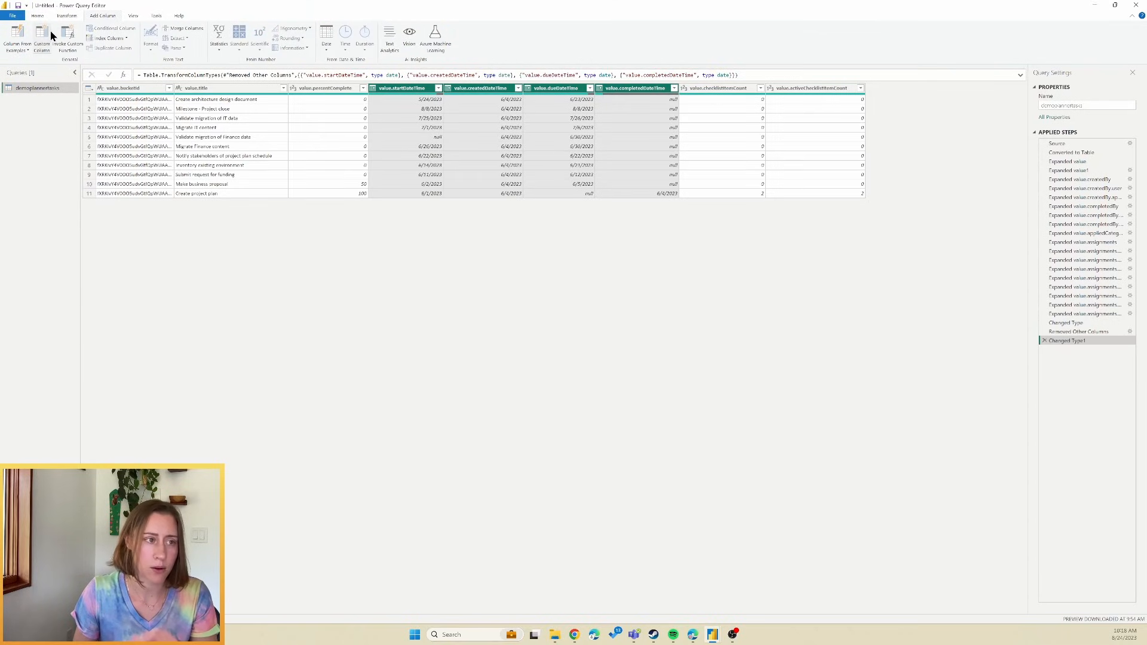
# Add a custom column 'Late?' with an if/then formula comparing due and completed dates
pyautogui.click(41, 38)
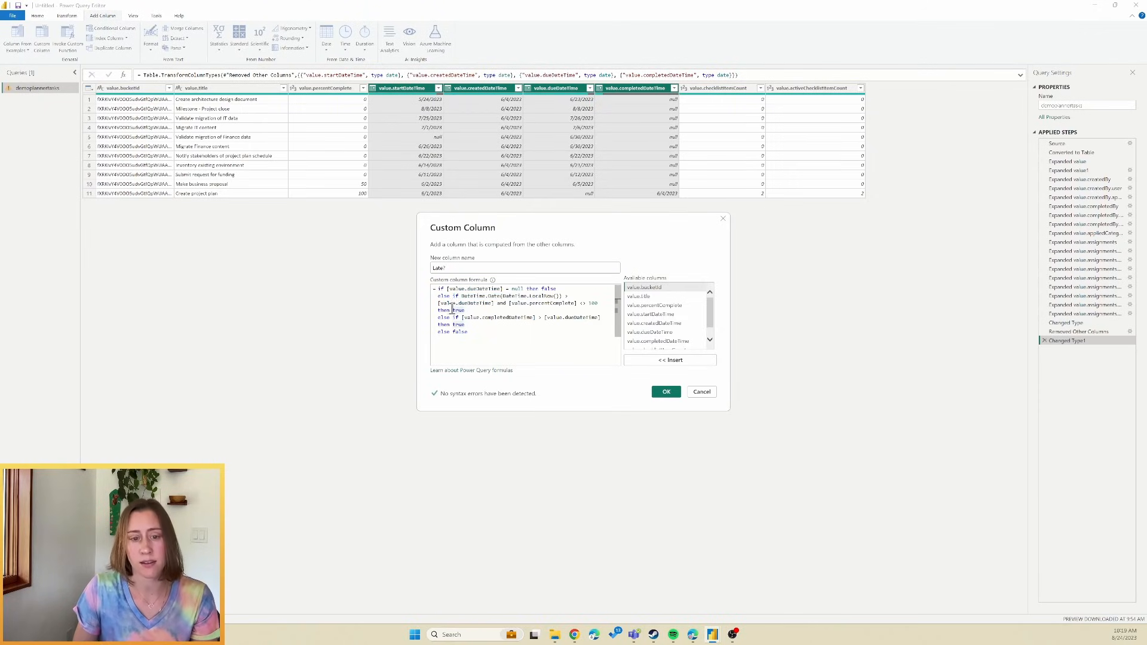
pyautogui.doubleClick(503, 317)
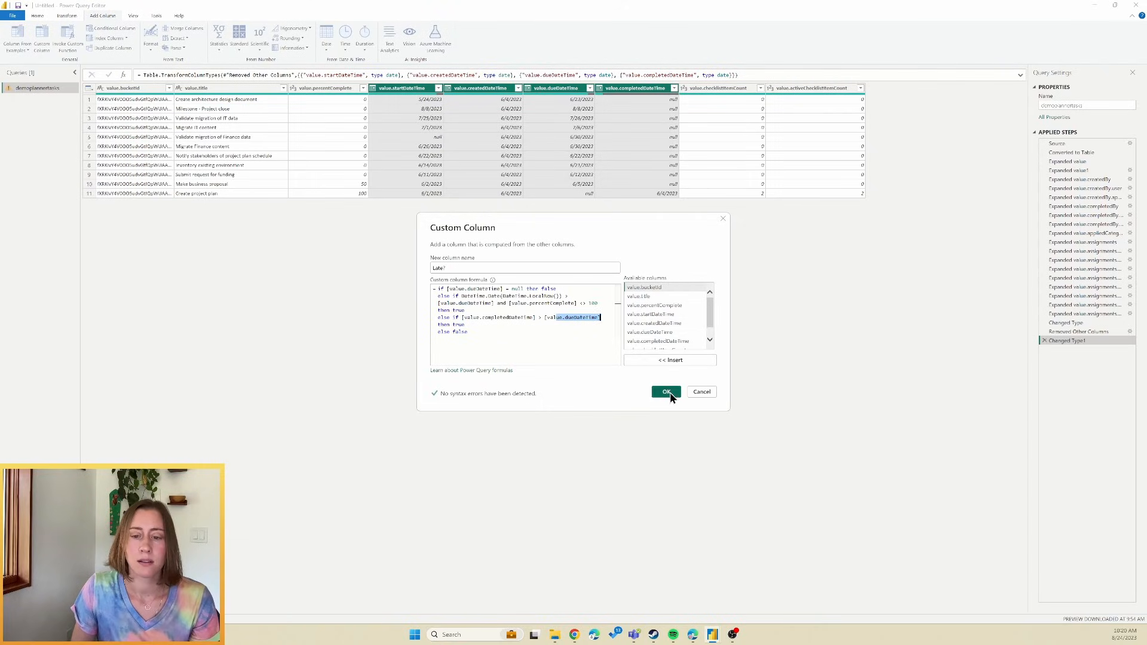
pyautogui.click(665, 391)
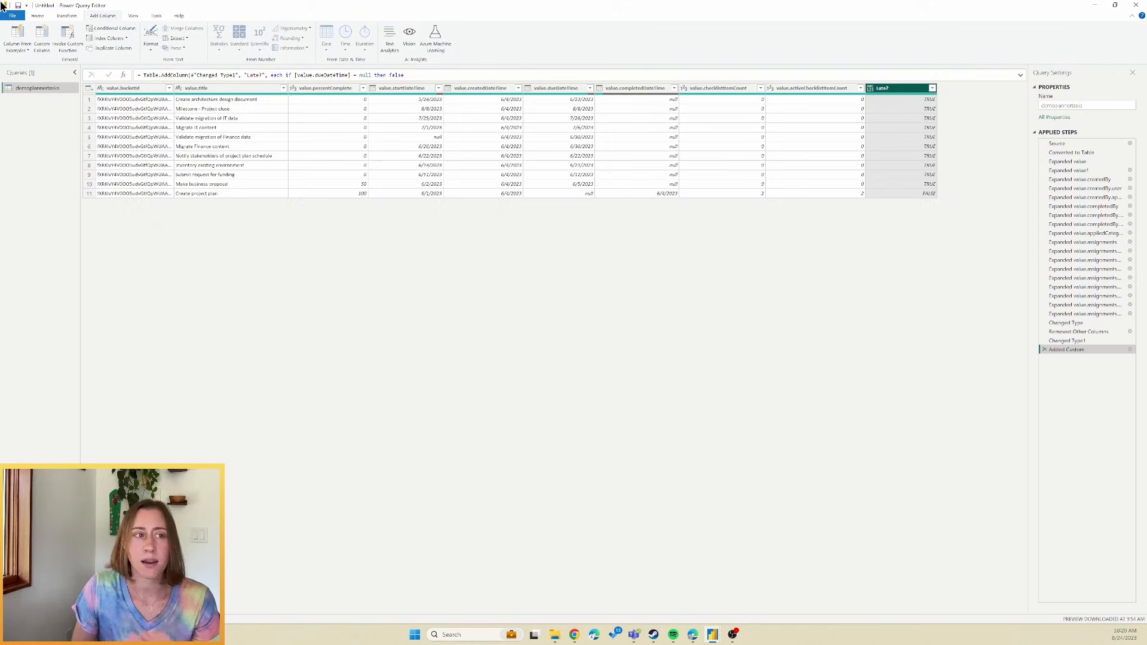
# Set Late? to True/False and rename the Added Custom step 'CUSTOM add late flag'
pyautogui.click(37, 16)
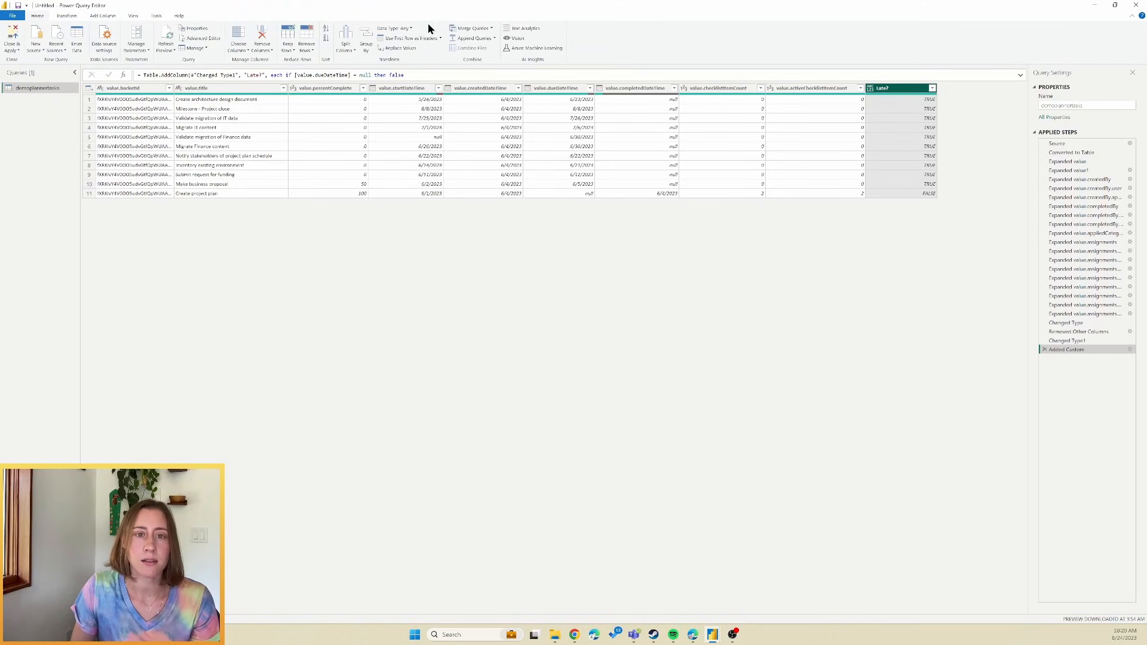
pyautogui.click(394, 28)
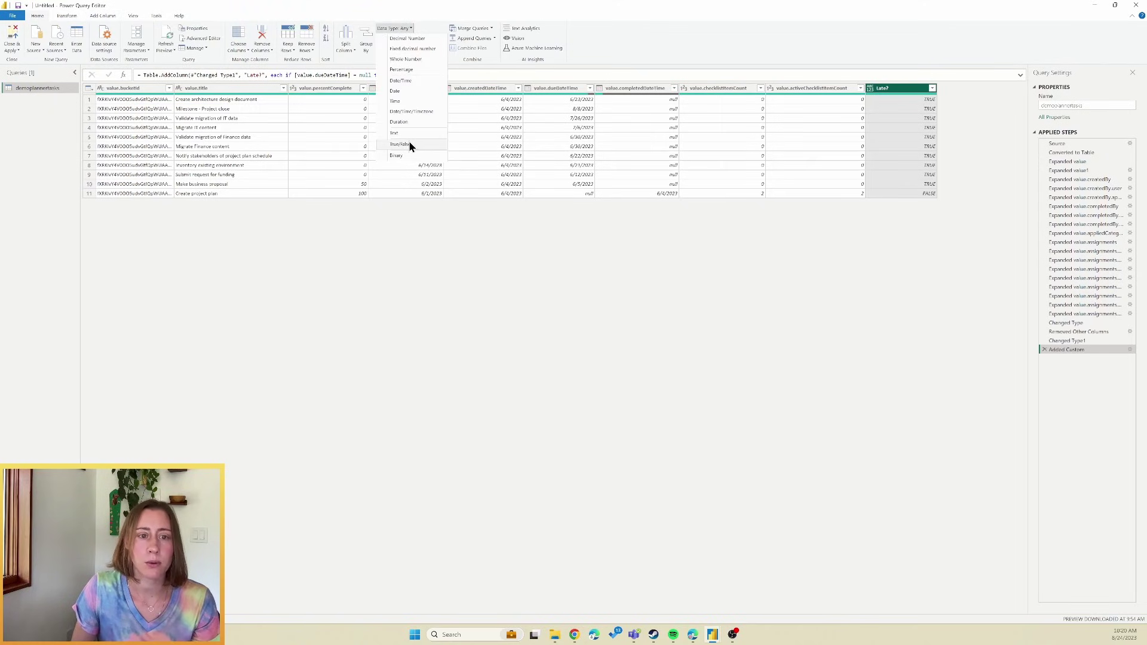
pyautogui.click(401, 144)
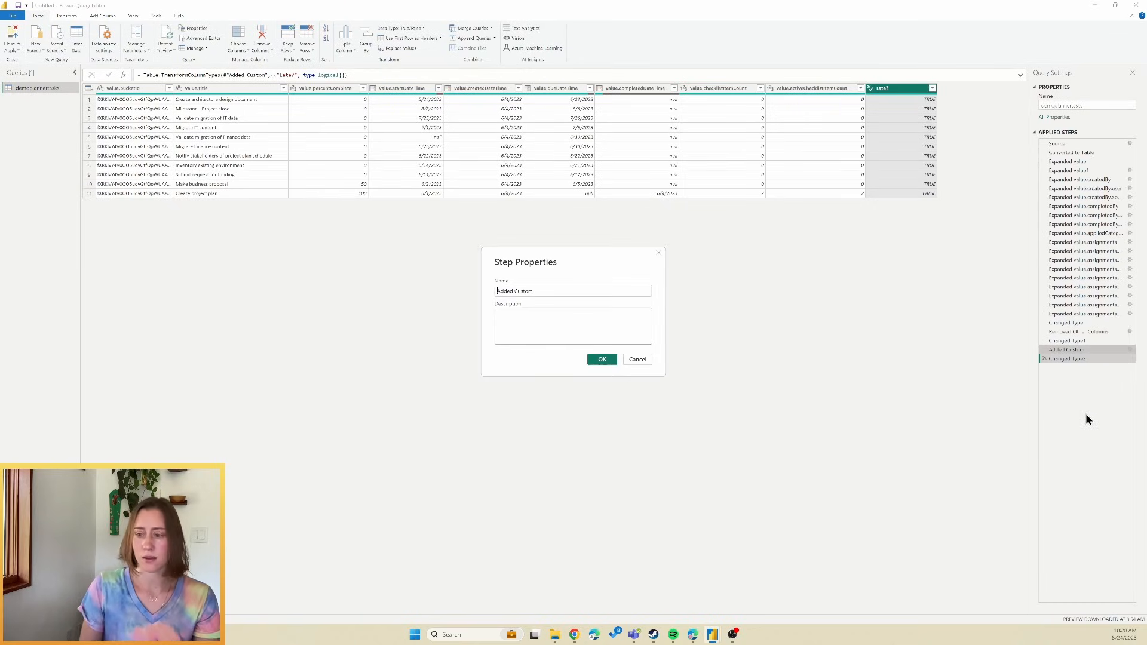
pyautogui.tripleClick(573, 291)
pyautogui.write('CUSTOM: add late fla')
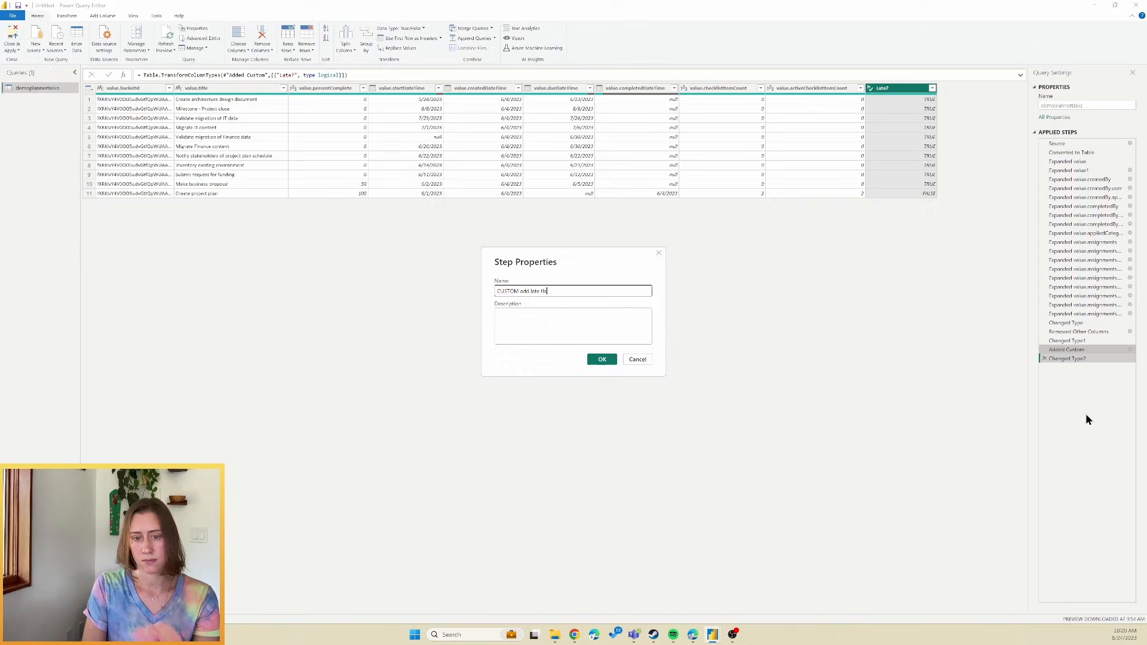
pyautogui.click(600, 359)
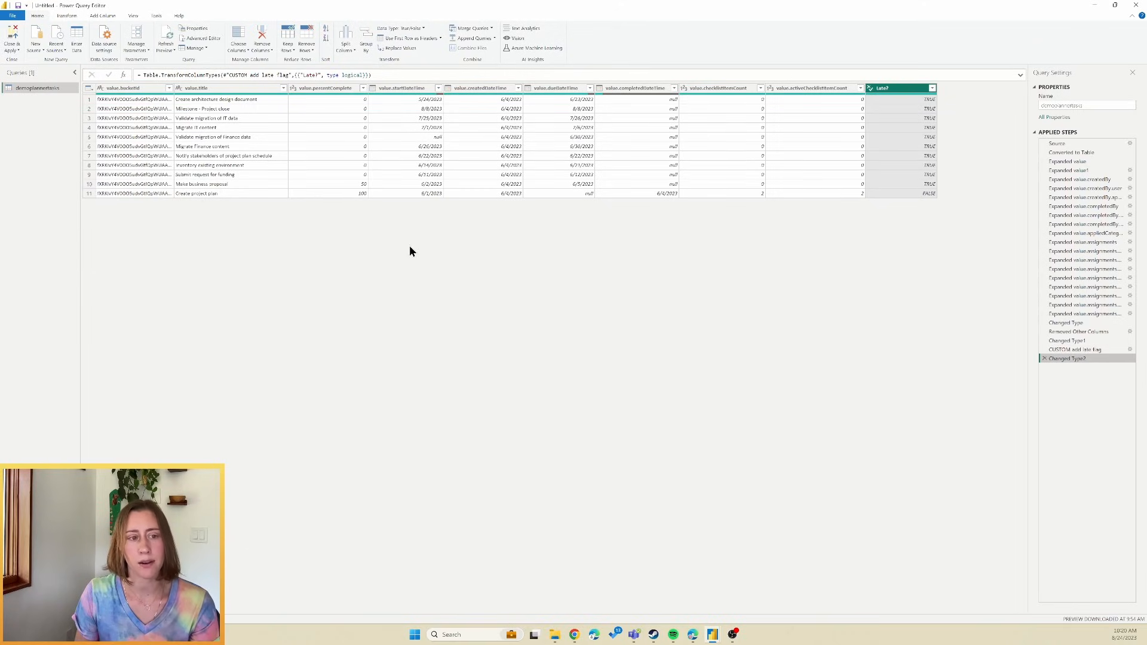
pyautogui.moveTo(179, 203)
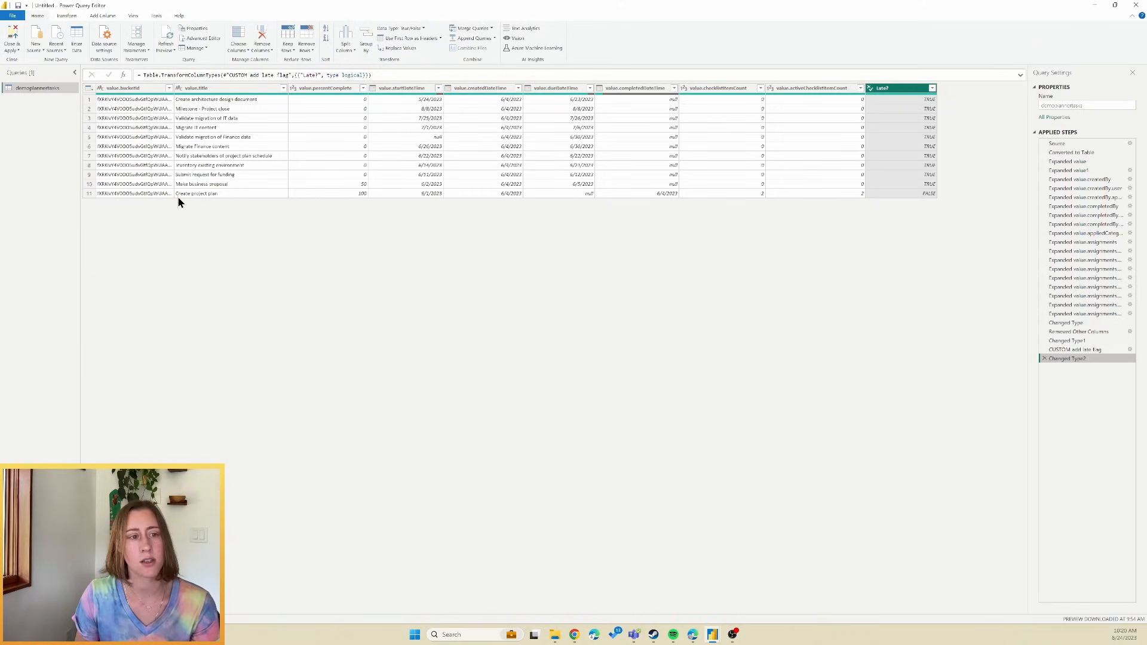
pyautogui.moveTo(144, 204)
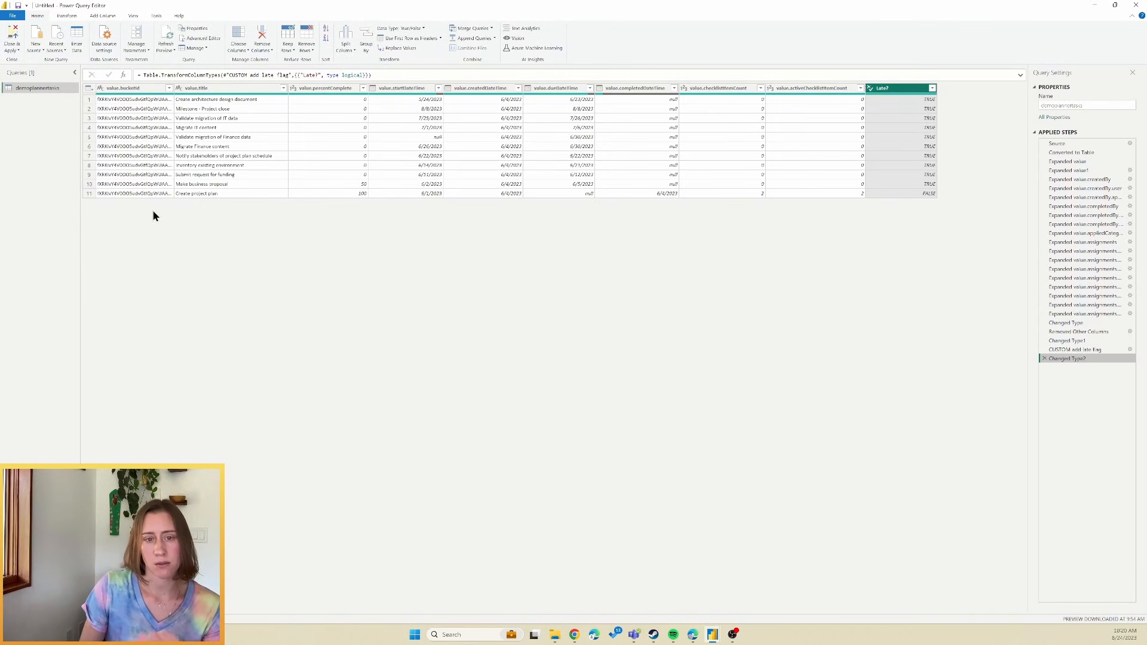
pyautogui.moveTo(157, 164)
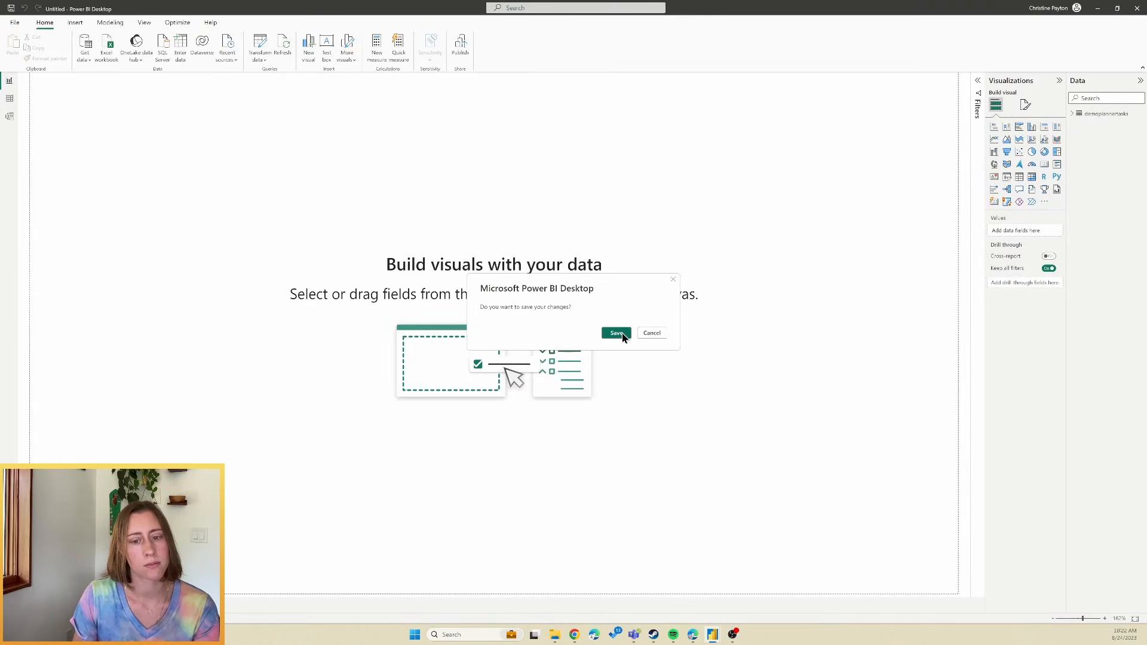
# Save the report changes and name the file in the Downloads folder
pyautogui.click(615, 333)
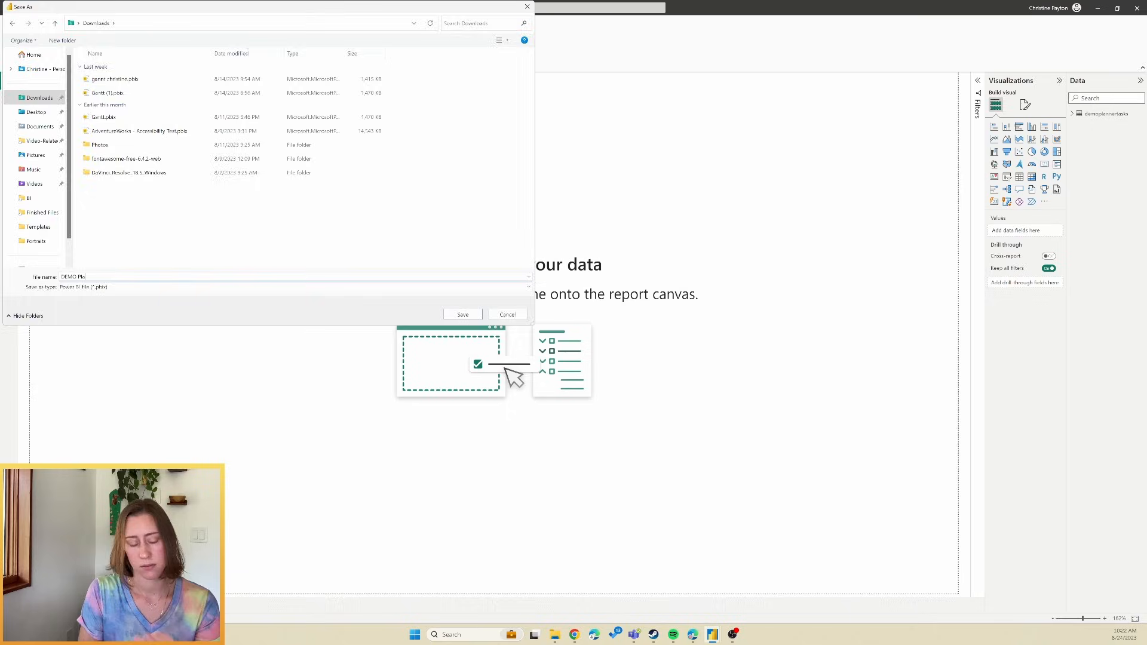
pyautogui.click(463, 314)
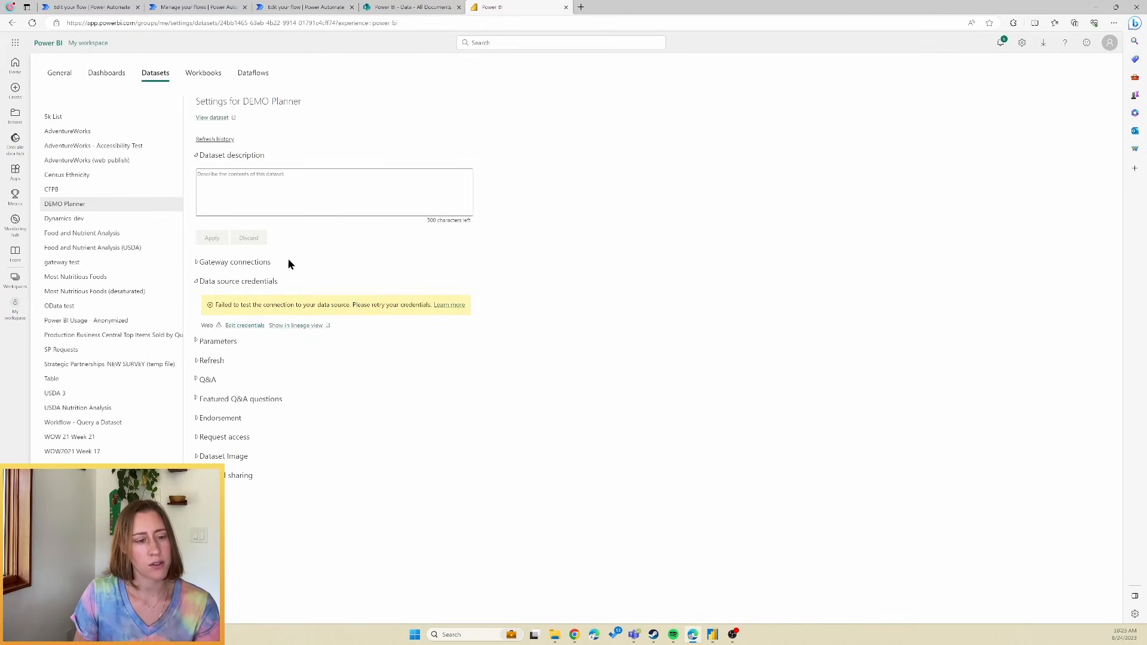
pyautogui.moveTo(268, 286)
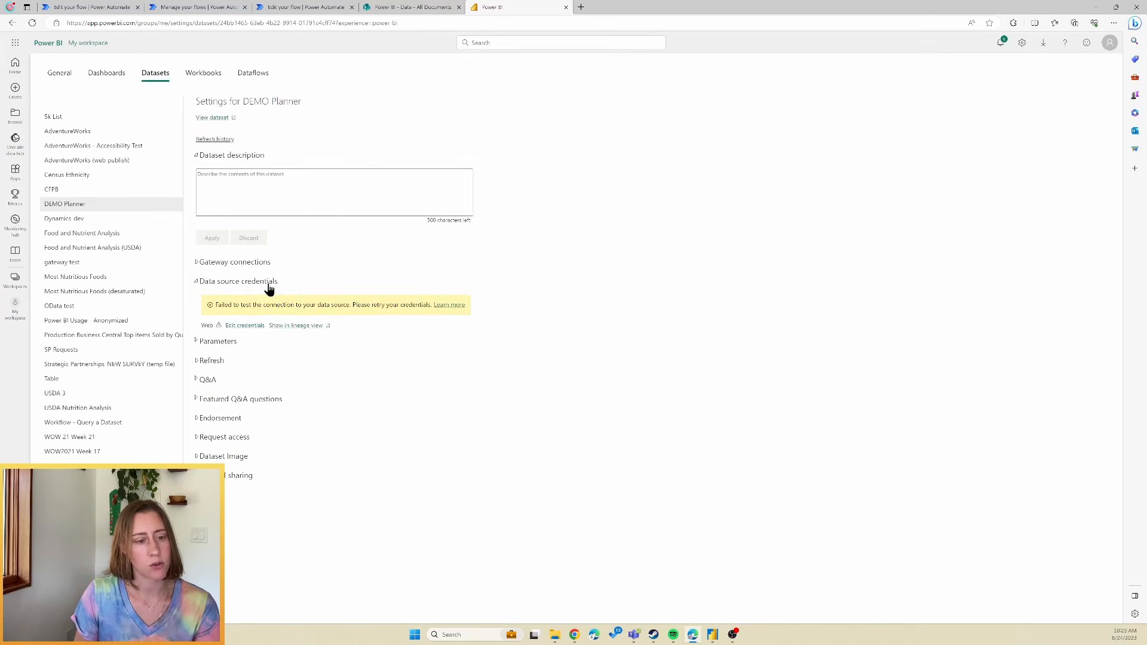
pyautogui.moveTo(306, 307)
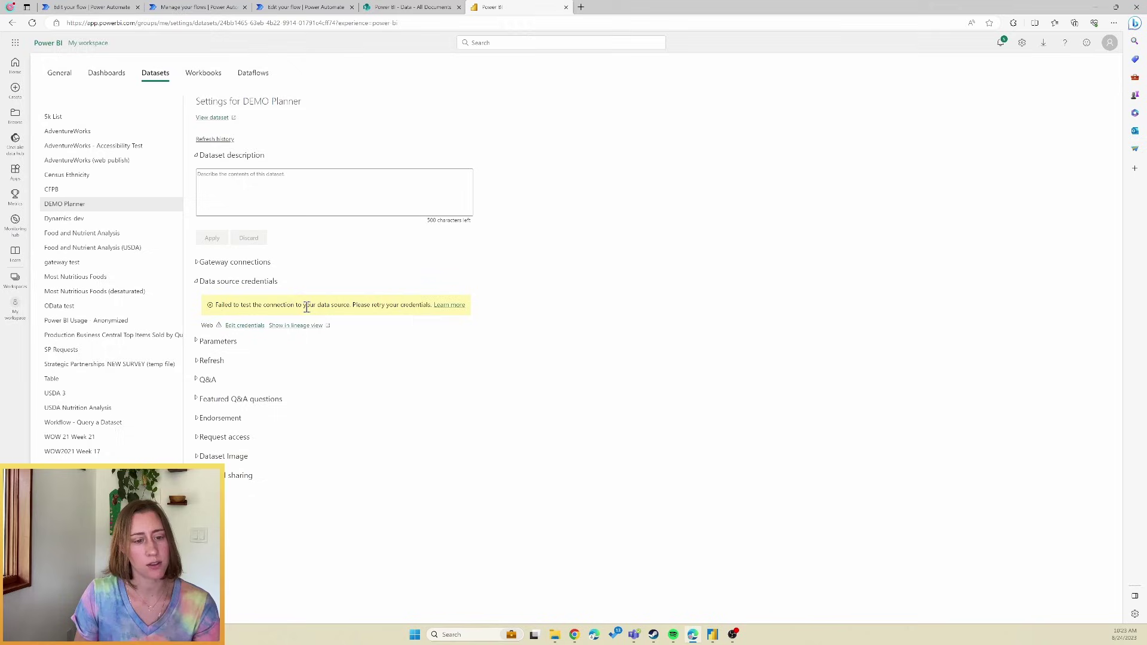
pyautogui.moveTo(475, 311)
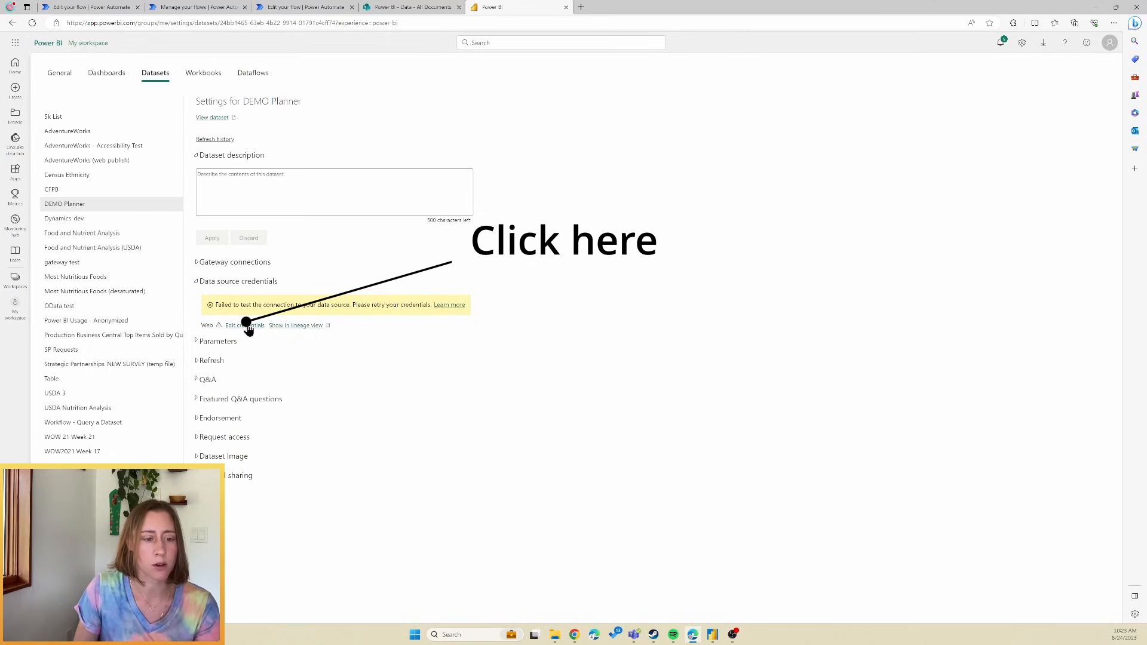
# Edit DEMO Planner credentials to OAuth2 with Organizational privacy and sign in
pyautogui.click(245, 326)
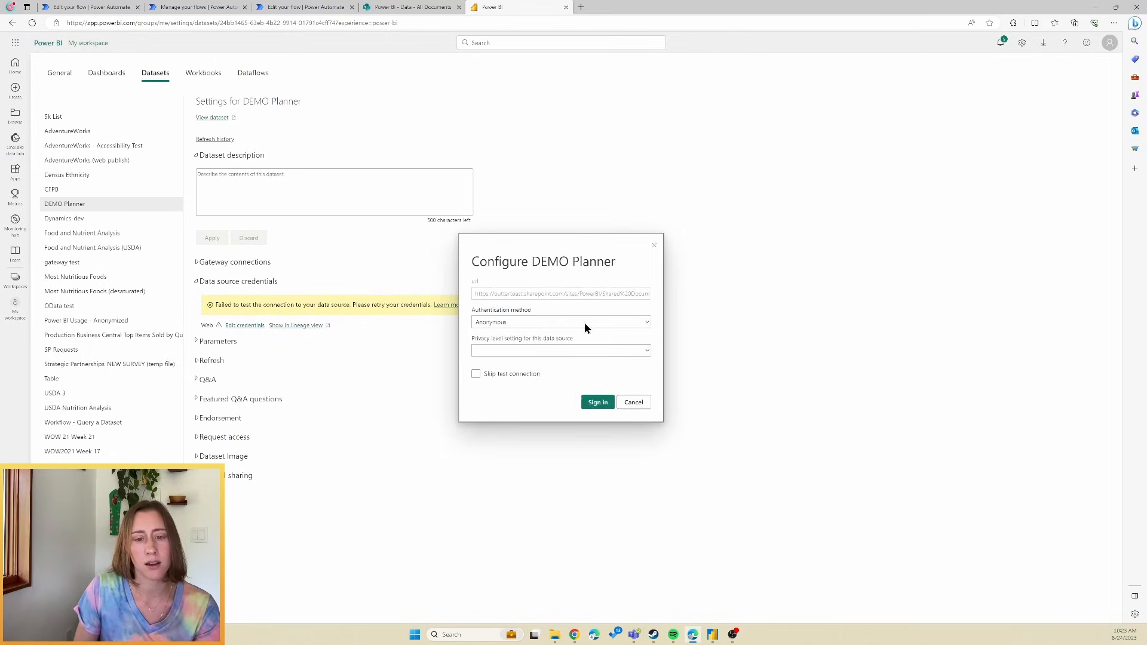
pyautogui.click(561, 322)
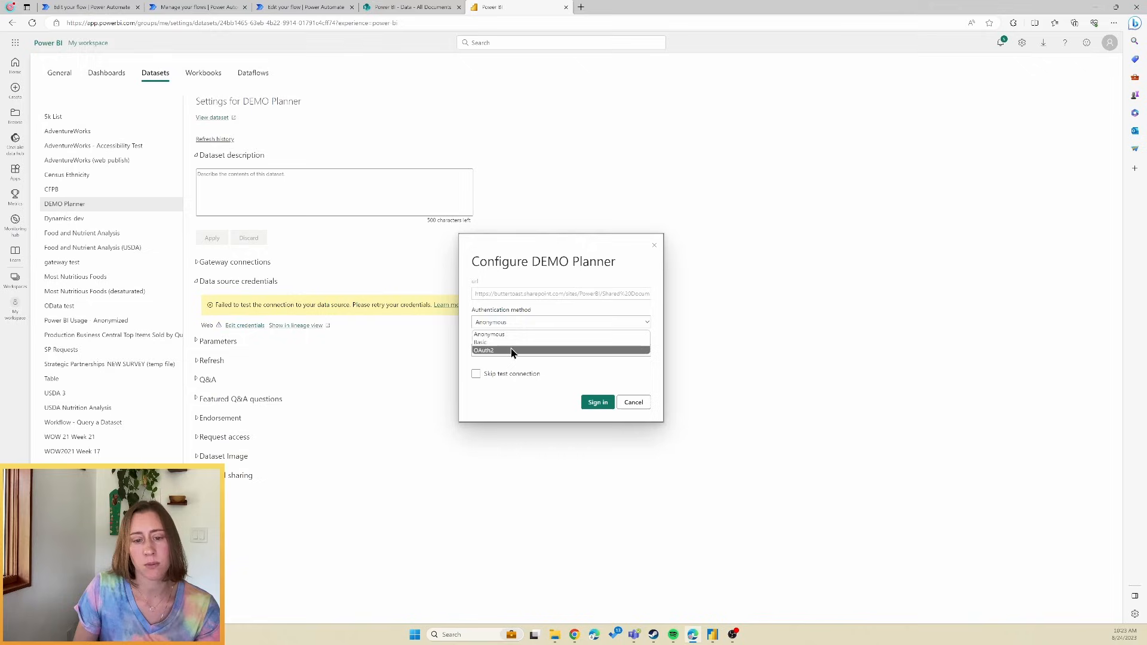
pyautogui.click(483, 349)
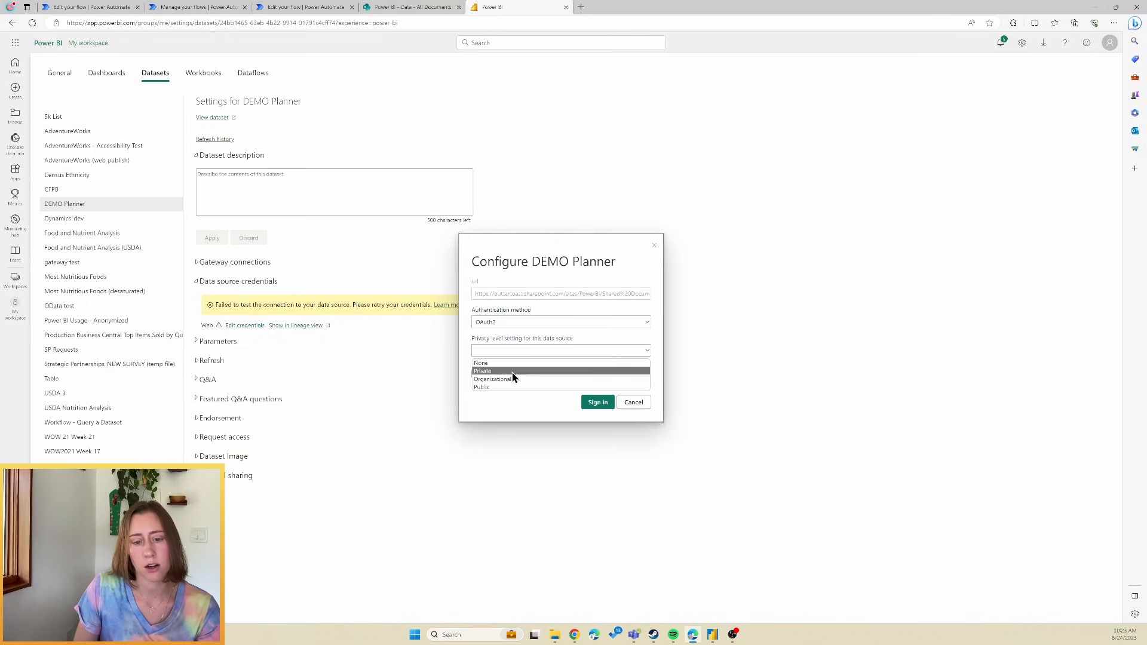
pyautogui.click(493, 379)
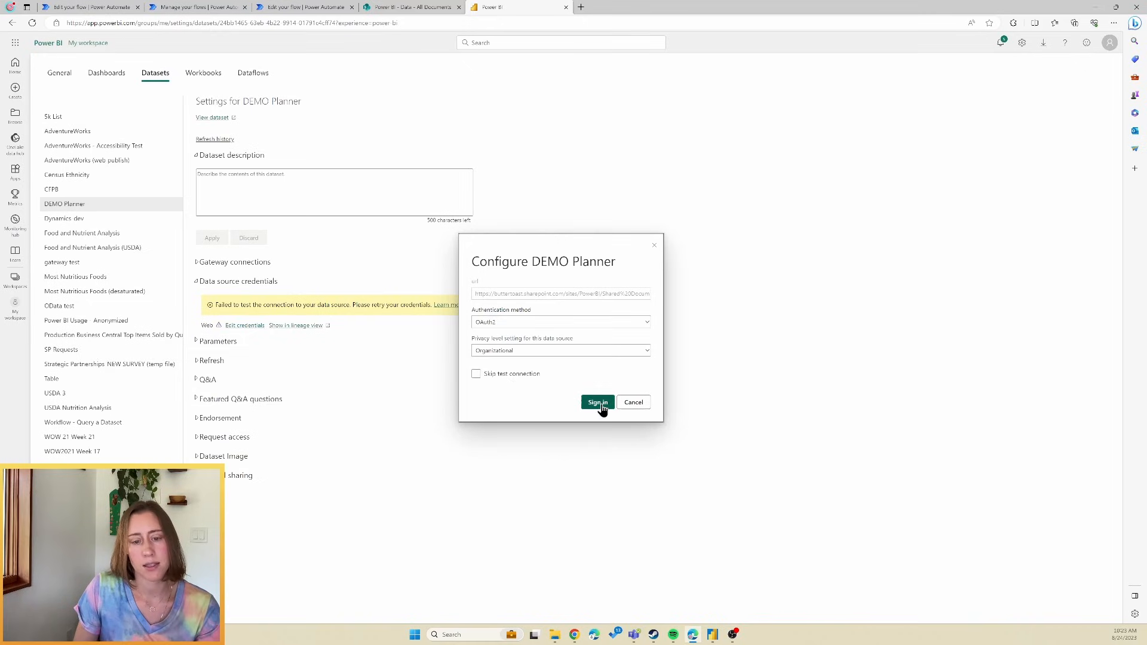
pyautogui.click(597, 402)
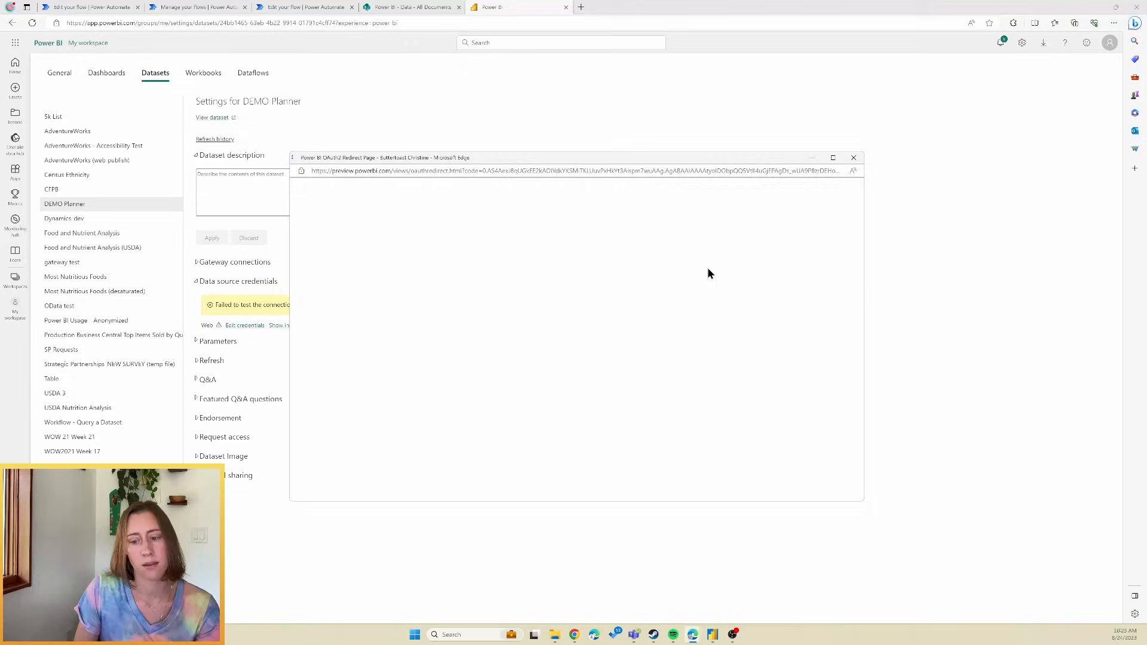
pyautogui.click(854, 157)
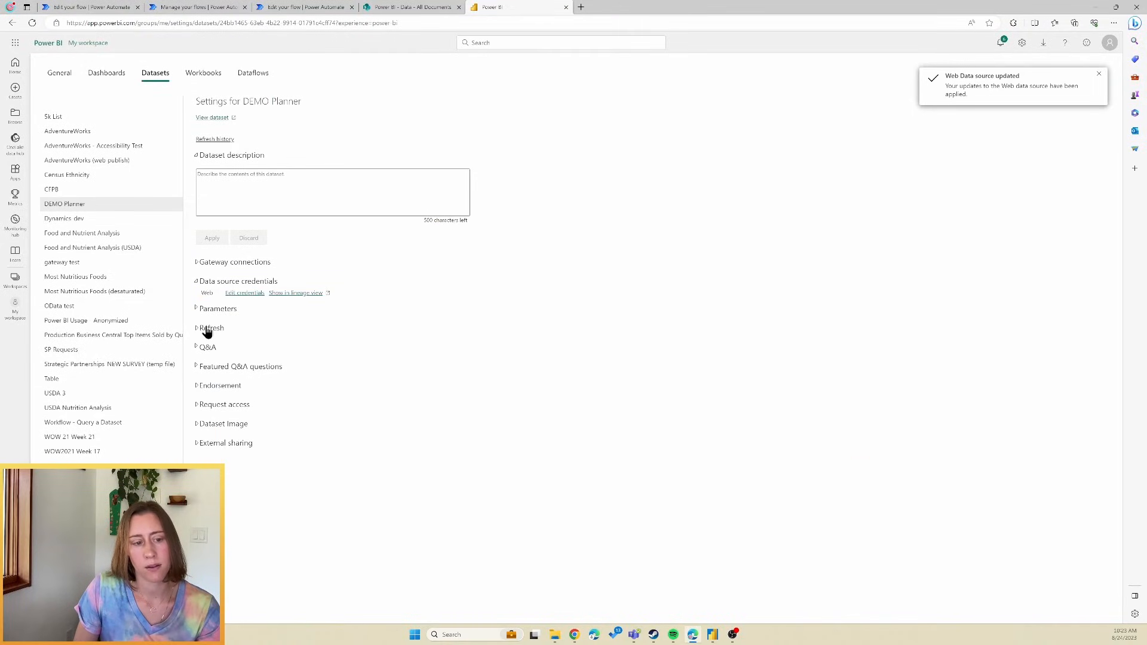
# Expand the Refresh section to view the daily scheduled refresh settings
pyautogui.click(212, 328)
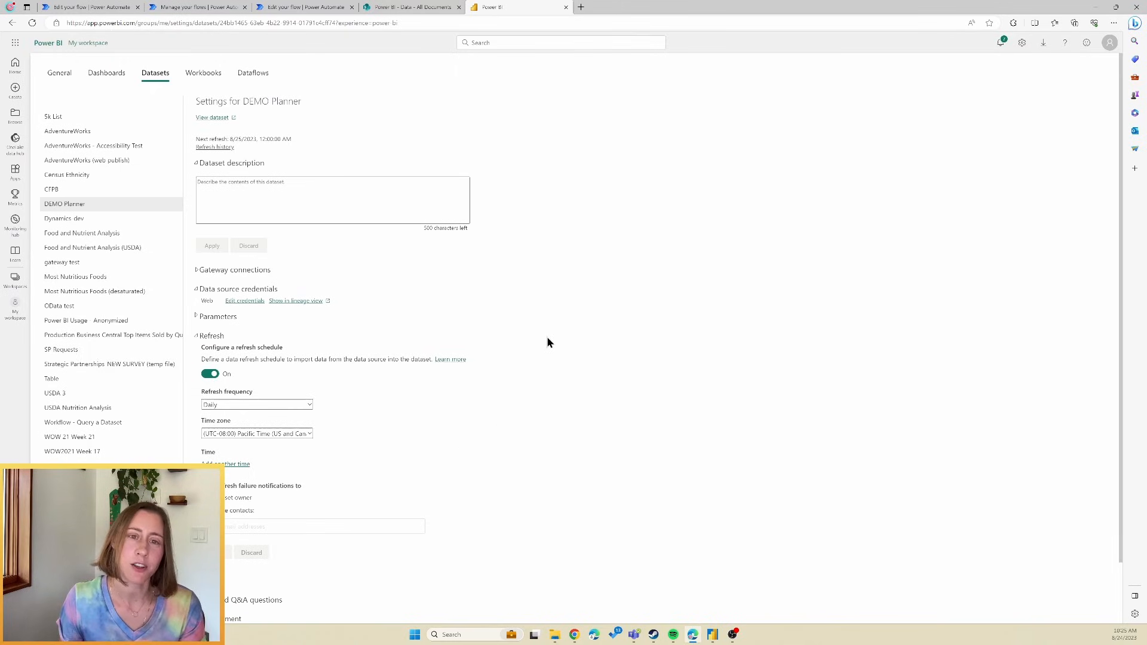
pyautogui.moveTo(652, 355)
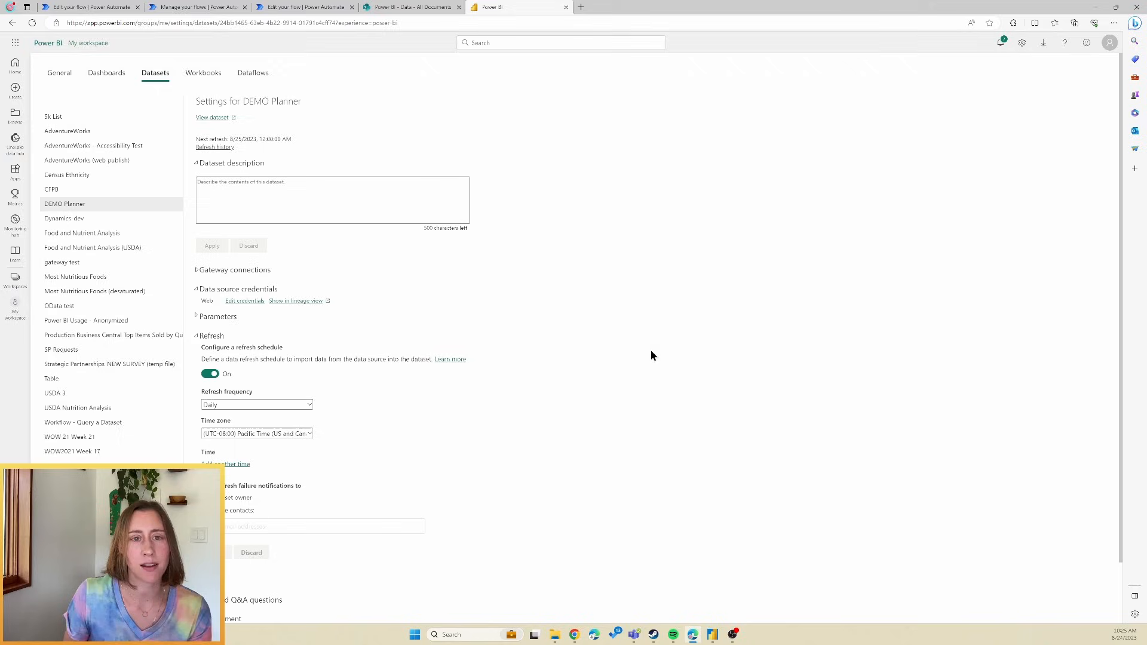